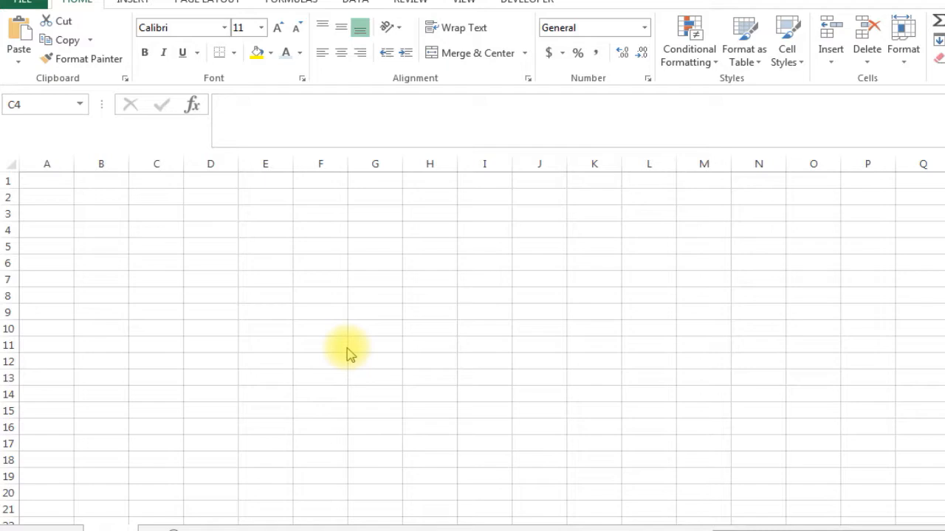
{"action": "mouse_move", "coordinate": [286, 385]}
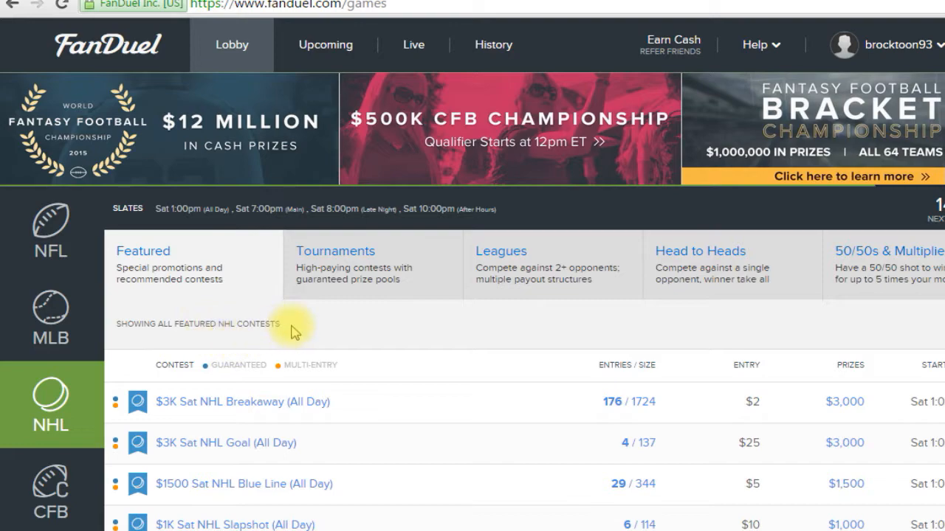
{"action": "mouse_move", "coordinate": [116, 268]}
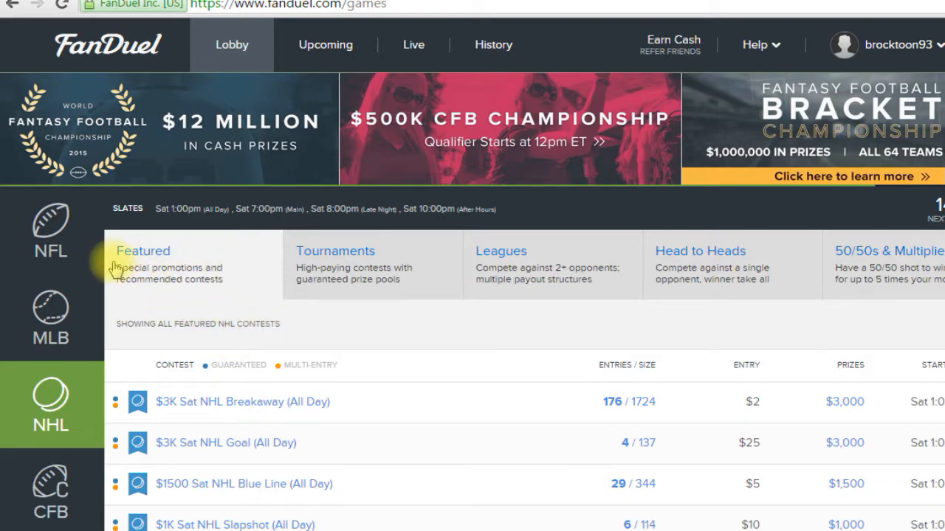
{"action": "mouse_move", "coordinate": [126, 391]}
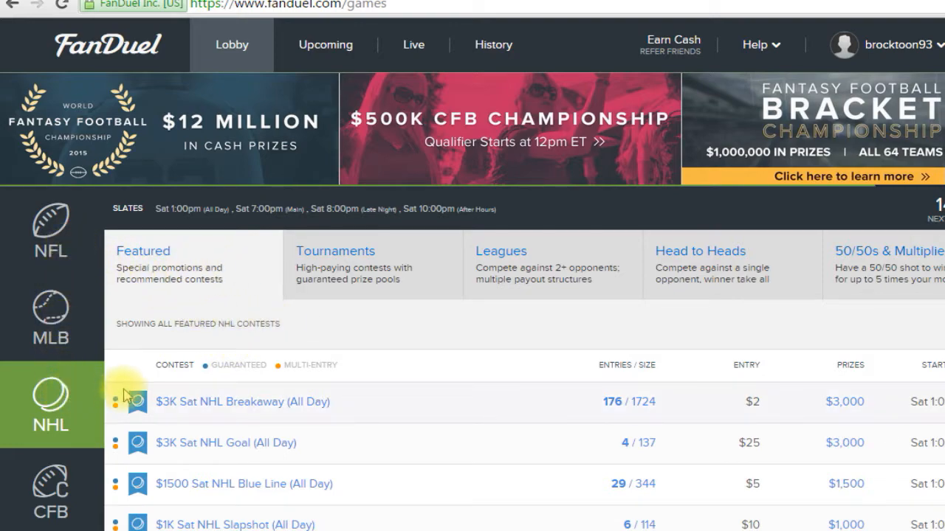
{"action": "mouse_move", "coordinate": [851, 417]}
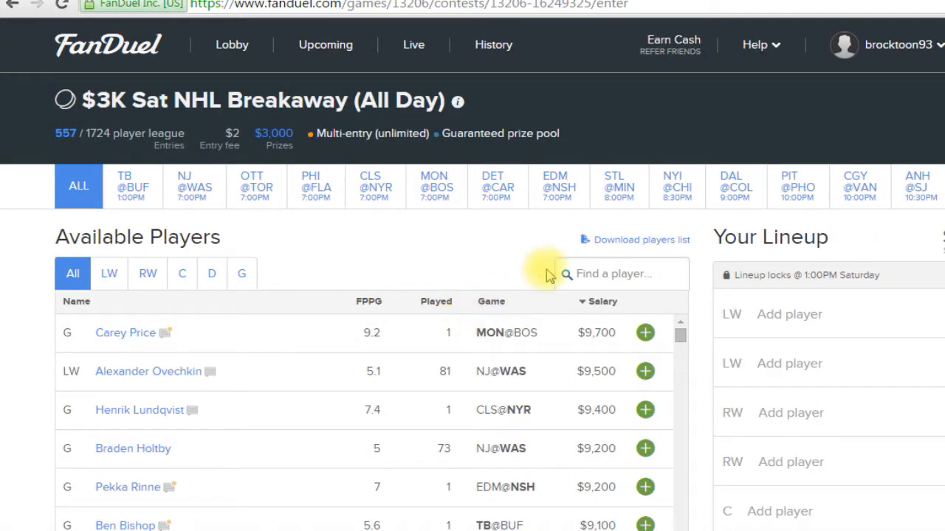
{"action": "mouse_move", "coordinate": [635, 243]}
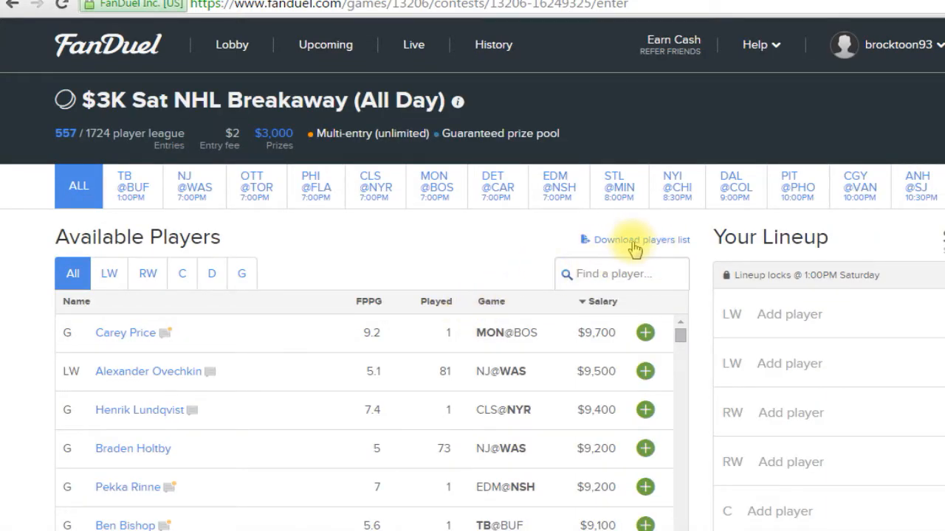
{"action": "mouse_move", "coordinate": [604, 245]}
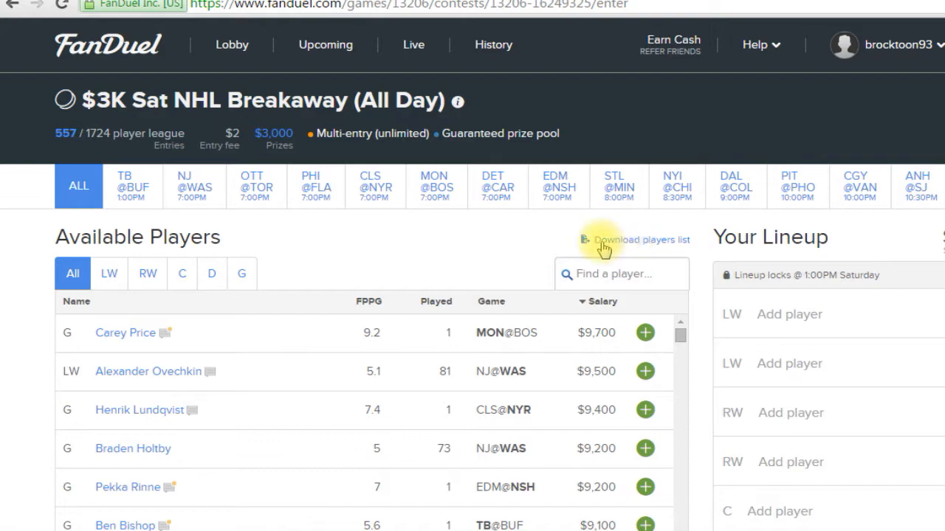
{"action": "mouse_move", "coordinate": [160, 524]}
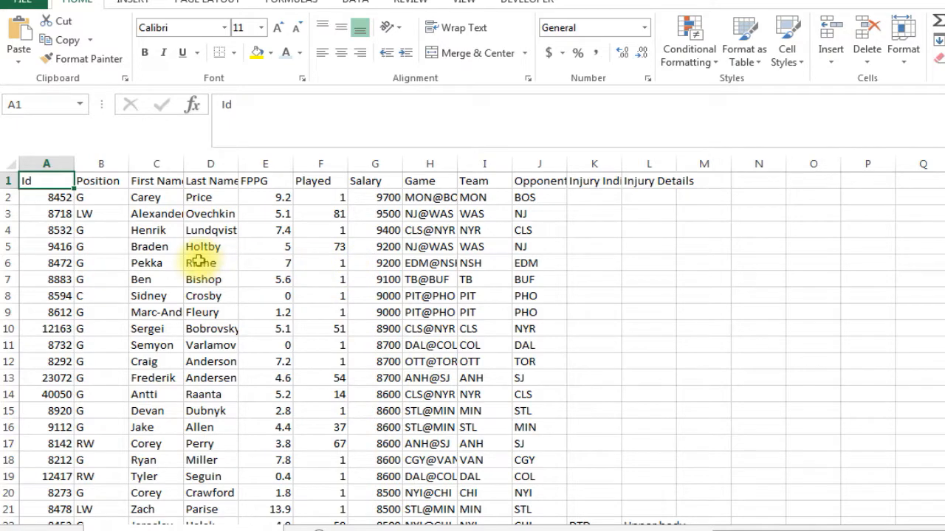
Select the whole player list and AutoFit every column to its contents.
{"action": "left_click", "coordinate": [100, 213]}
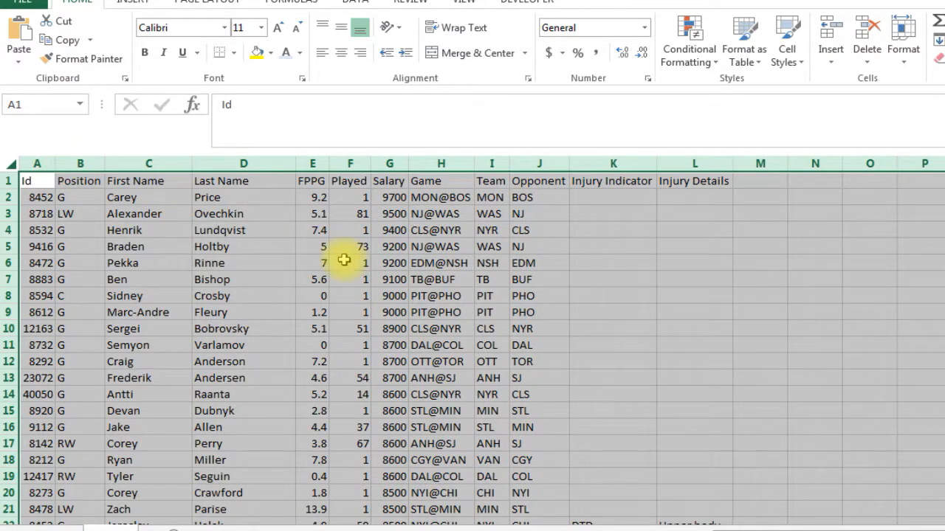
{"action": "left_click", "coordinate": [538, 198]}
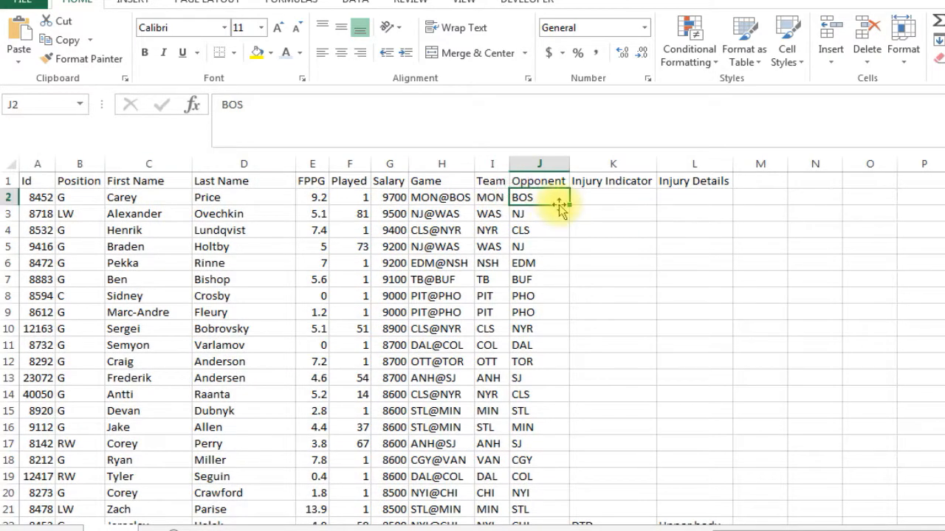
{"action": "left_click", "coordinate": [613, 213]}
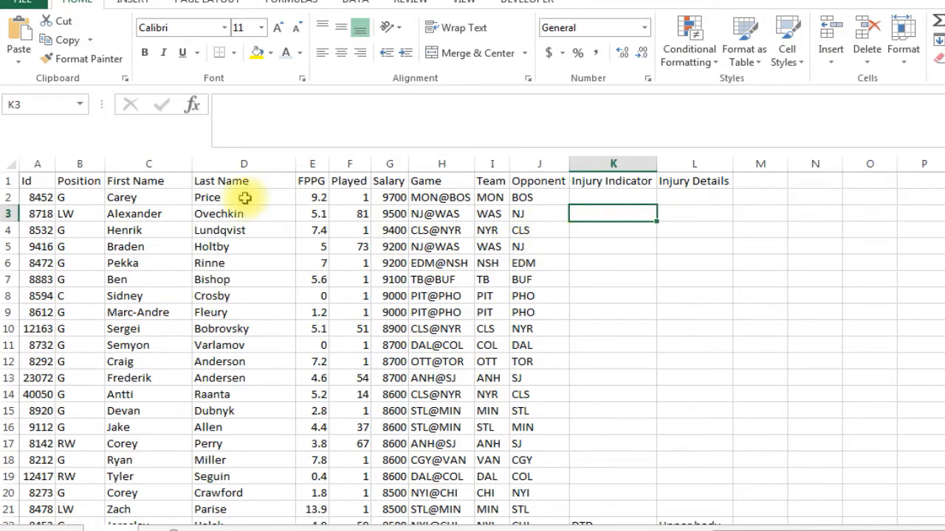
Review the Carey Price name cells and select M1 for a new column after Injury Details.
{"action": "left_click", "coordinate": [244, 198]}
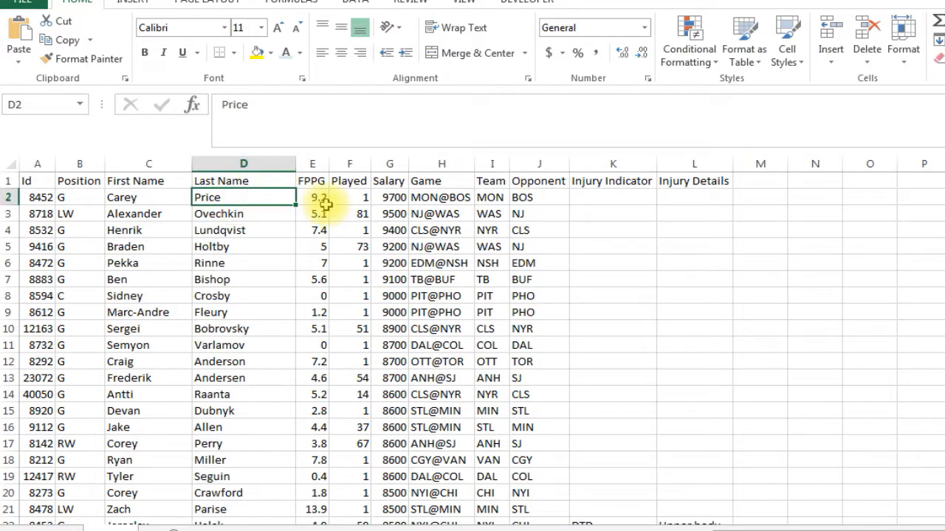
{"action": "left_click", "coordinate": [147, 198]}
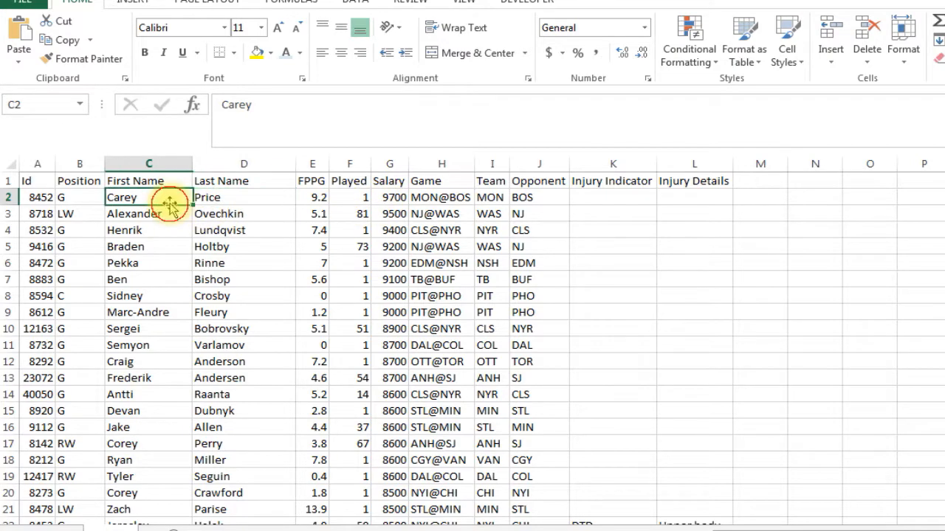
{"action": "left_click", "coordinate": [243, 198]}
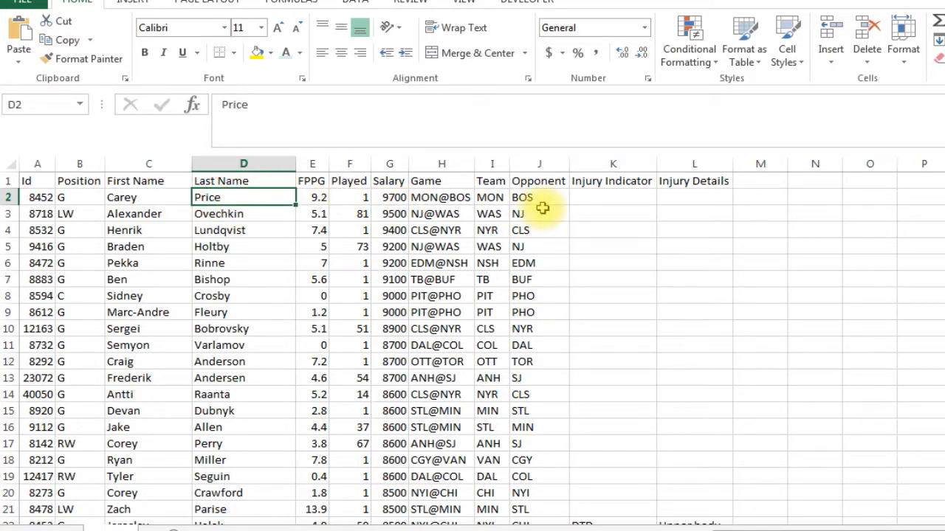
{"action": "left_click", "coordinate": [760, 180]}
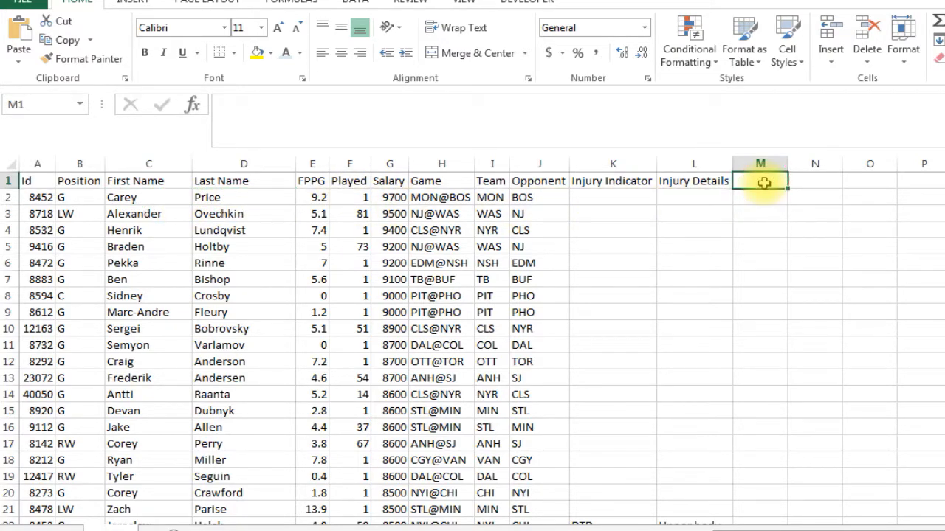
Label M1 'name' and build =C2&" "&D2 joining Carey and Price in M2.
{"action": "type", "text": "name"}
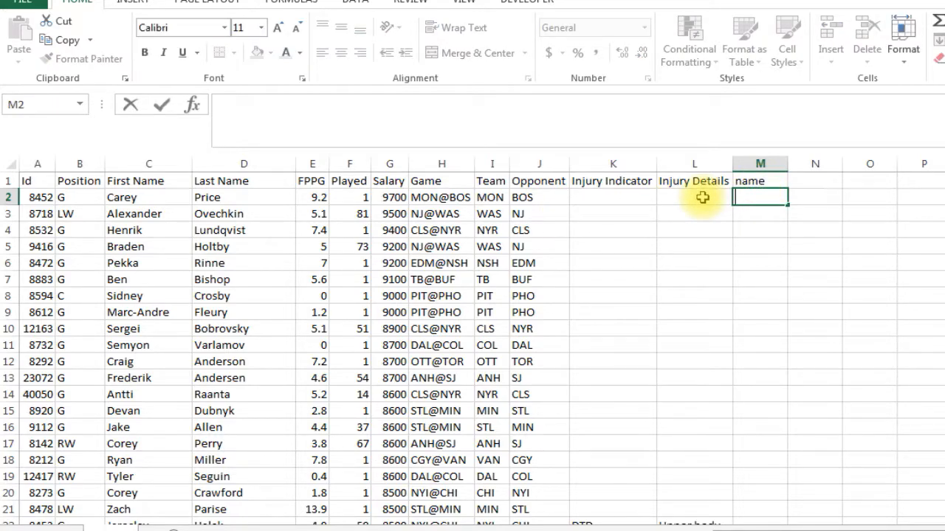
{"action": "type", "text": "="}
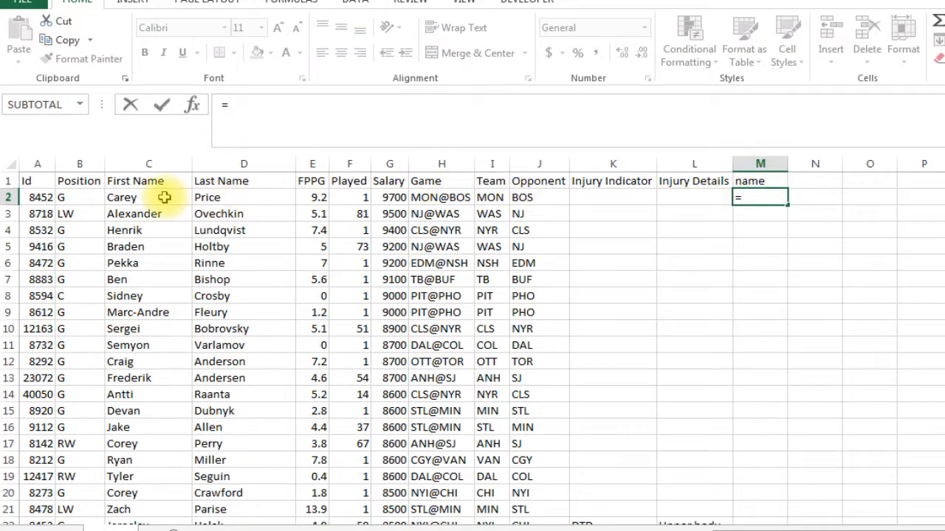
{"action": "left_click", "coordinate": [121, 198]}
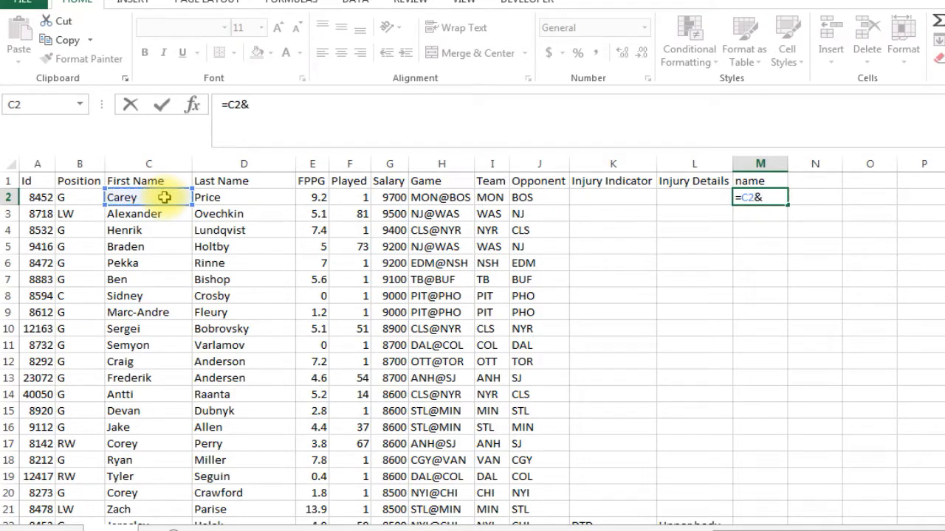
{"action": "type", "text": "\""}
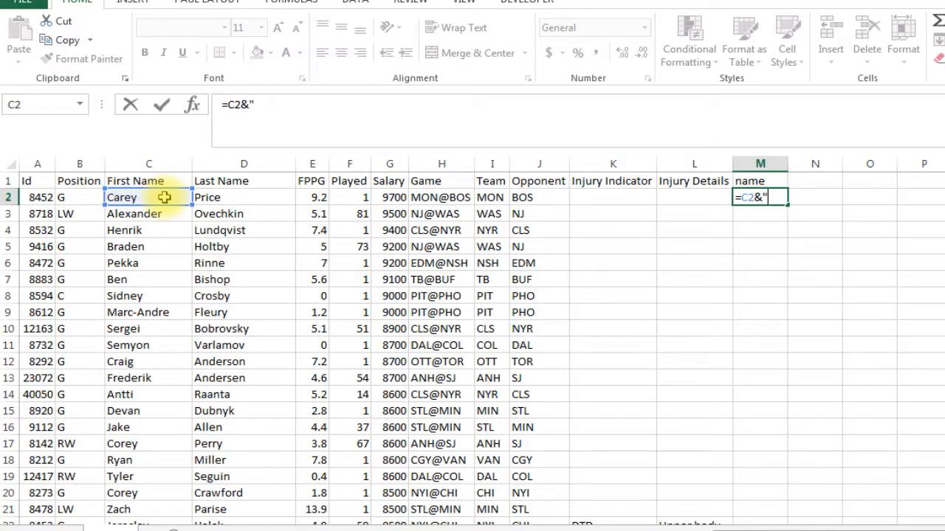
{"action": "type", "text": "\" \""}
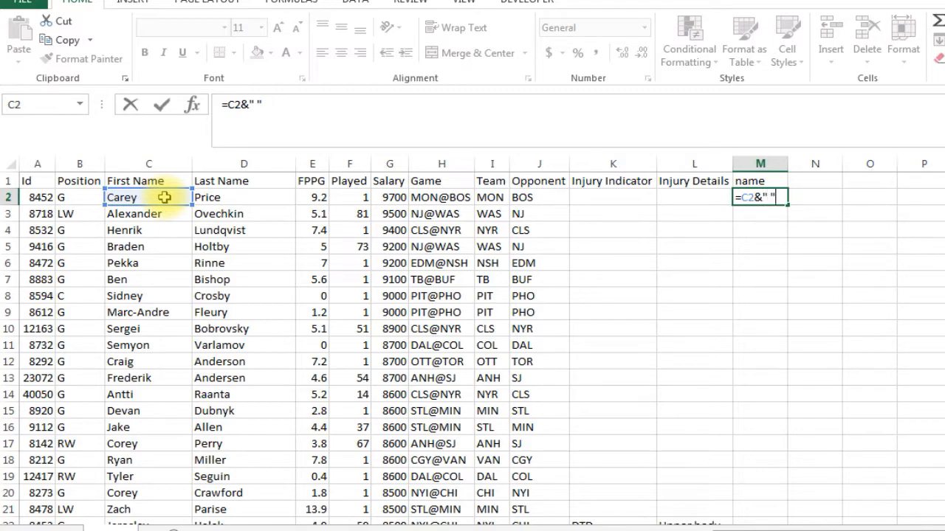
{"action": "type", "text": "&"}
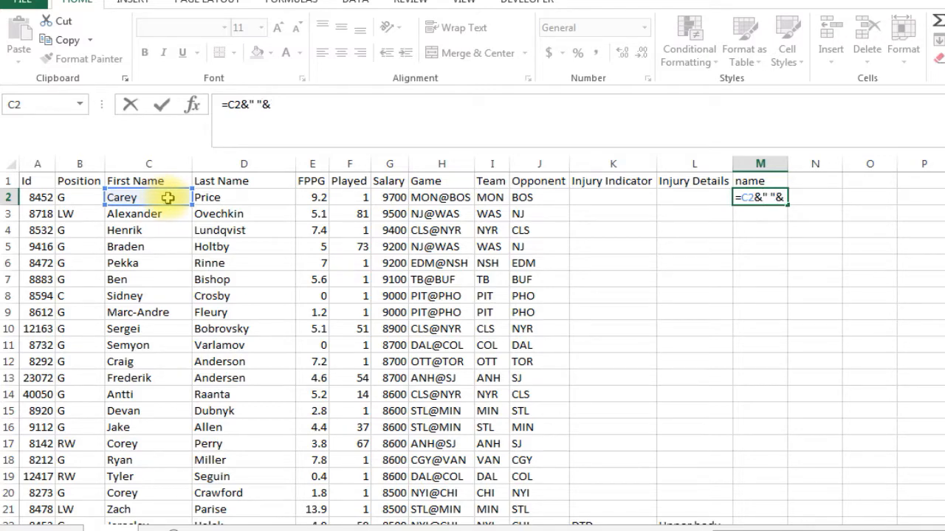
{"action": "left_click", "coordinate": [207, 198]}
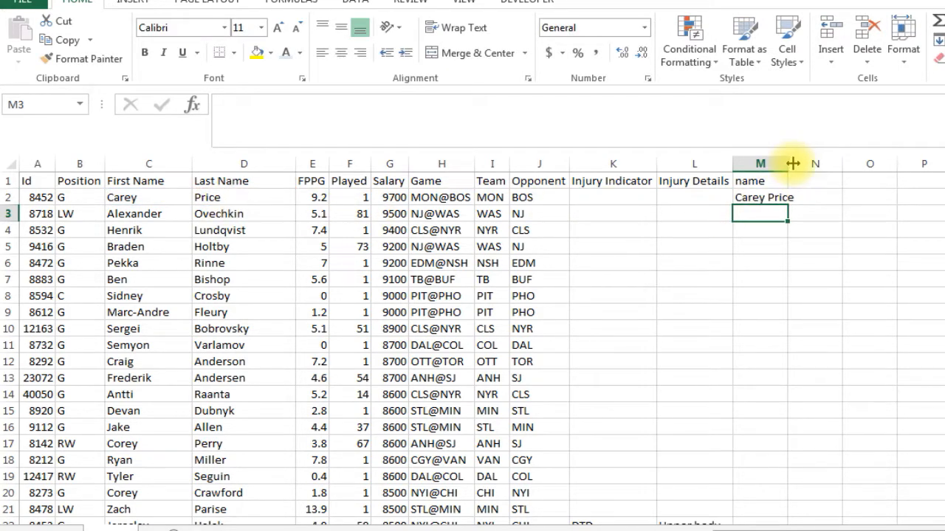
Fill the name formula down to every player row and review the list.
{"action": "left_click", "coordinate": [764, 197]}
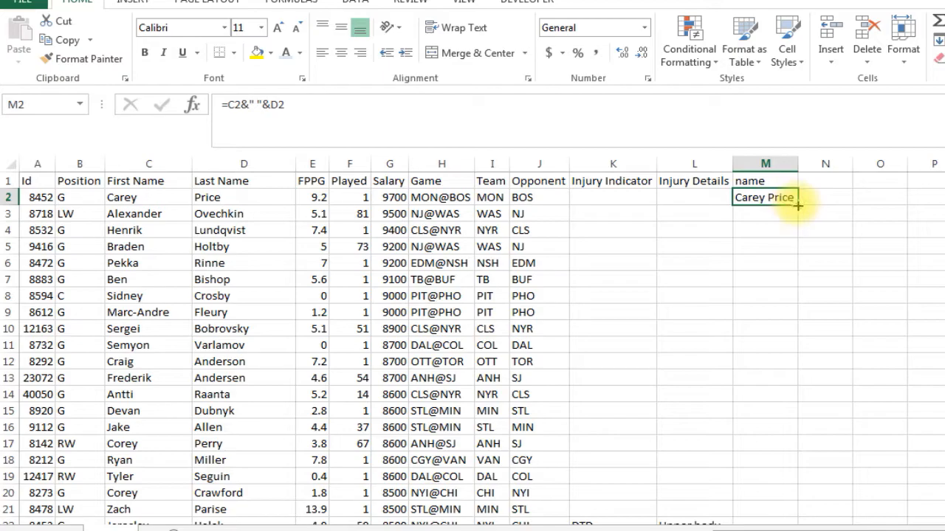
{"action": "scroll", "scroll_direction": "down", "scroll_amount": 3}
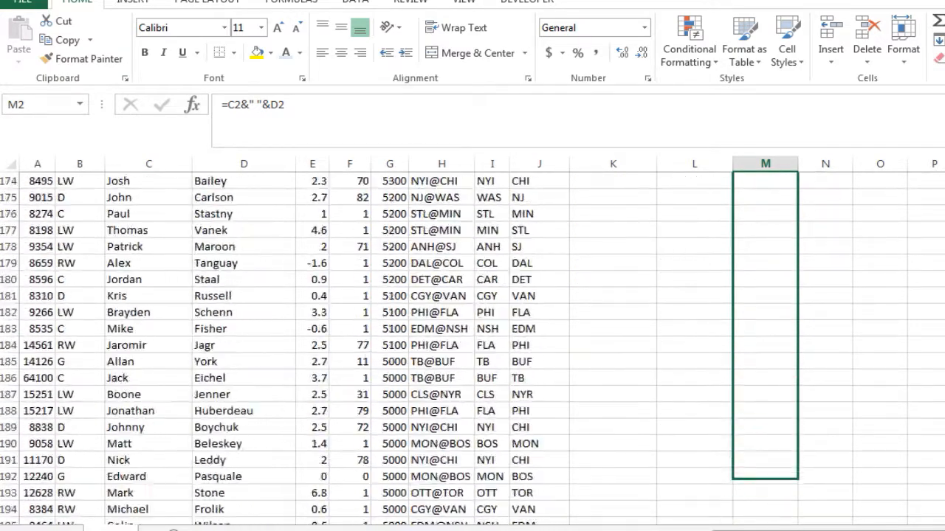
{"action": "scroll", "scroll_direction": "down", "scroll_amount": 3}
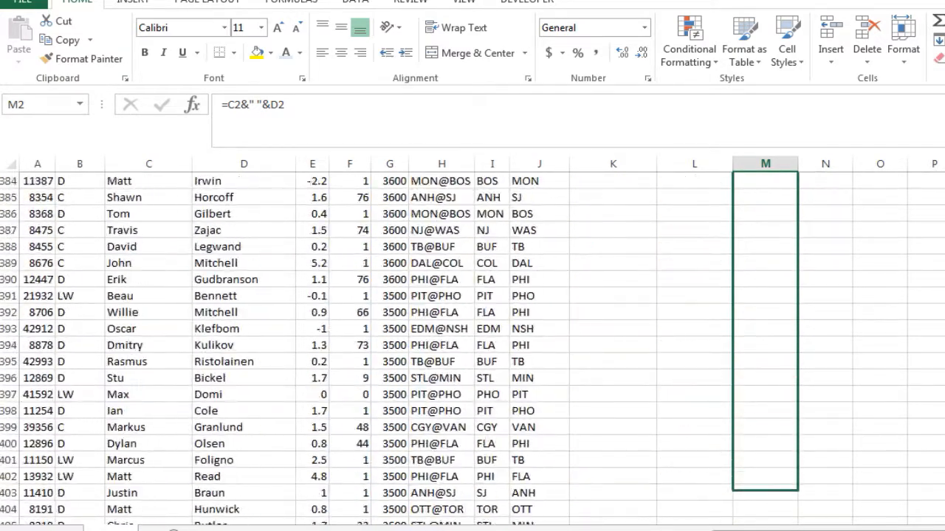
{"action": "scroll", "scroll_direction": "down", "scroll_amount": 3}
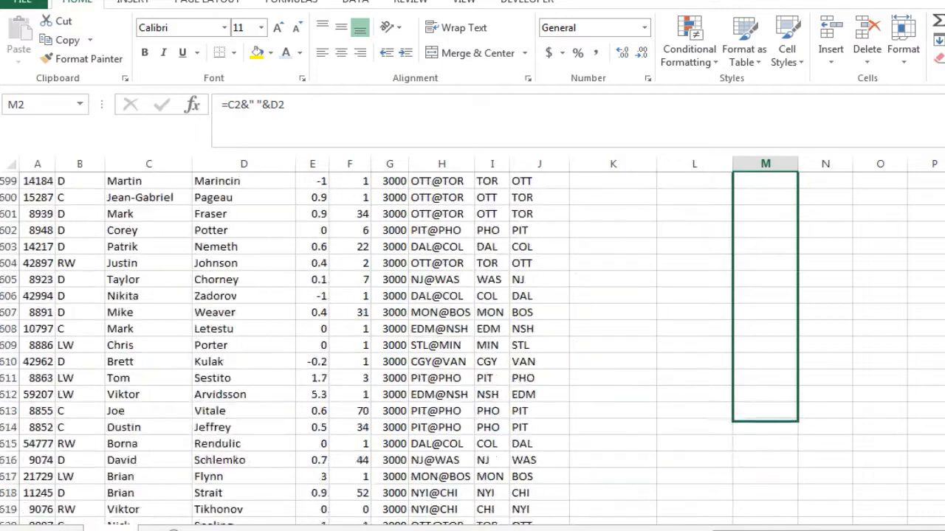
{"action": "scroll", "scroll_direction": "down", "scroll_amount": 3}
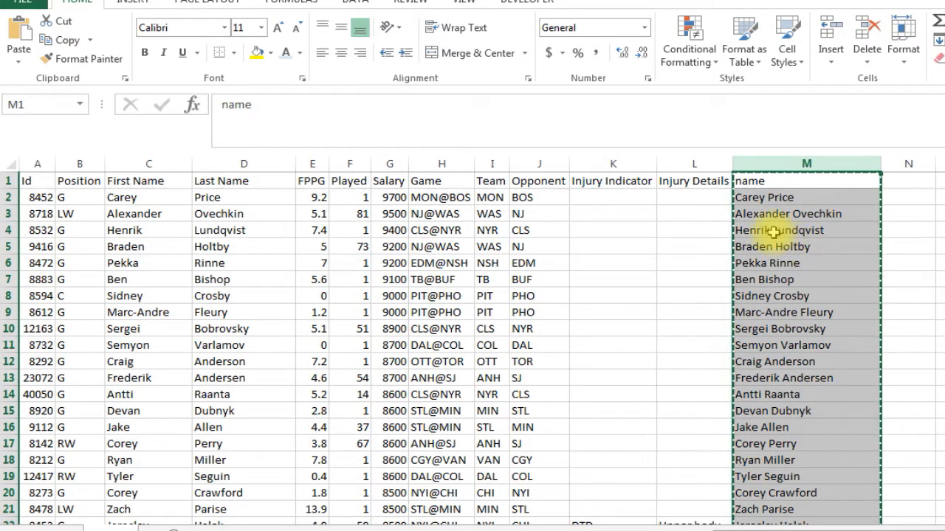
{"action": "right_click", "coordinate": [779, 230]}
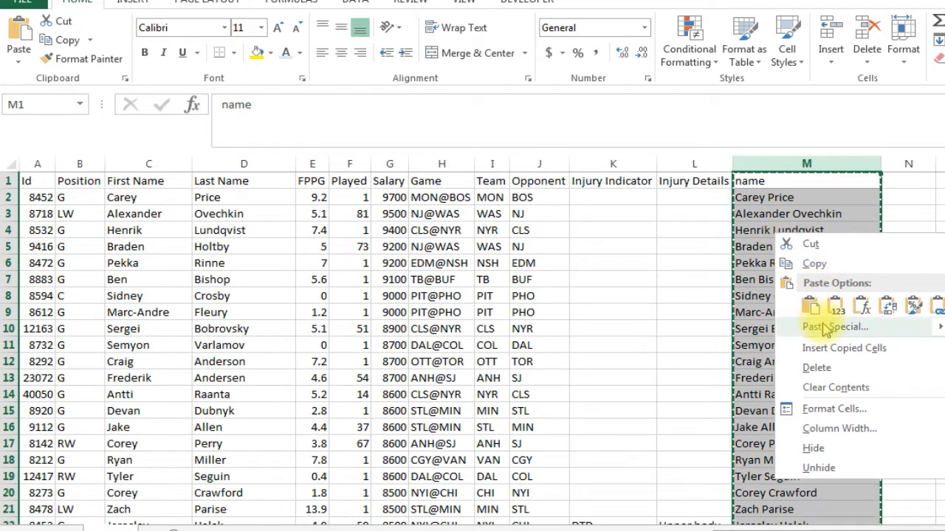
{"action": "left_click", "coordinate": [833, 328]}
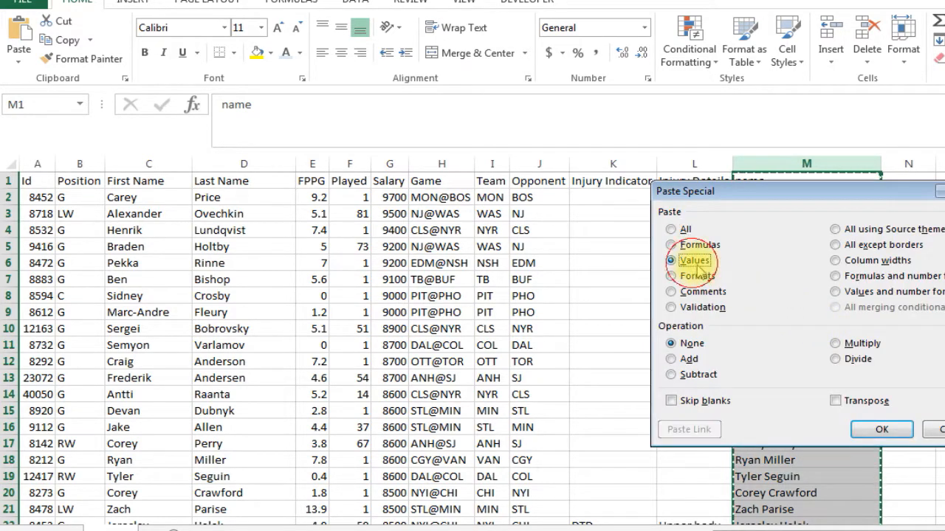
{"action": "left_click", "coordinate": [880, 428]}
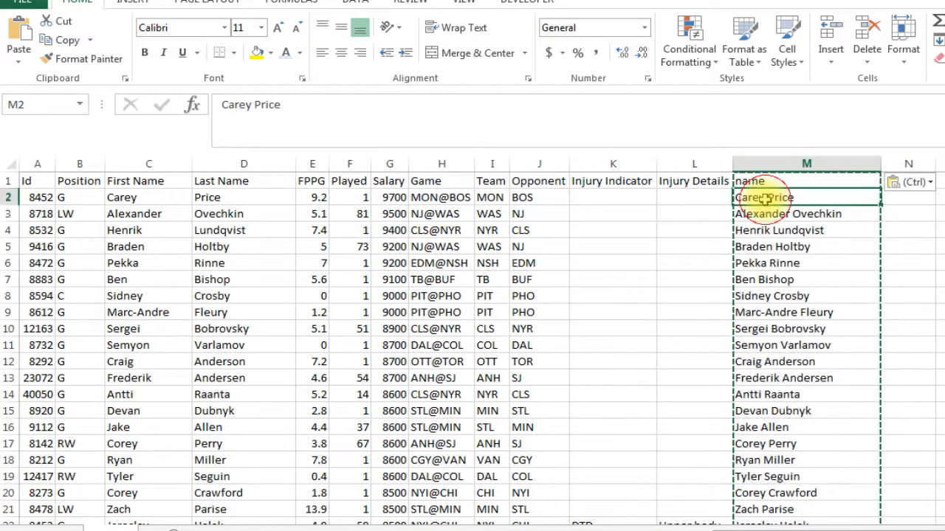
{"action": "left_click", "coordinate": [806, 212]}
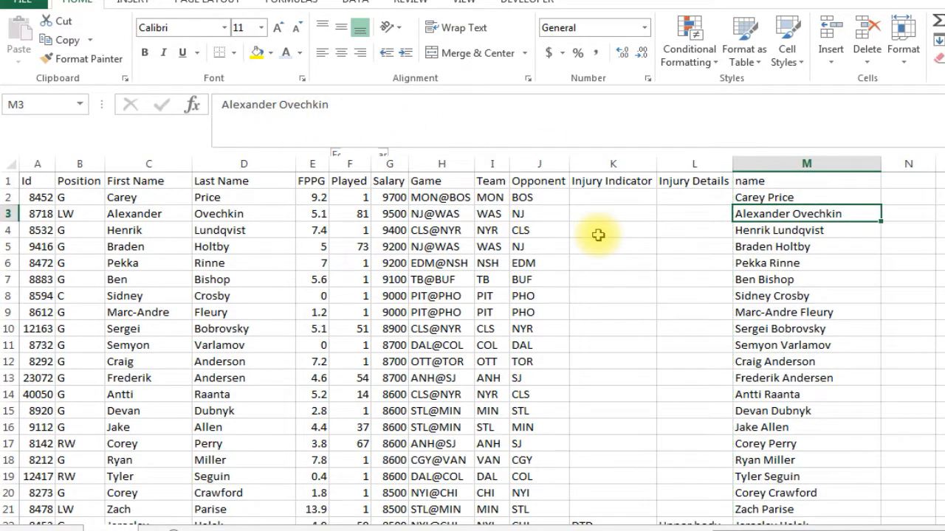
{"action": "left_click", "coordinate": [806, 296]}
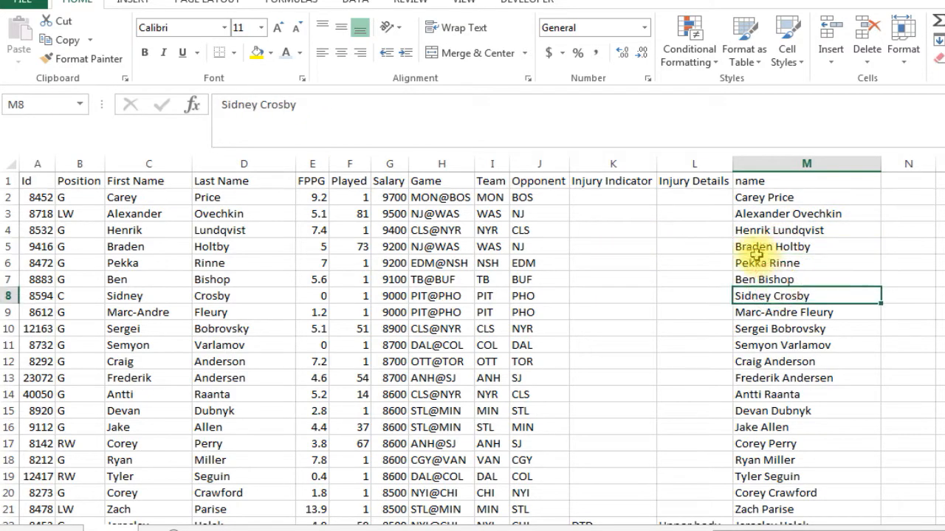
{"action": "left_click", "coordinate": [244, 247]}
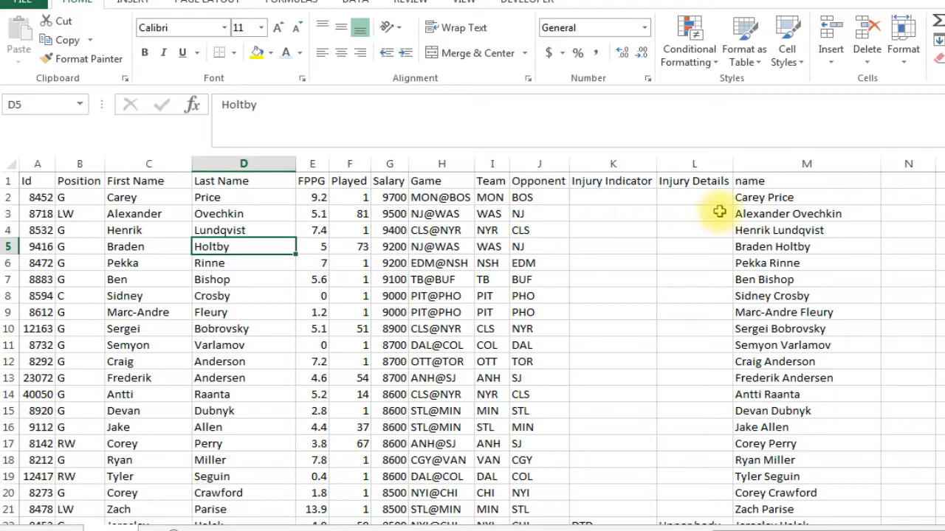
{"action": "left_click", "coordinate": [806, 198]}
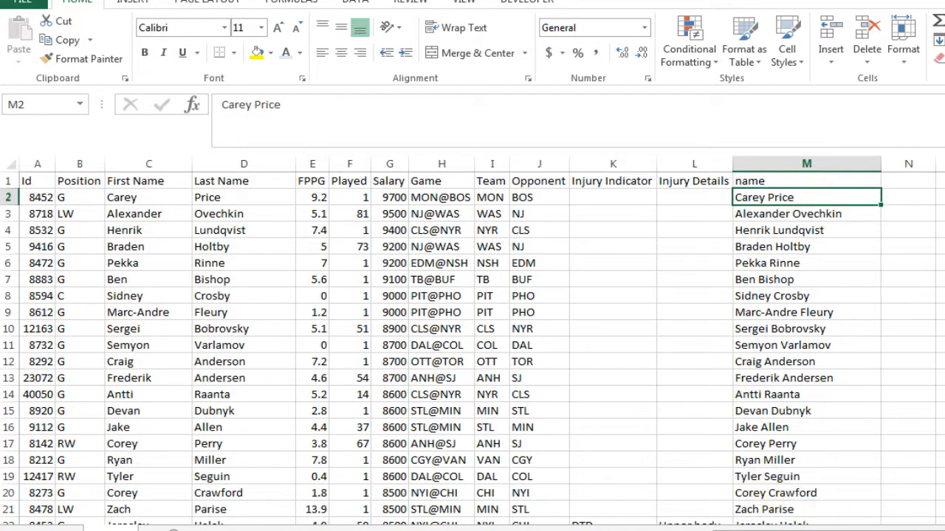
{"action": "scroll", "scroll_direction": "right", "scroll_amount": 3}
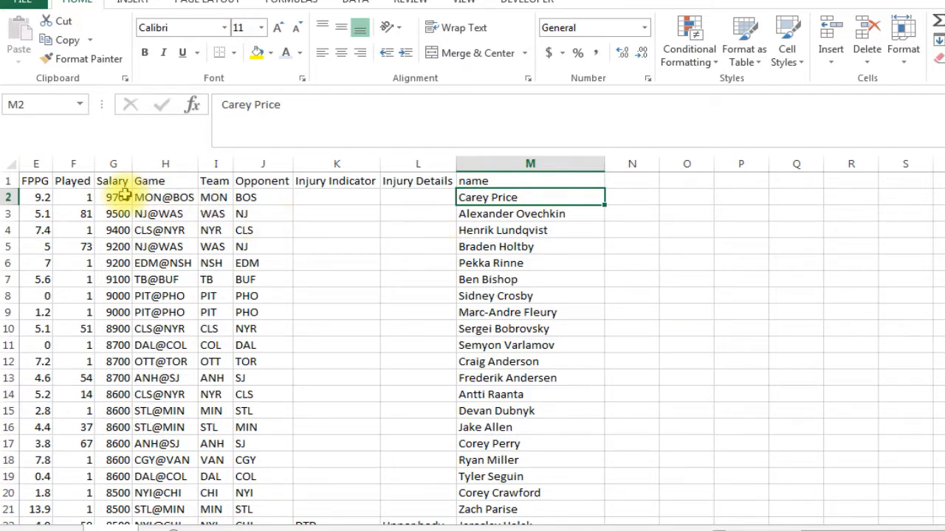
{"action": "left_click", "coordinate": [165, 198]}
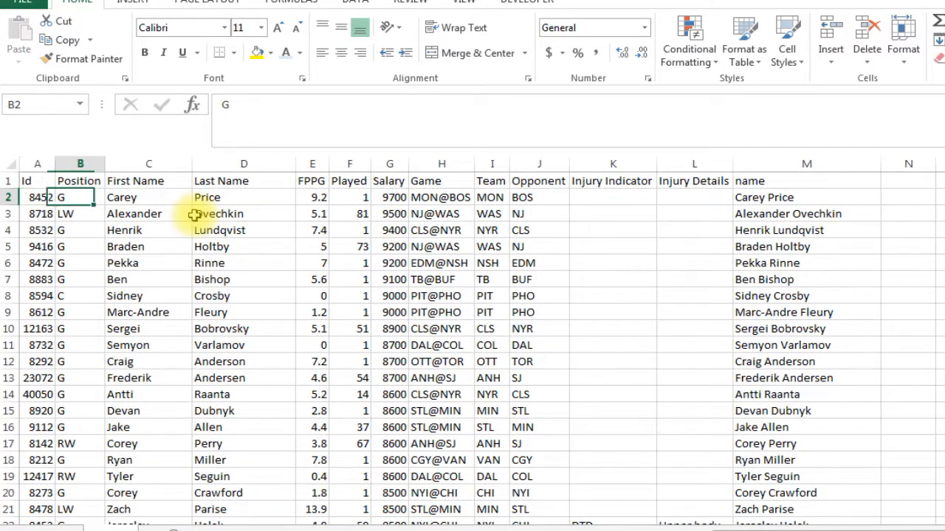
{"action": "left_click", "coordinate": [313, 198]}
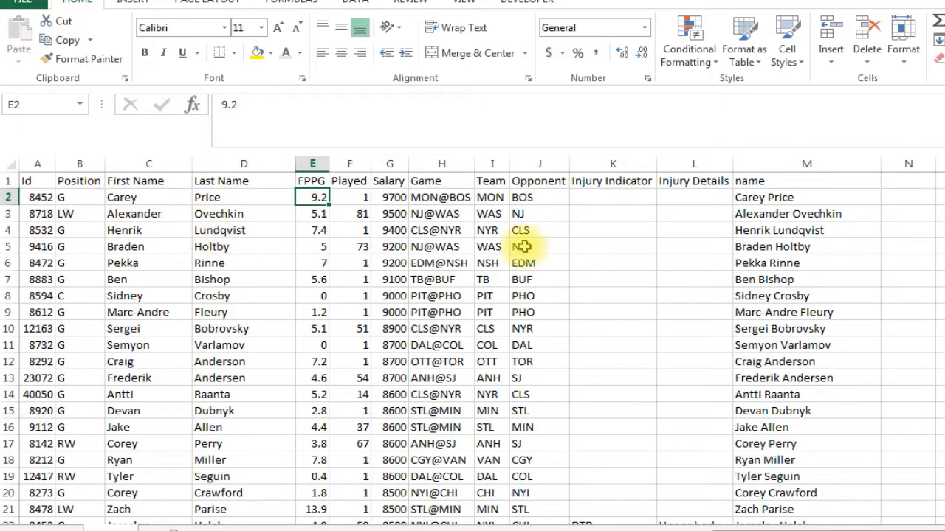
Label N1 'ratio' and enter =+E2/G2 dividing FPPG by salary in N2.
{"action": "type", "text": "r"}
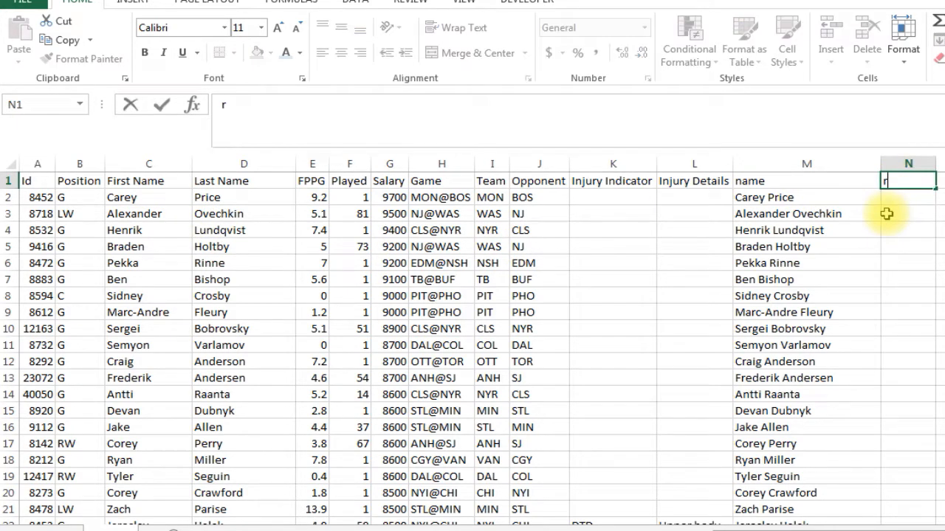
{"action": "type", "text": "ratio"}
{"action": "left_click", "coordinate": [908, 198]}
{"action": "type", "text": "+F2"}
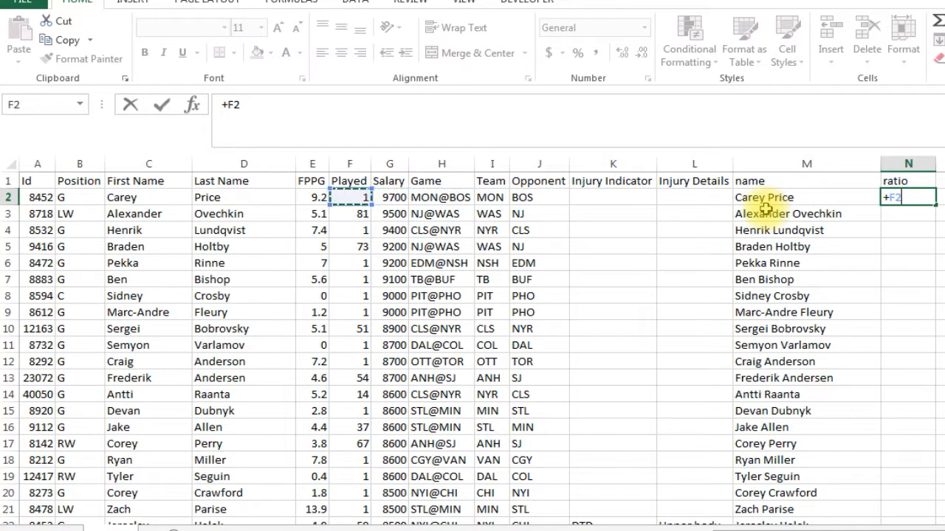
{"action": "left_click", "coordinate": [312, 197]}
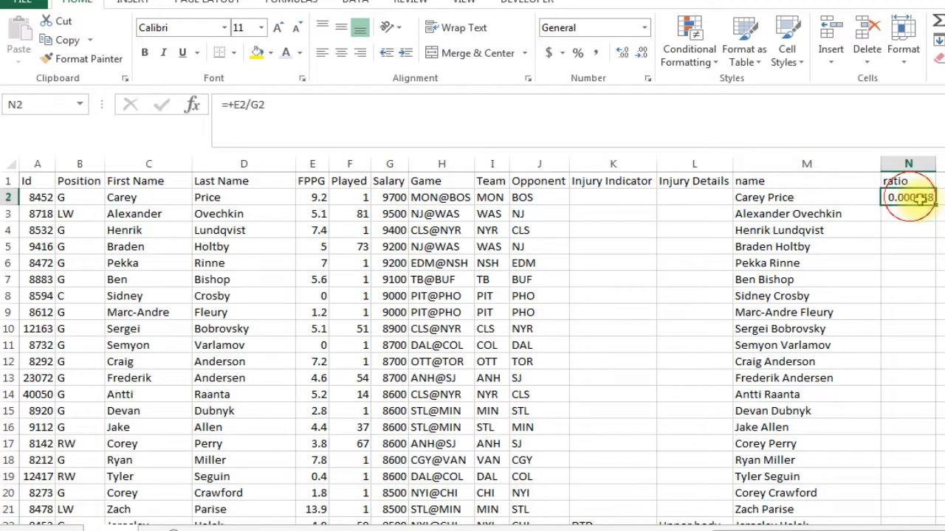
Fill the ratio formula down to the last player and return to the first result.
{"action": "scroll", "scroll_direction": "down", "scroll_amount": 3}
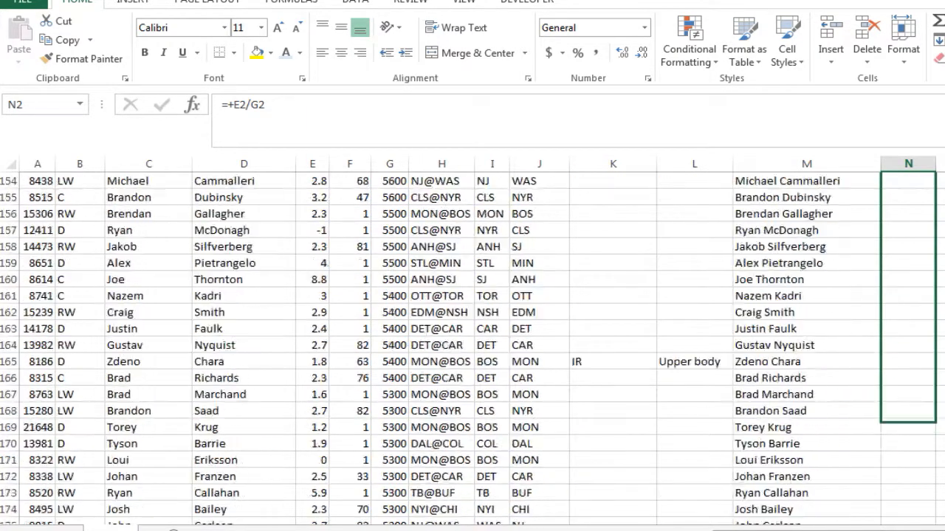
{"action": "scroll", "scroll_direction": "down", "scroll_amount": 3}
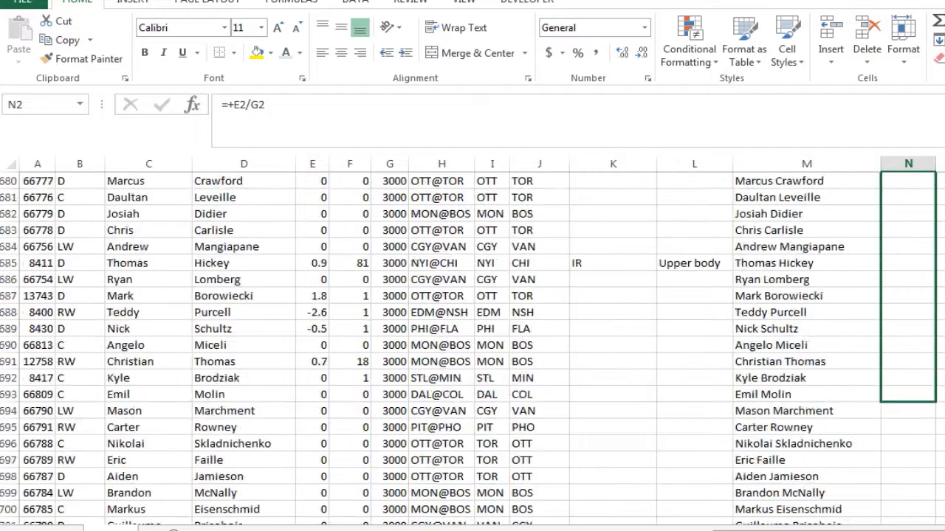
{"action": "scroll", "scroll_direction": "down", "scroll_amount": 3}
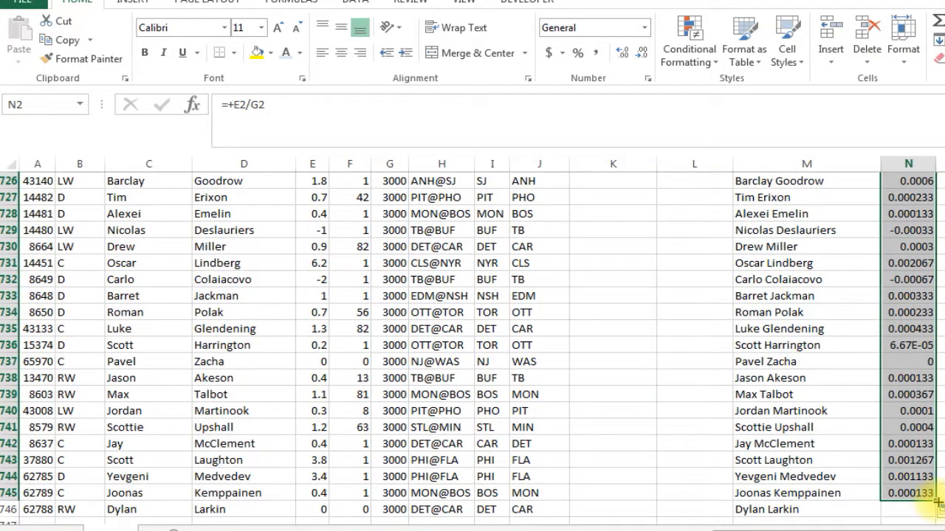
{"action": "left_click", "coordinate": [910, 460]}
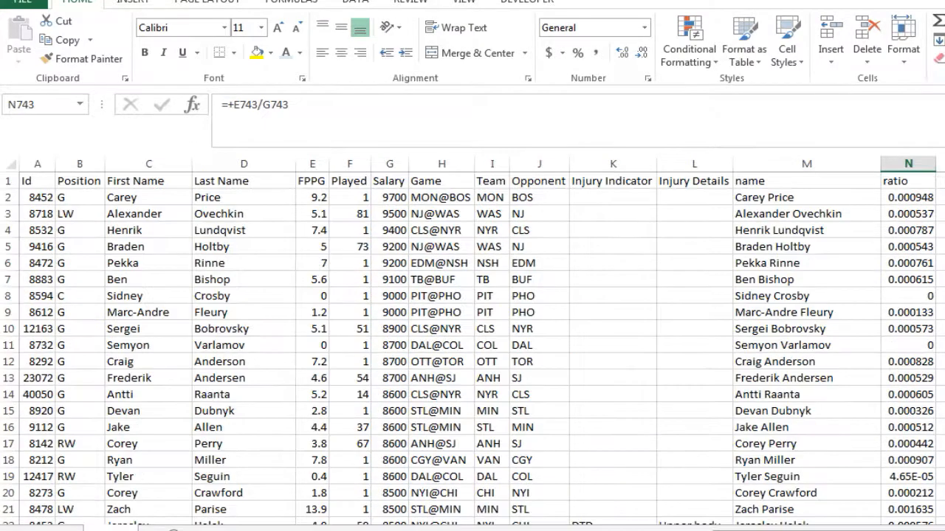
{"action": "left_click", "coordinate": [908, 198]}
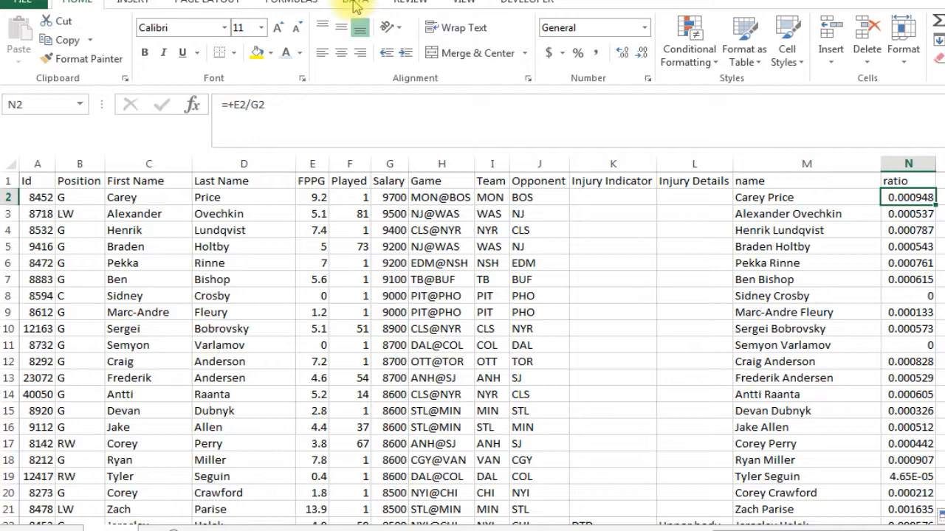
{"action": "left_click", "coordinate": [354, 3]}
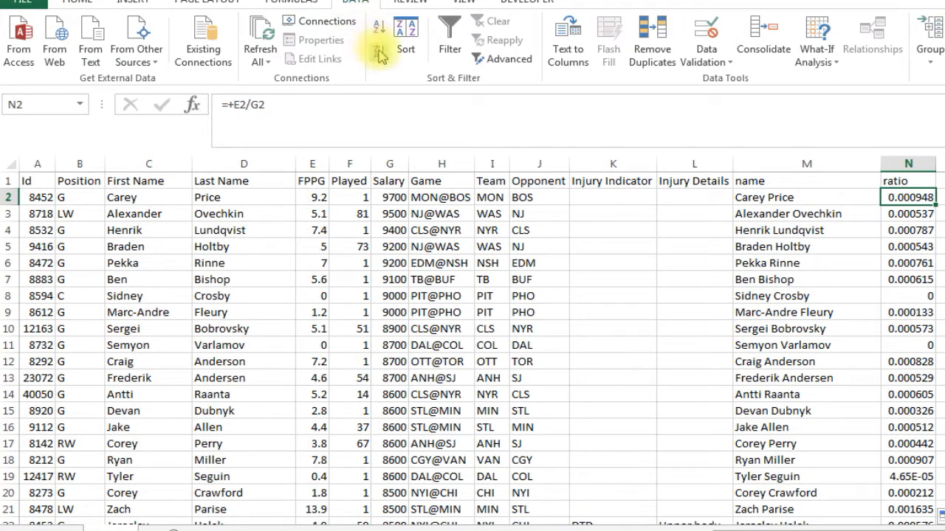
{"action": "mouse_move", "coordinate": [380, 56]}
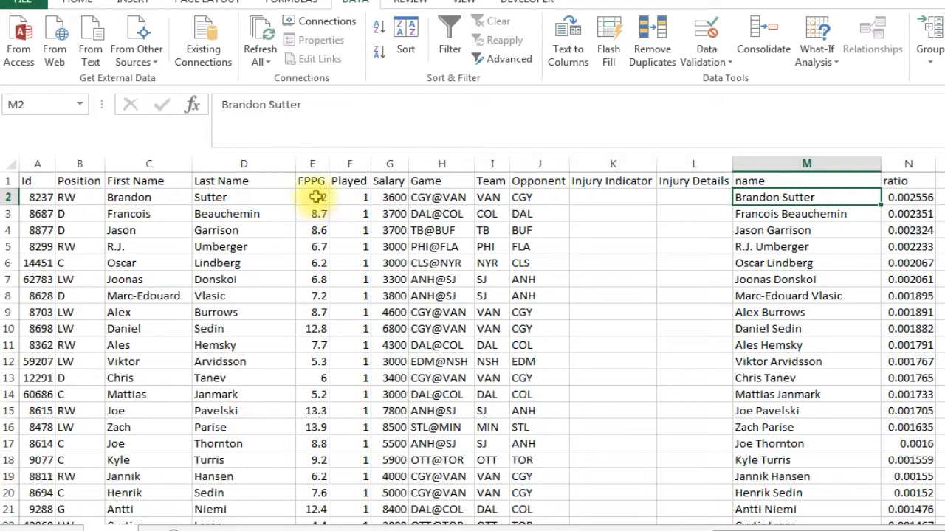
{"action": "left_click", "coordinate": [311, 198]}
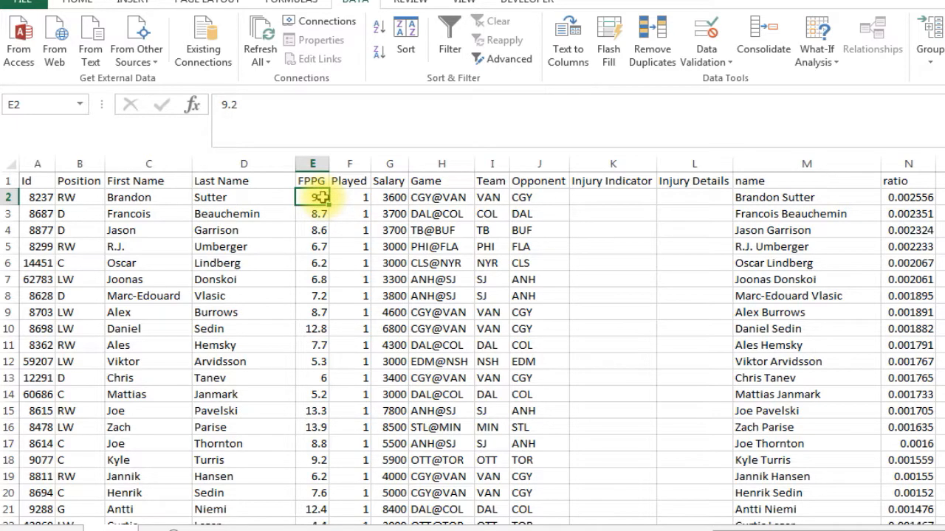
{"action": "left_click", "coordinate": [390, 198]}
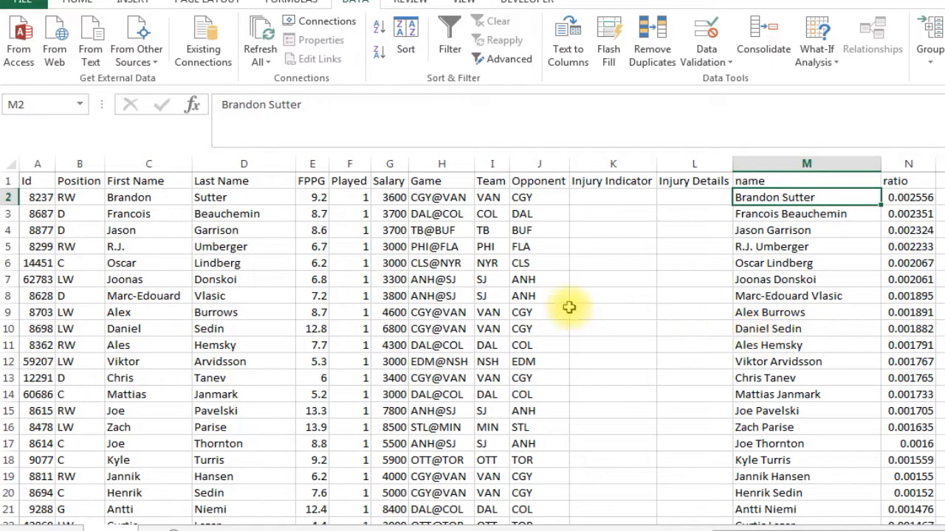
{"action": "left_click", "coordinate": [80, 295]}
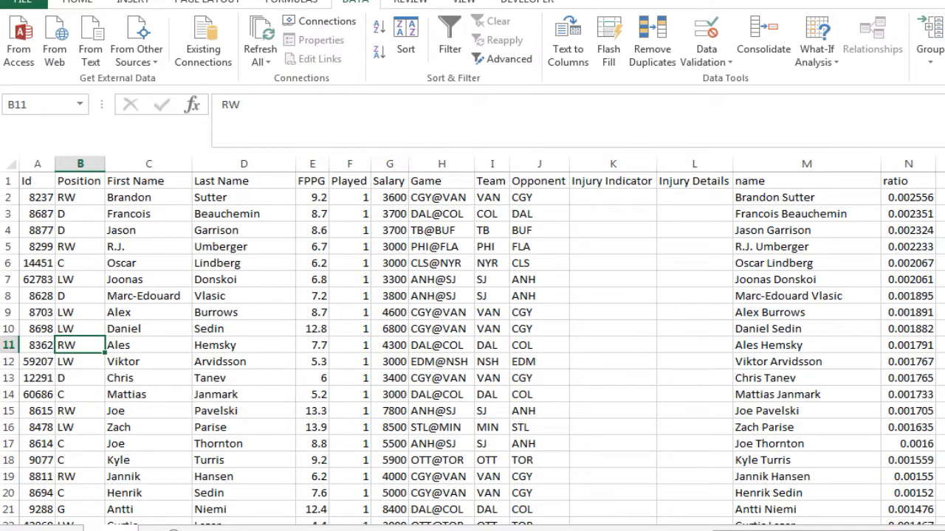
{"action": "scroll", "scroll_direction": "right", "scroll_amount": 3}
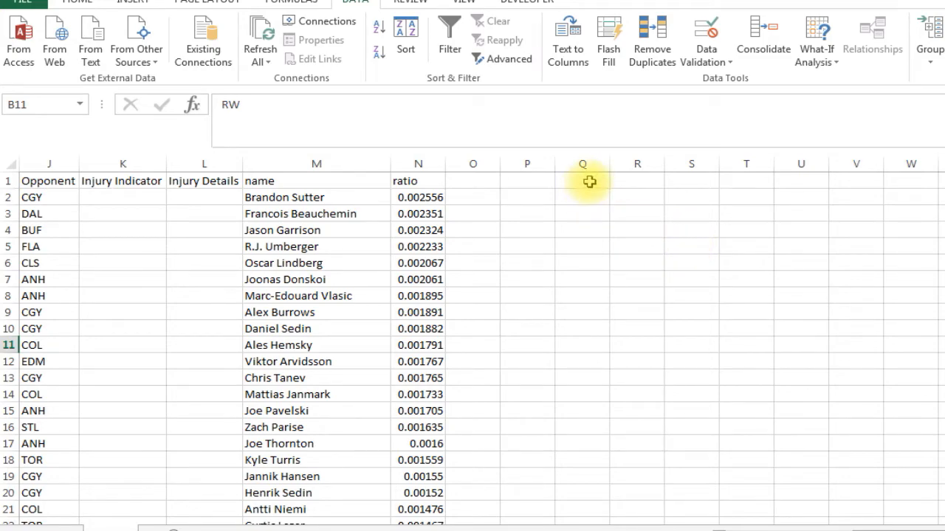
Label Q1 'In' and fill zeros down the column for every player.
{"action": "left_click", "coordinate": [582, 180]}
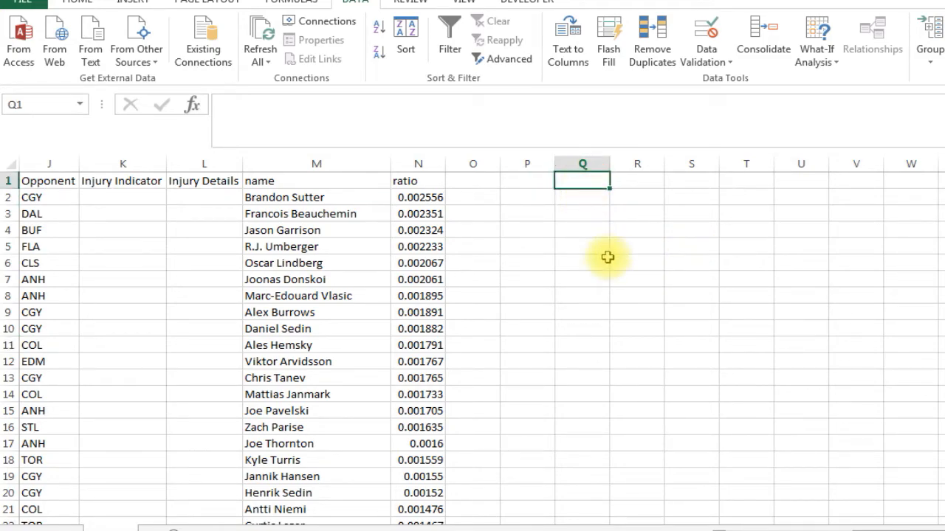
{"action": "type", "text": "In"}
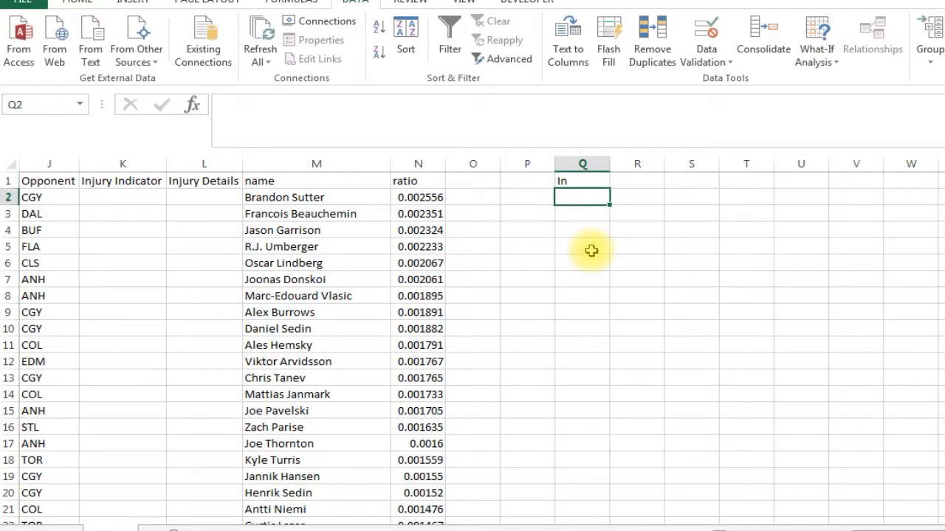
{"action": "type", "text": "0"}
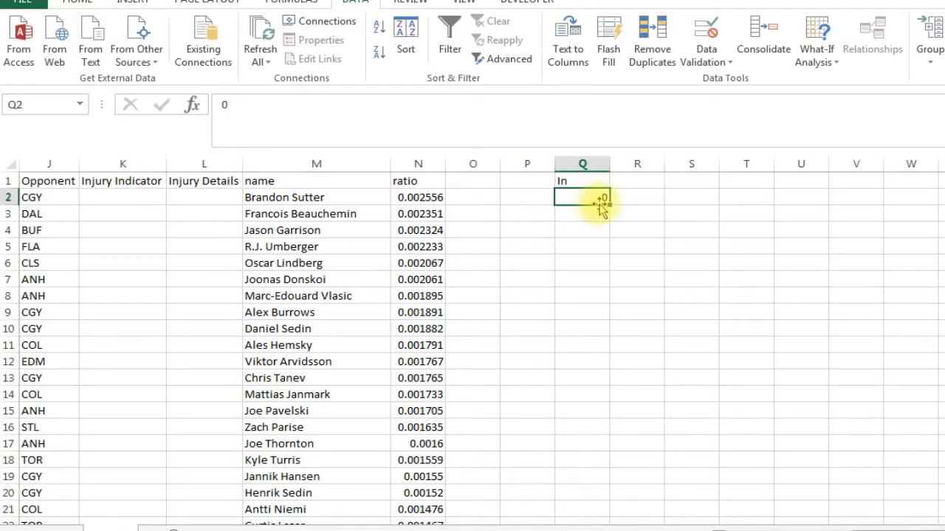
{"action": "scroll", "scroll_direction": "down", "scroll_amount": 3}
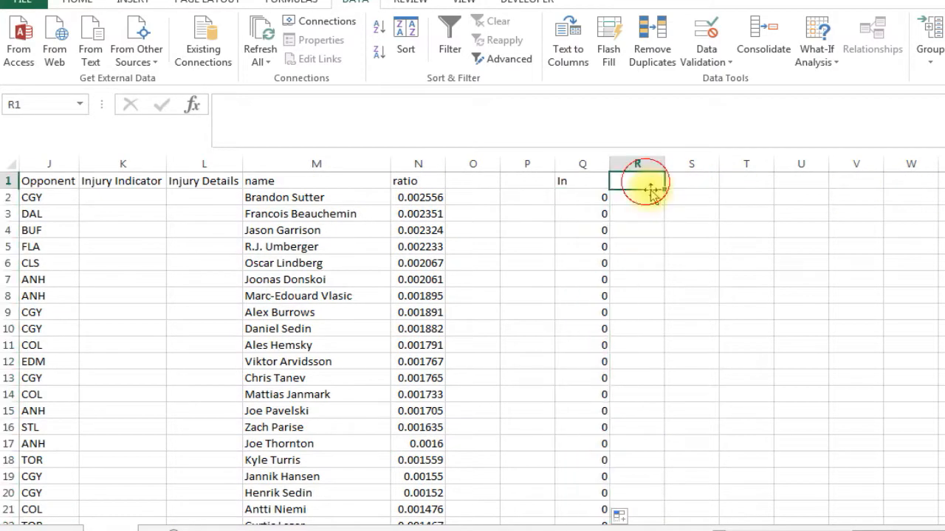
Add position headers C, RW, LW, D and G across R1:V1.
{"action": "type", "text": "C"}
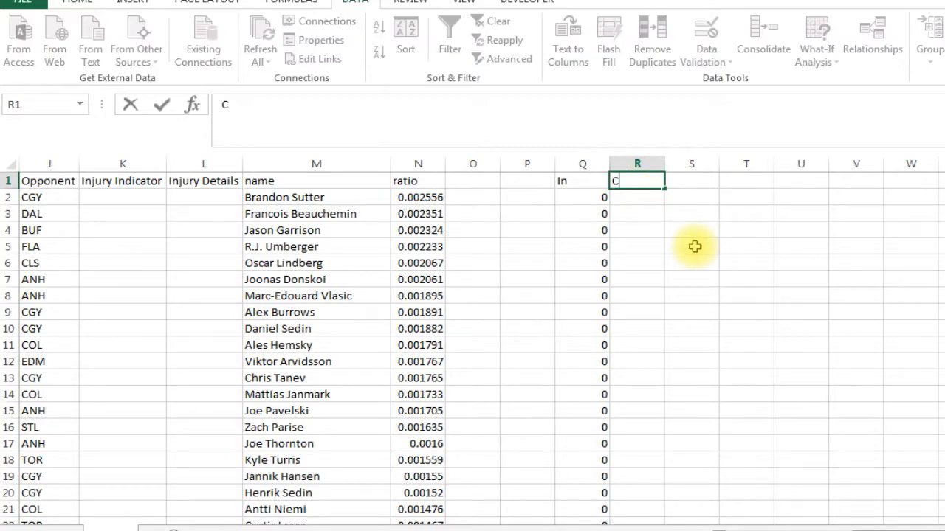
{"action": "key", "text": "Tab"}
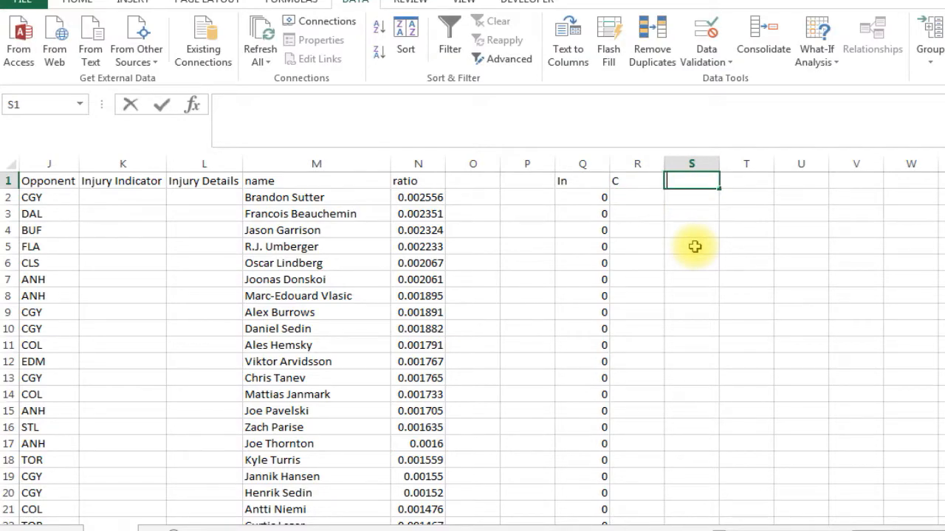
{"action": "type", "text": "LW"}
{"action": "left_click", "coordinate": [857, 180]}
{"action": "type", "text": "G"}
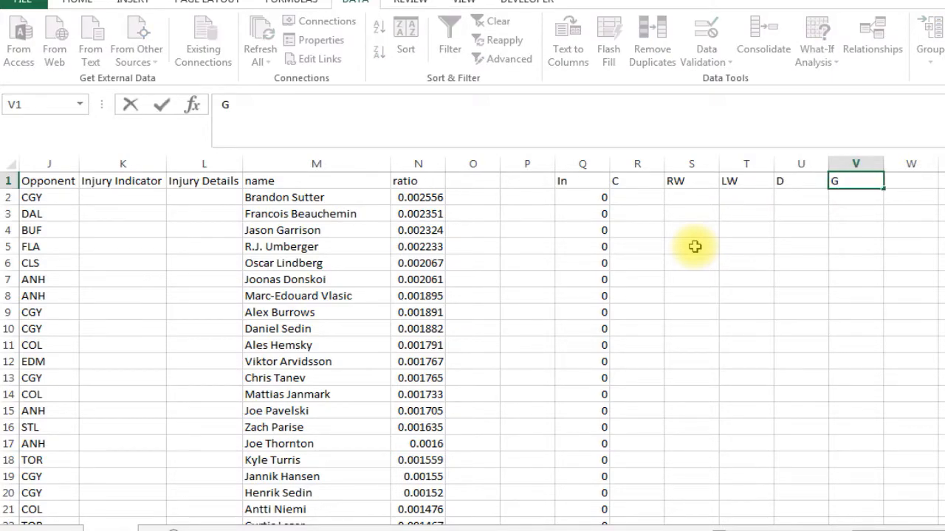
{"action": "key", "text": "enter"}
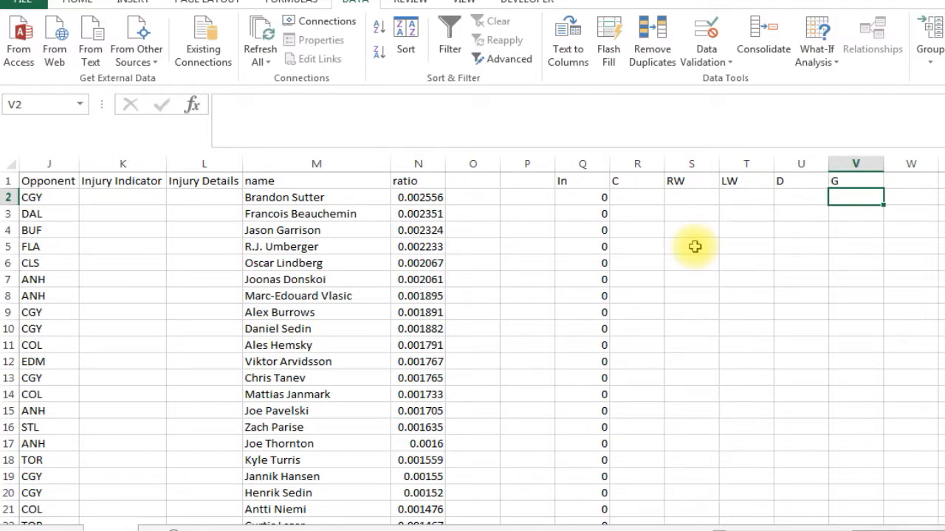
{"action": "mouse_move", "coordinate": [634, 234]}
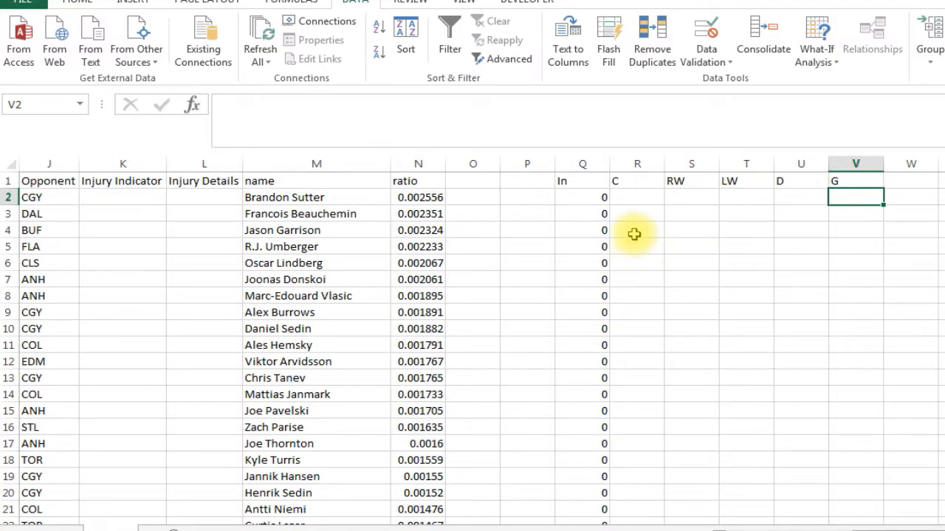
Enter =IF(B2="C",1*Q2,"") in R2 to show the In value only for centers.
{"action": "left_click", "coordinate": [636, 197]}
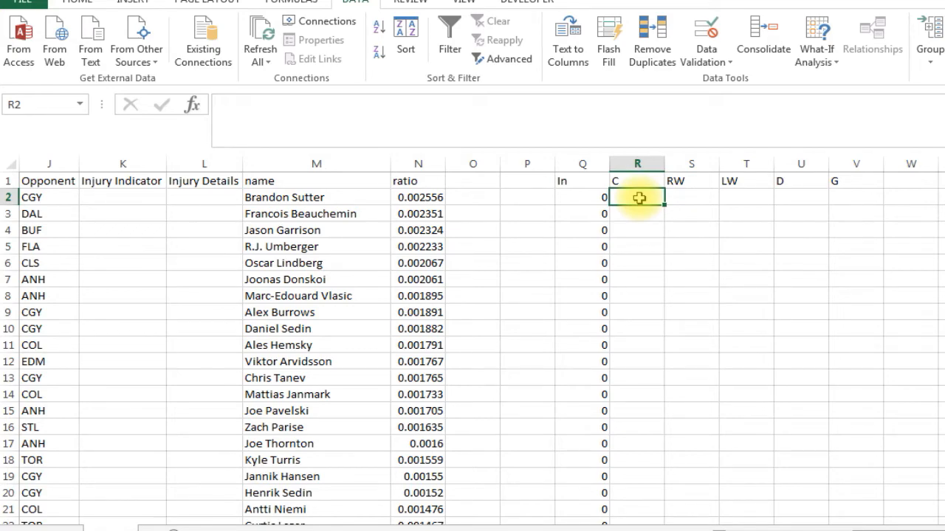
{"action": "type", "text": "="}
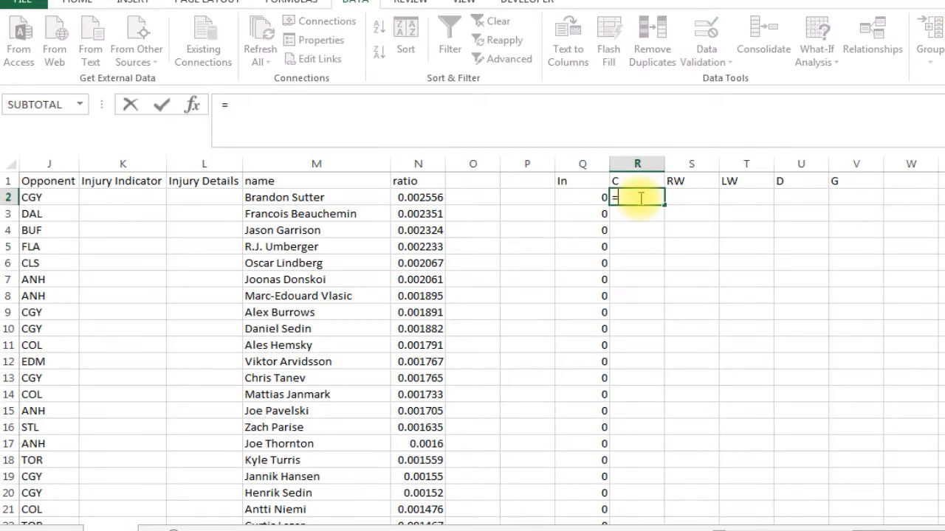
{"action": "type", "text": "if("}
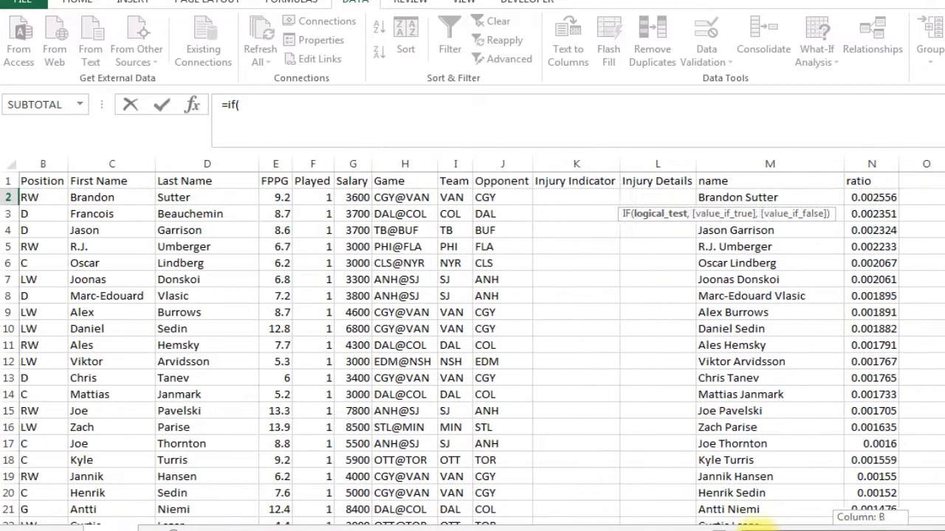
{"action": "left_click", "coordinate": [79, 198]}
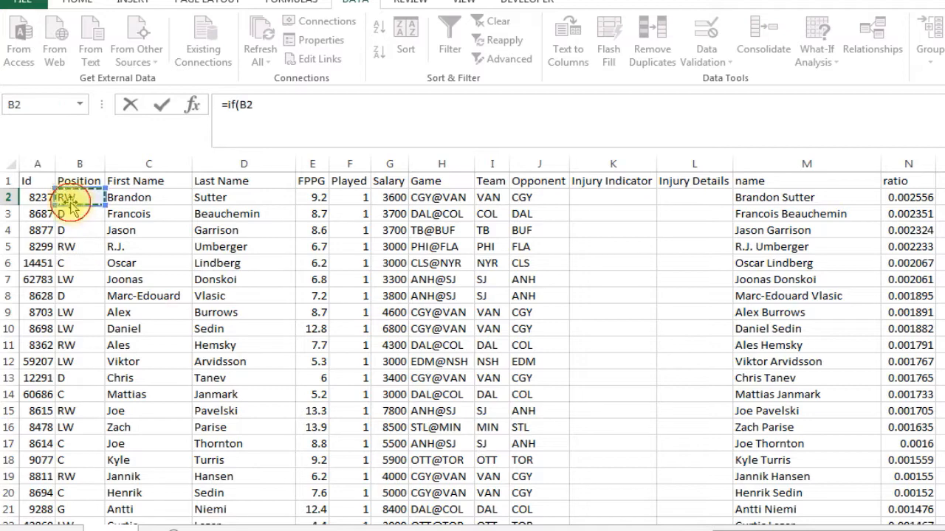
{"action": "type", "text": "=\"C\""}
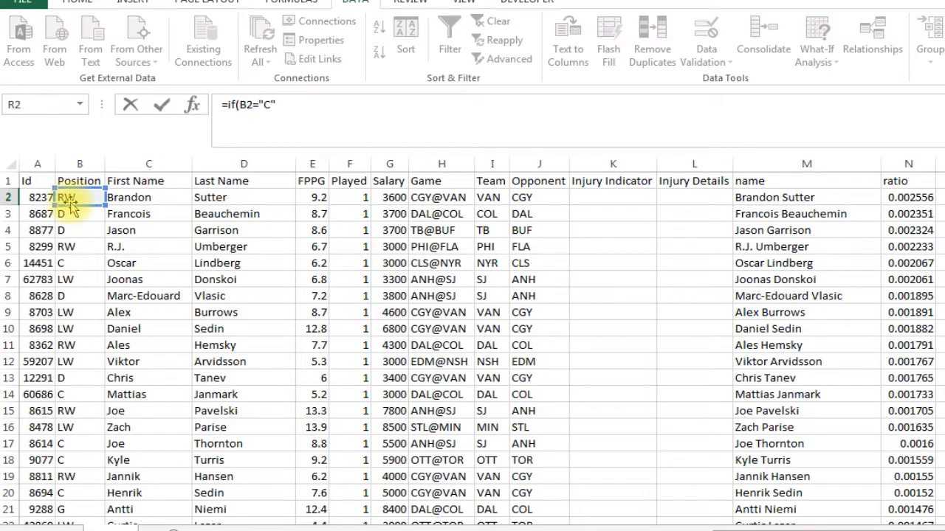
{"action": "type", "text": ","}
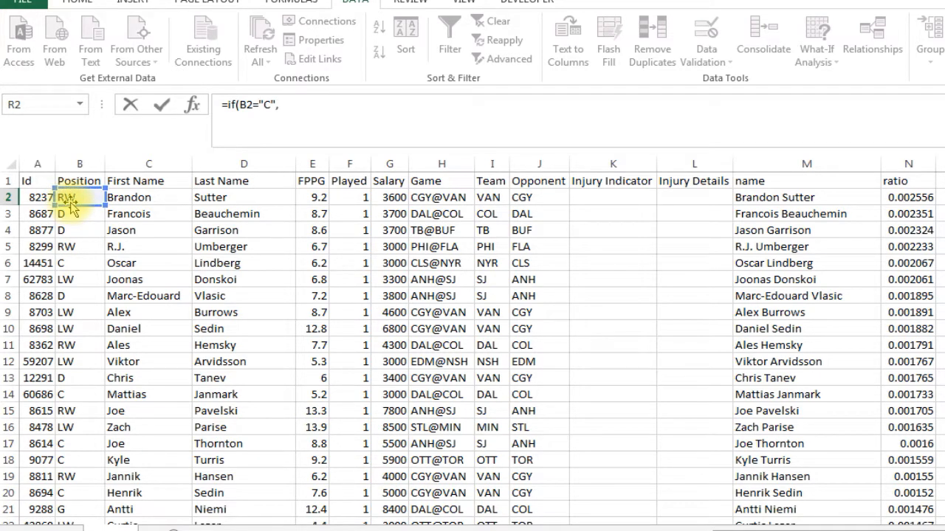
{"action": "type", "text": "1"}
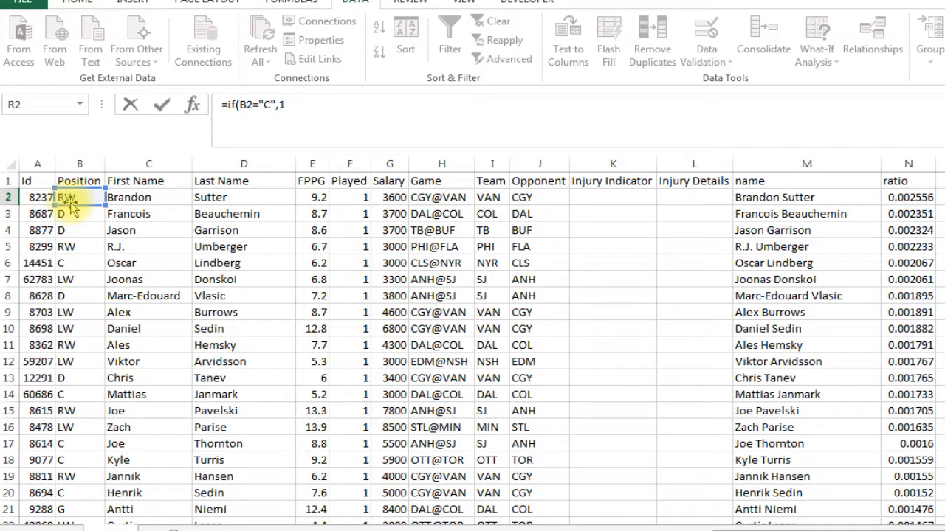
{"action": "type", "text": "*"}
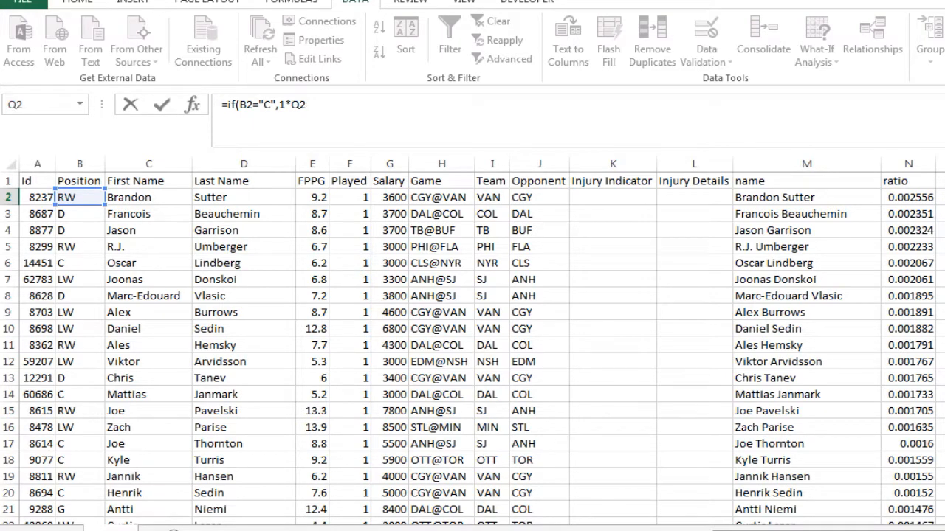
{"action": "type", "text": ","}
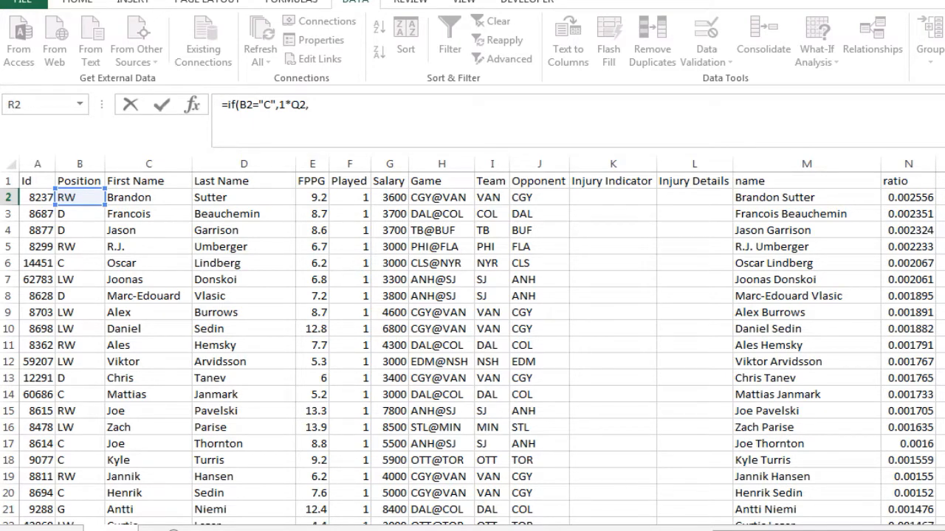
{"action": "type", "text": "\"\")"}
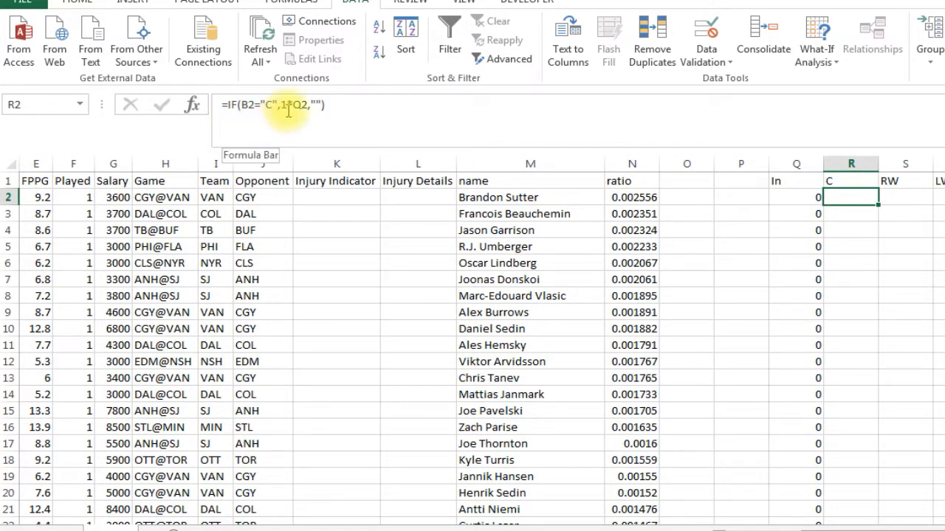
{"action": "mouse_move", "coordinate": [678, 184]}
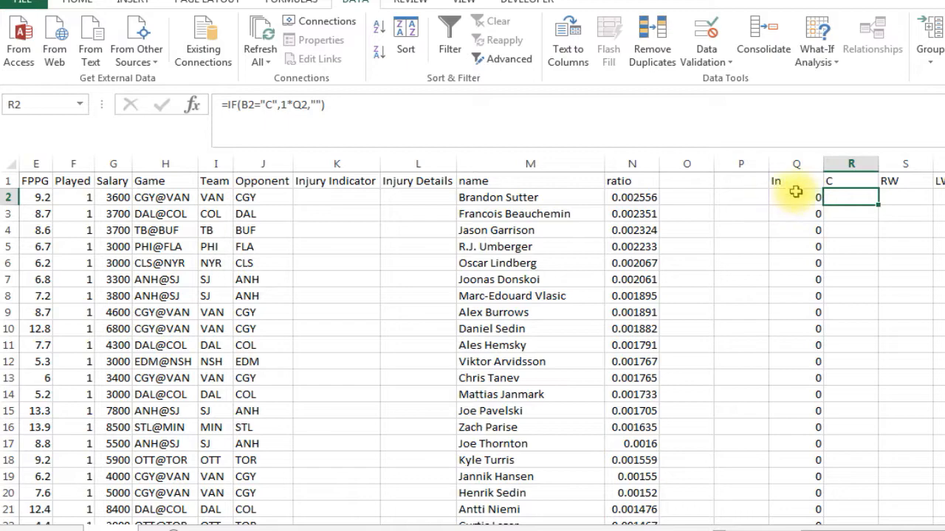
{"action": "mouse_move", "coordinate": [794, 350]}
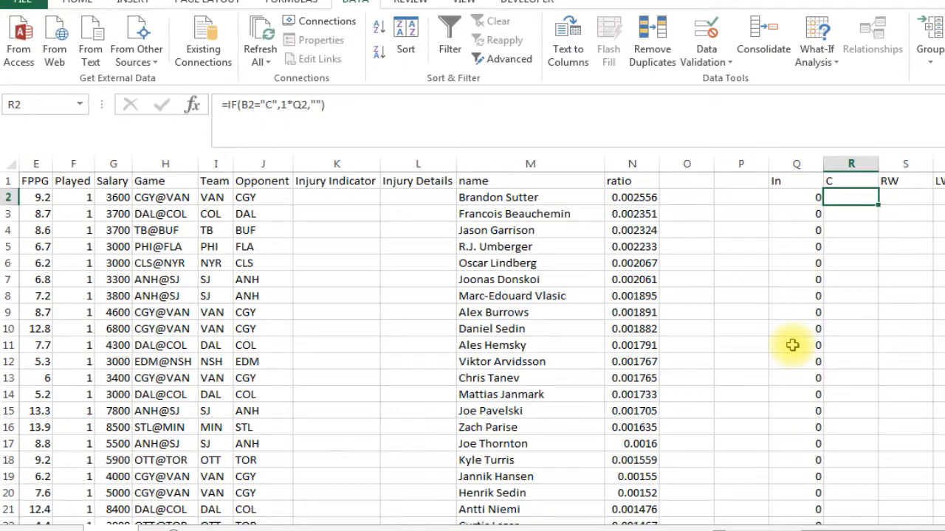
{"action": "mouse_move", "coordinate": [796, 204]}
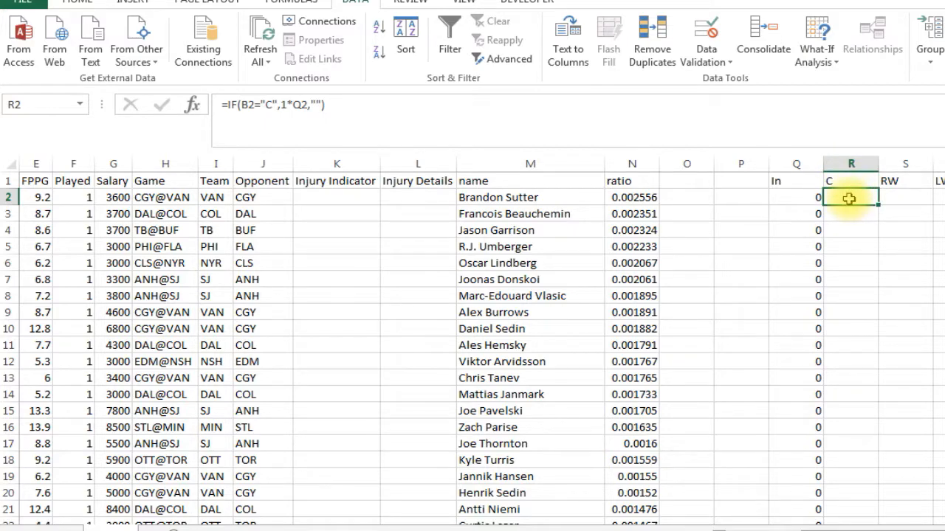
{"action": "mouse_move", "coordinate": [273, 106]}
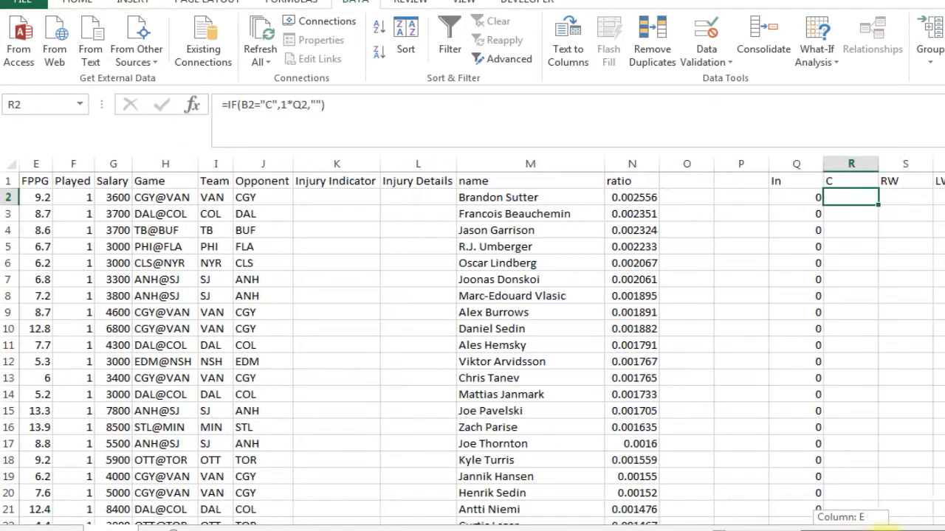
{"action": "mouse_move", "coordinate": [856, 210]}
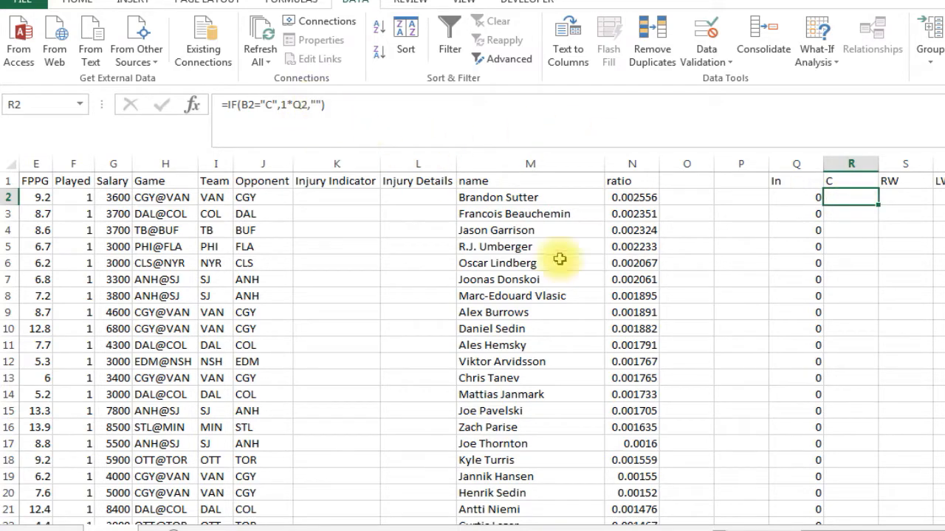
Enter =IF($B2="RW",1*$Q2,"") in S2 with anchored column references.
{"action": "scroll", "scroll_direction": "right", "scroll_amount": 3}
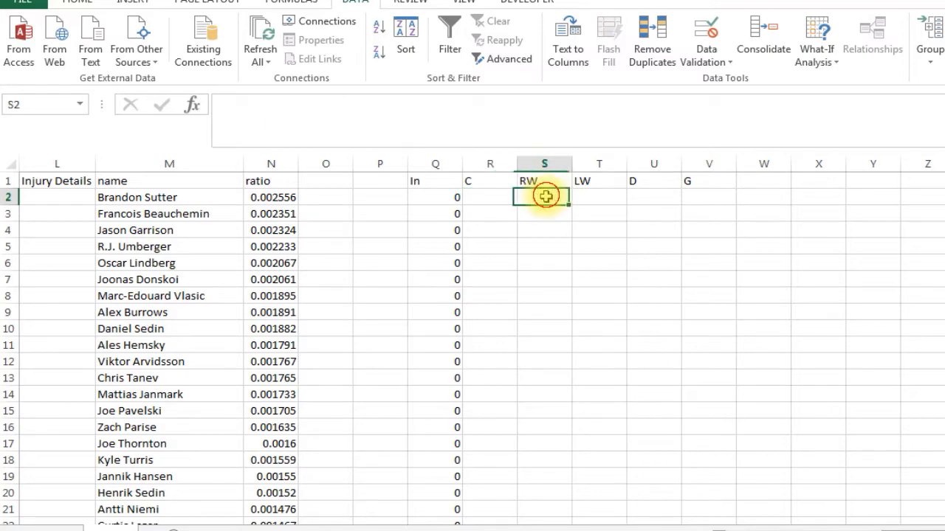
{"action": "type", "text": "=if9"}
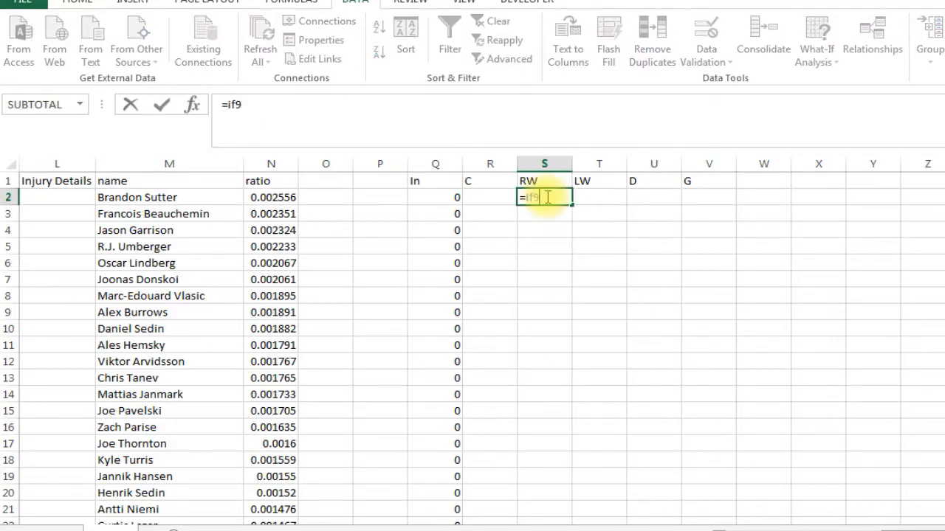
{"action": "key", "text": "BackSpace"}
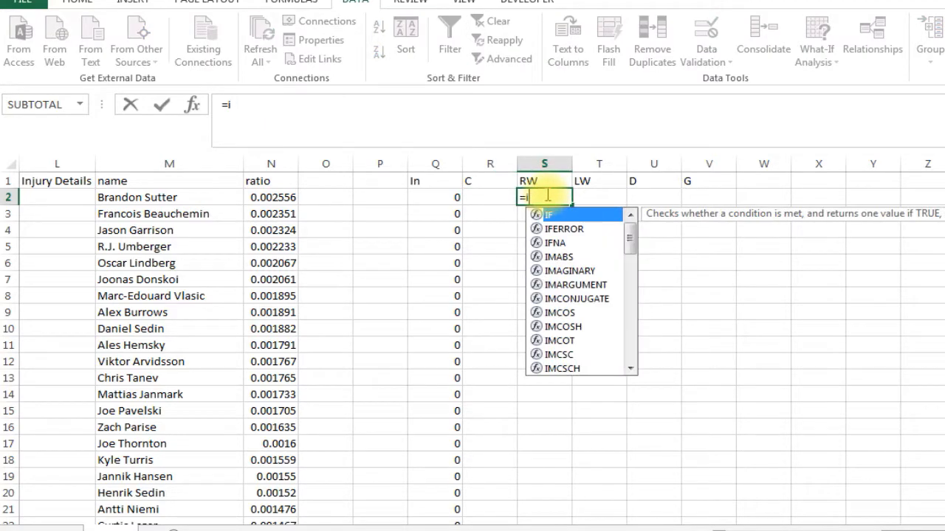
{"action": "type", "text": "f"}
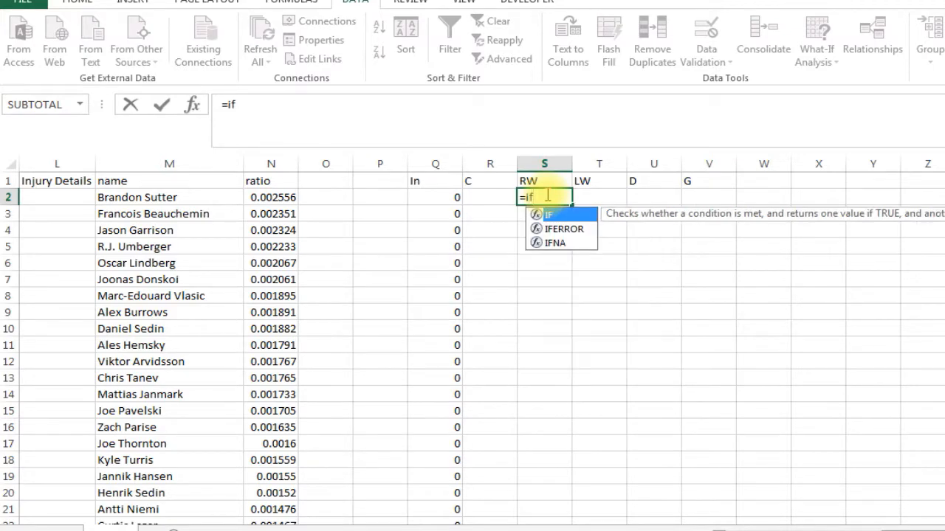
{"action": "type", "text": "("}
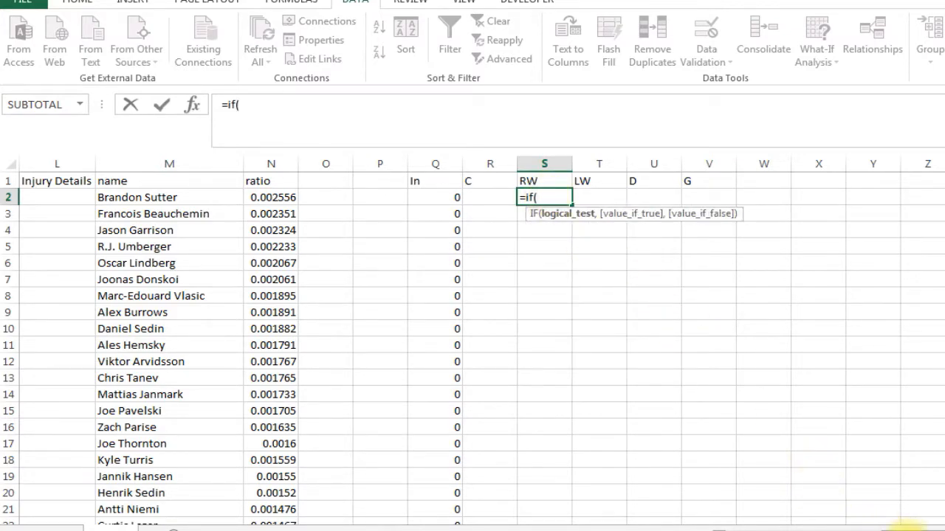
{"action": "scroll", "scroll_direction": "left", "scroll_amount": 3}
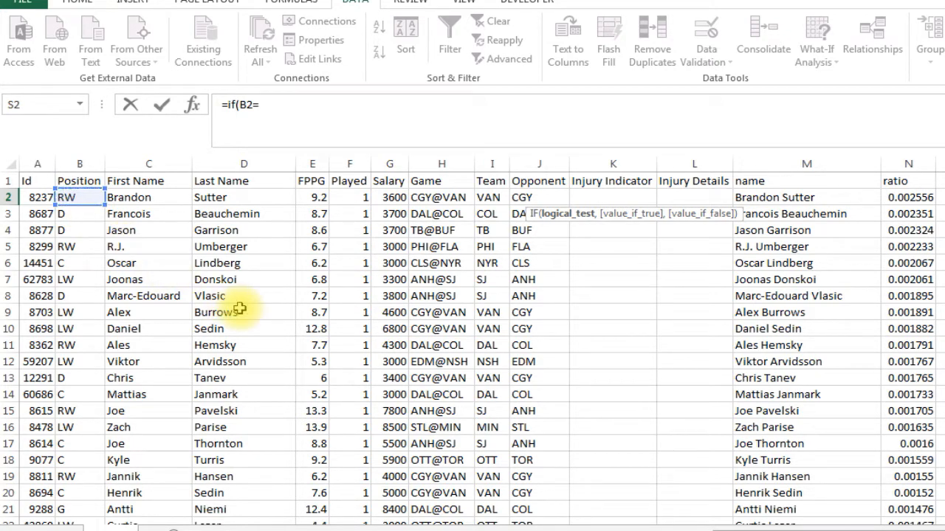
{"action": "type", "text": "\""}
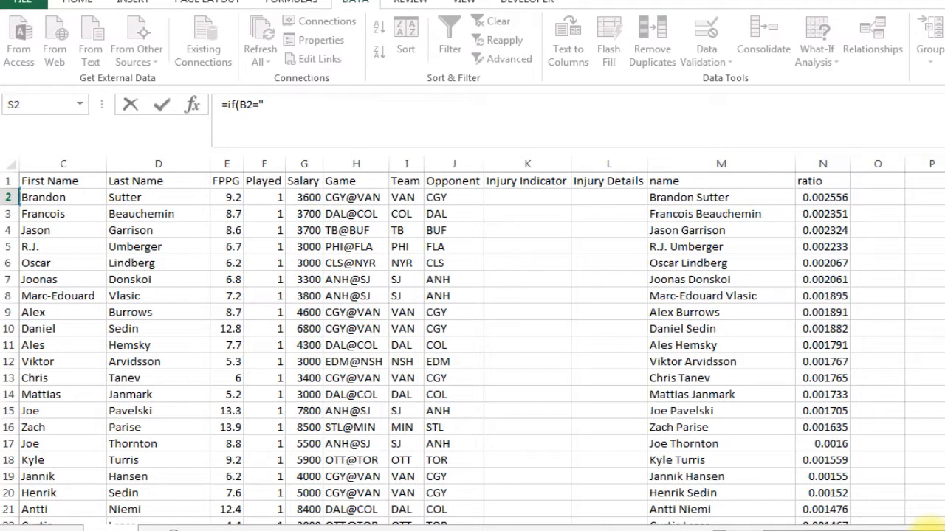
{"action": "type", "text": "RW"}
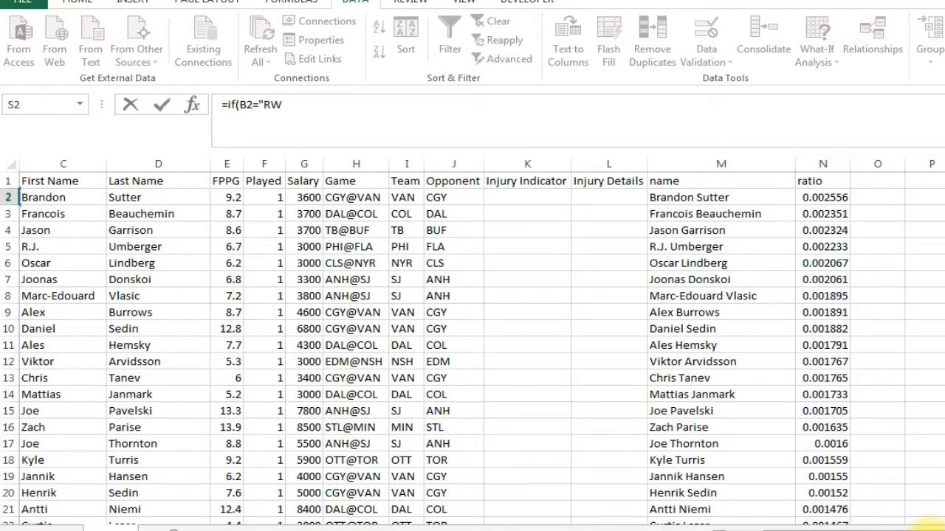
{"action": "type", "text": ","}
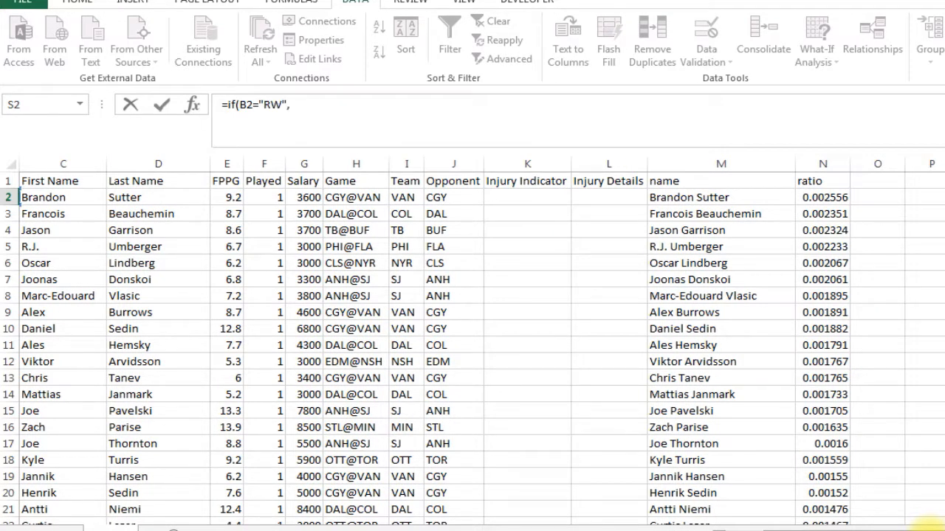
{"action": "type", "text": "1*"}
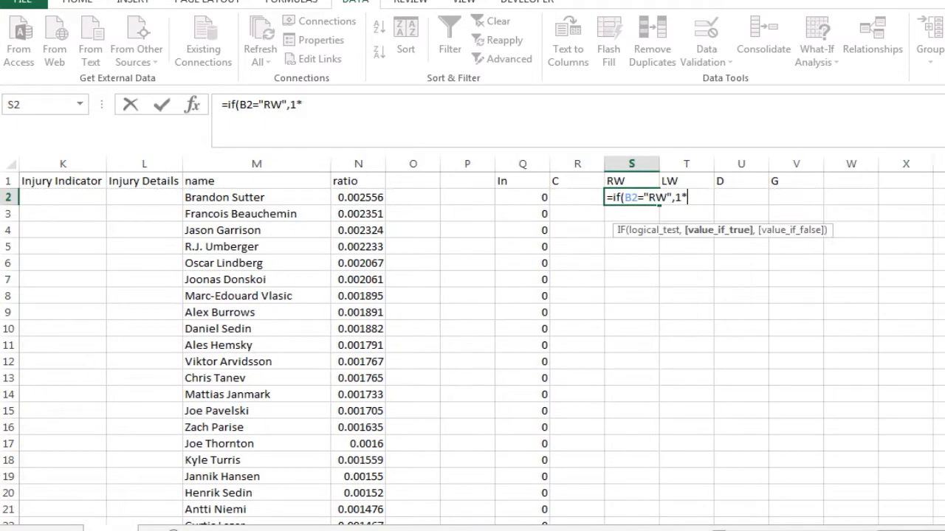
{"action": "mouse_move", "coordinate": [527, 196]}
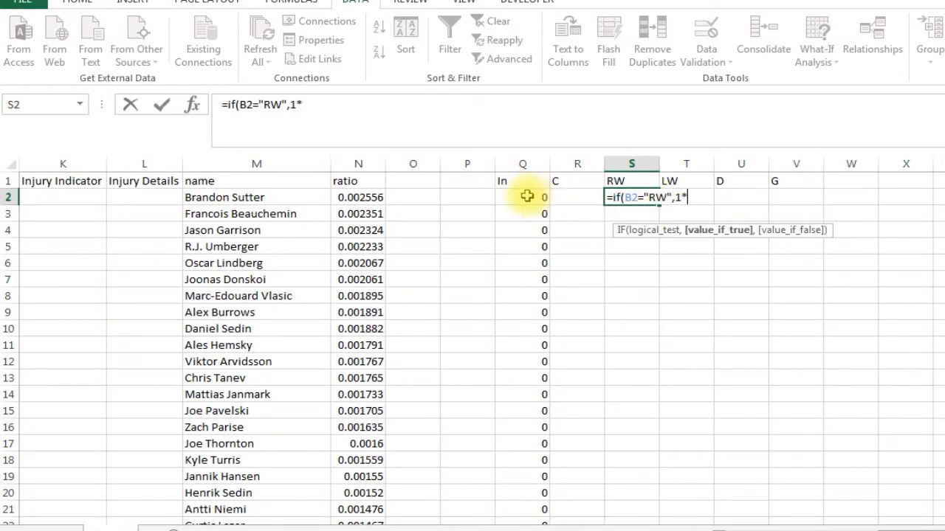
{"action": "left_click", "coordinate": [523, 198]}
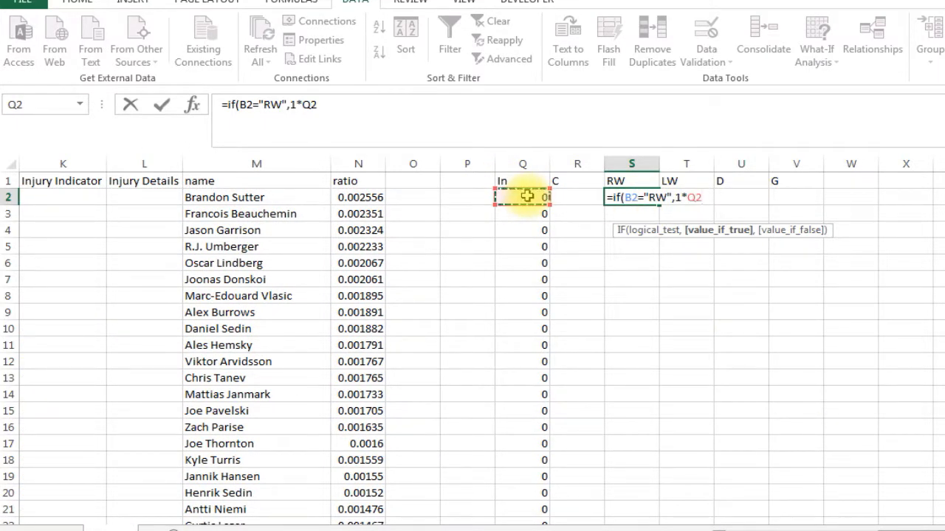
{"action": "type", "text": ",\"\""}
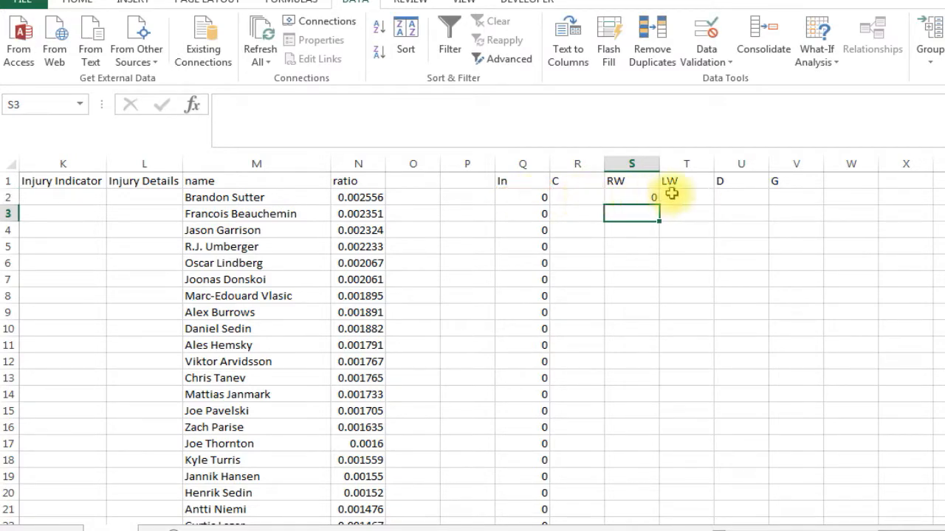
Copy the RW formula across to T2:V2 and check the LW copy's position text.
{"action": "left_click", "coordinate": [631, 198]}
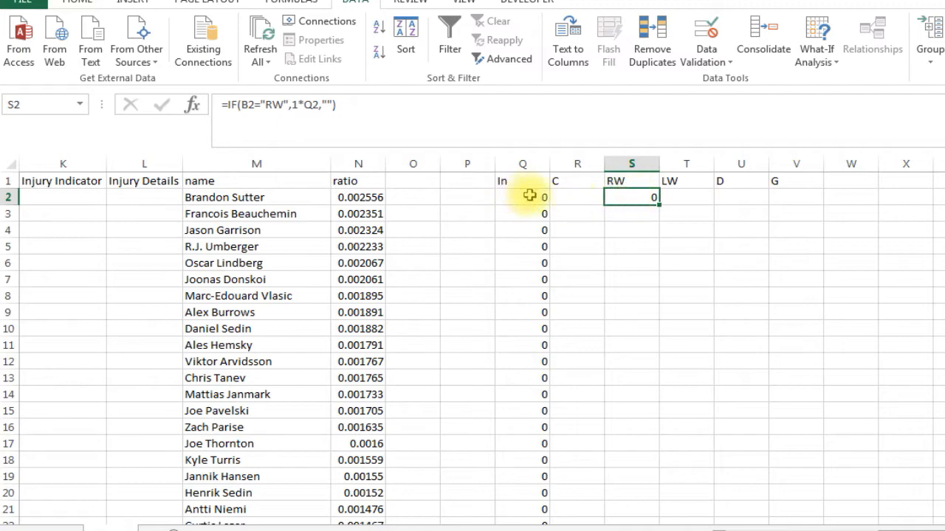
{"action": "mouse_move", "coordinate": [346, 115]}
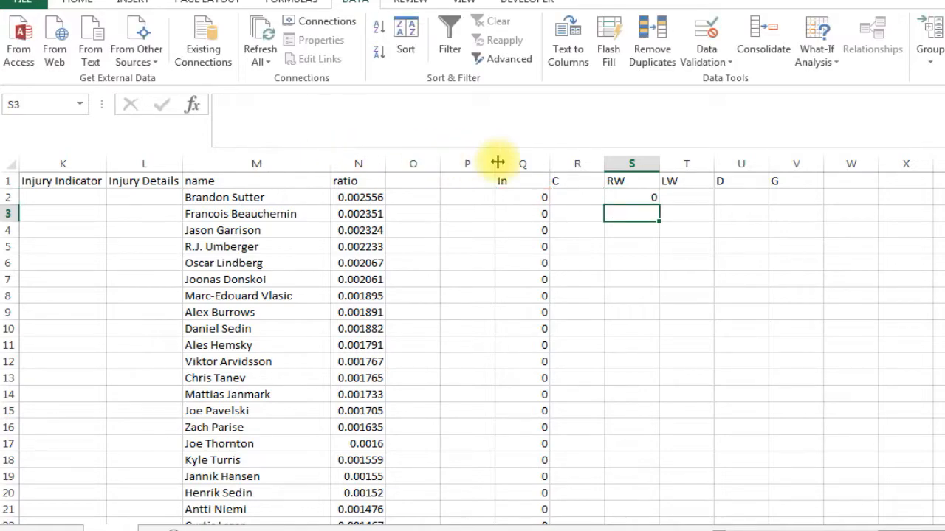
{"action": "left_click", "coordinate": [632, 198]}
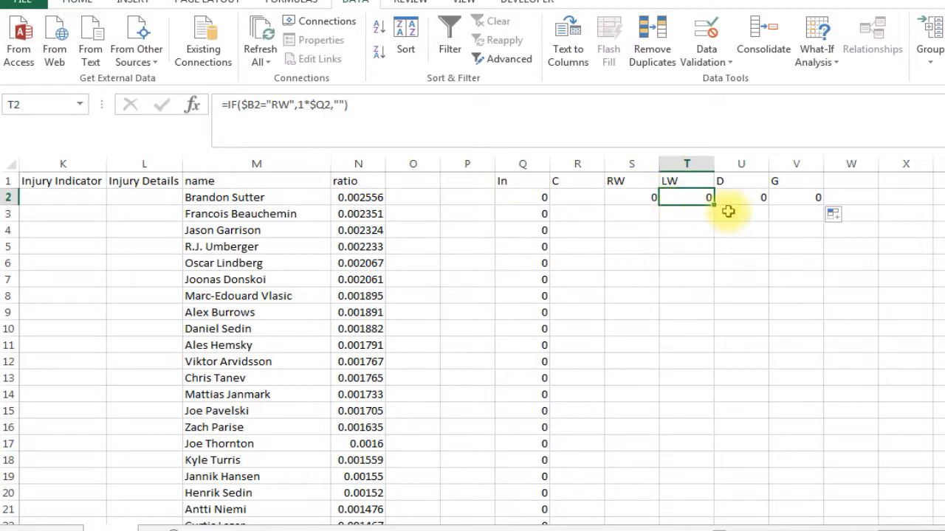
{"action": "left_click", "coordinate": [632, 198]}
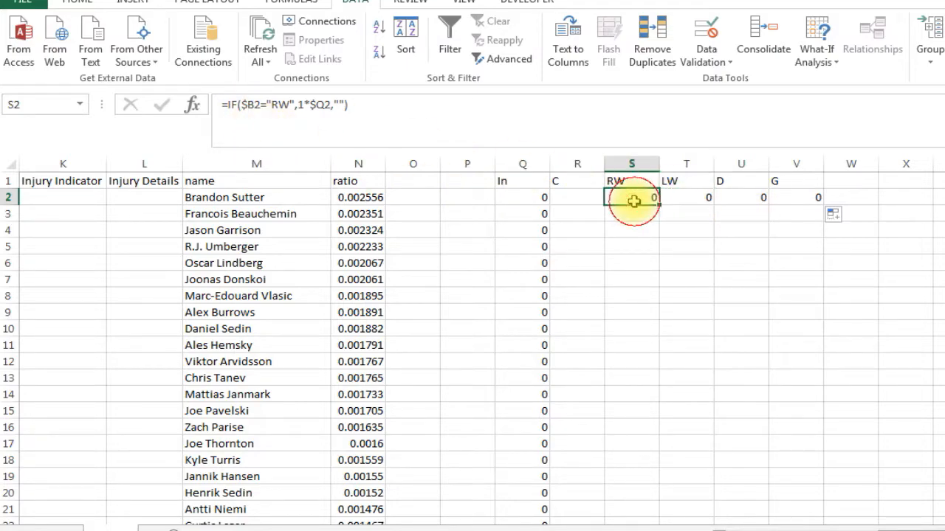
{"action": "left_click", "coordinate": [685, 198]}
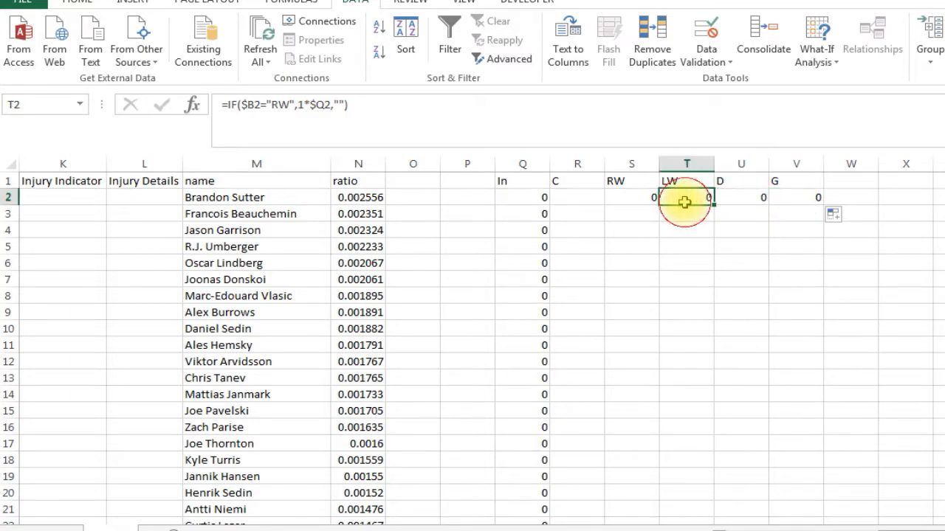
{"action": "left_click", "coordinate": [685, 198]}
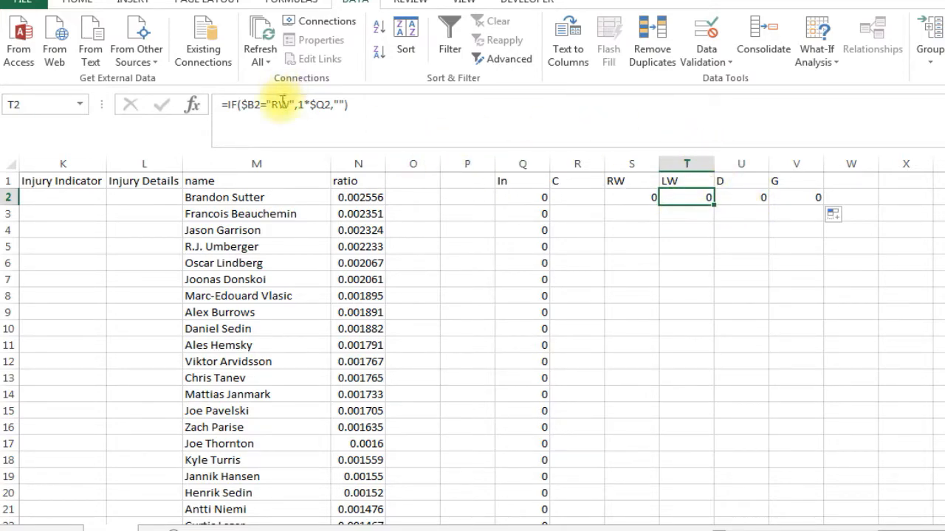
{"action": "double_click", "coordinate": [687, 198]}
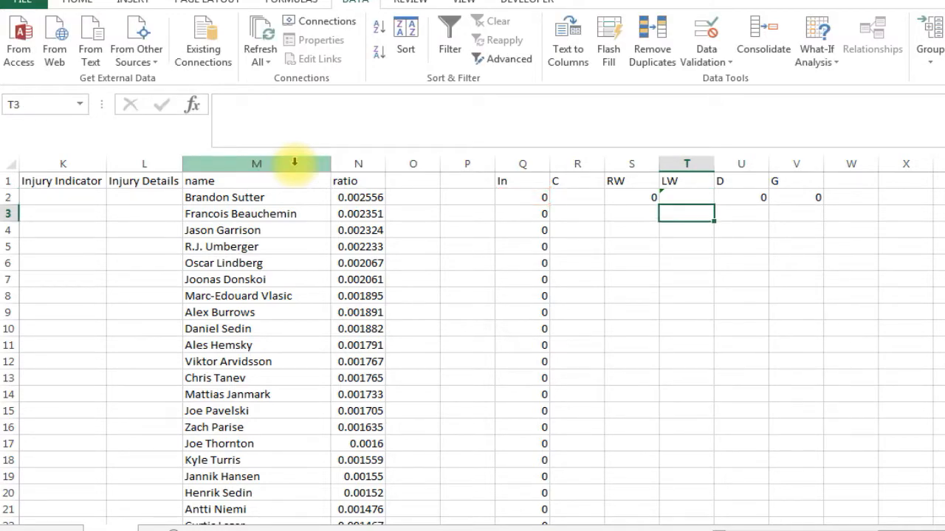
{"action": "left_click", "coordinate": [686, 197]}
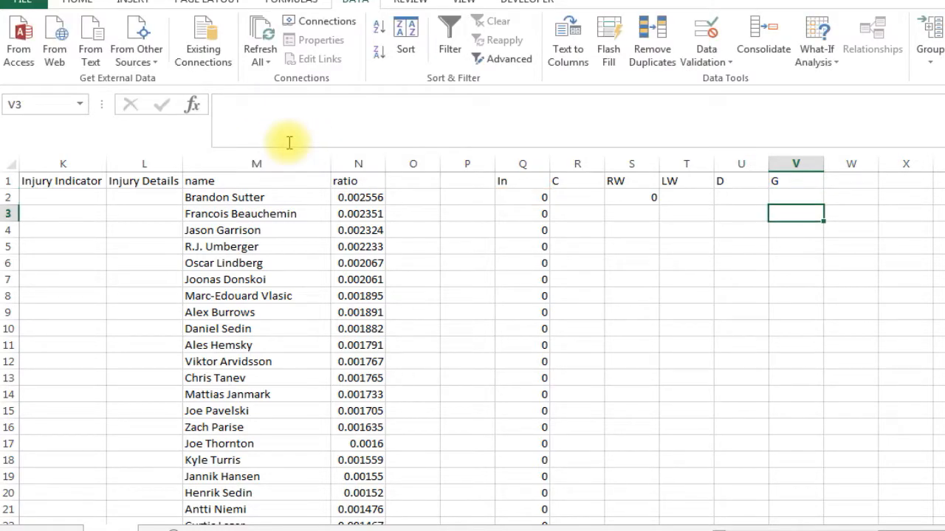
Fill the In and position formulas down through row 200 and inspect the defense formula.
{"action": "left_click_drag", "start_coordinate": [577, 198], "coordinate": [741, 213]}
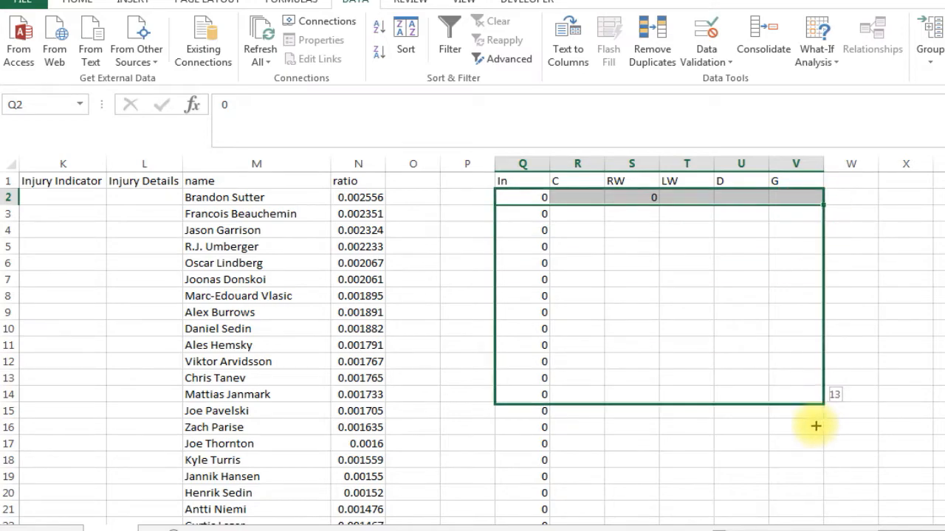
{"action": "scroll", "scroll_direction": "down", "scroll_amount": 3}
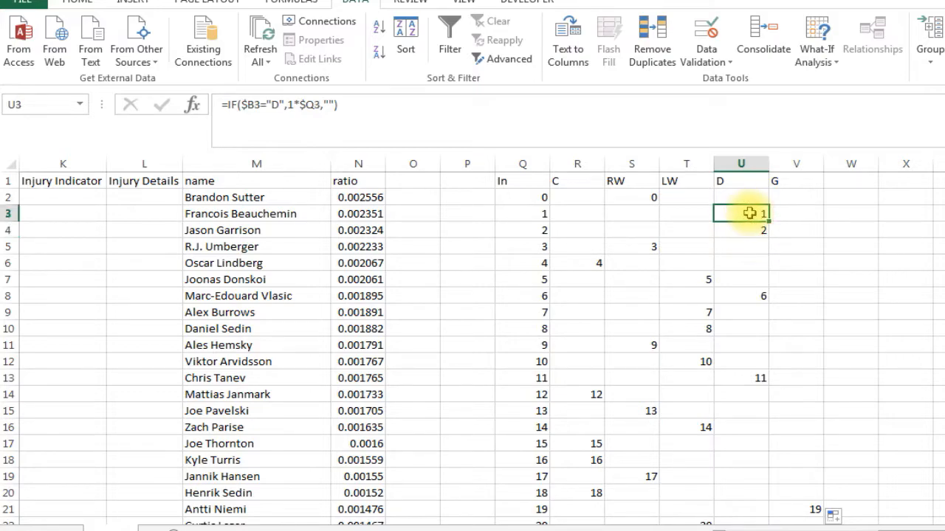
{"action": "left_click", "coordinate": [741, 198]}
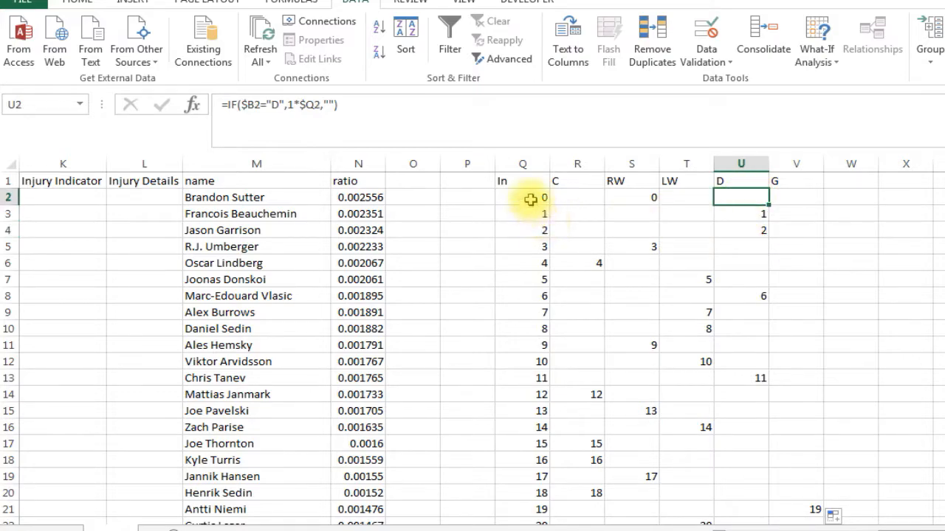
{"action": "left_click", "coordinate": [522, 197]}
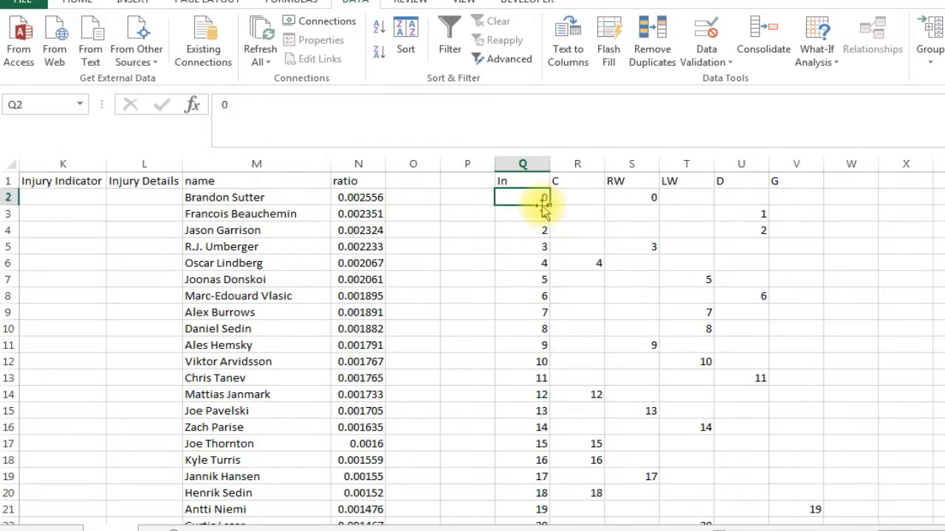
Verify the center formula returns 0 and return to the first In value.
{"action": "scroll", "scroll_direction": "down", "scroll_amount": 3}
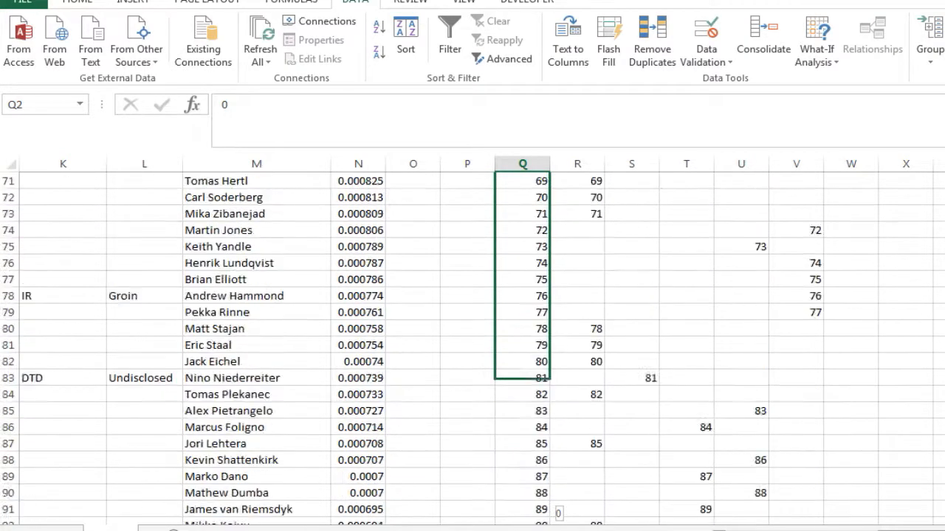
{"action": "scroll", "scroll_direction": "down", "scroll_amount": 3}
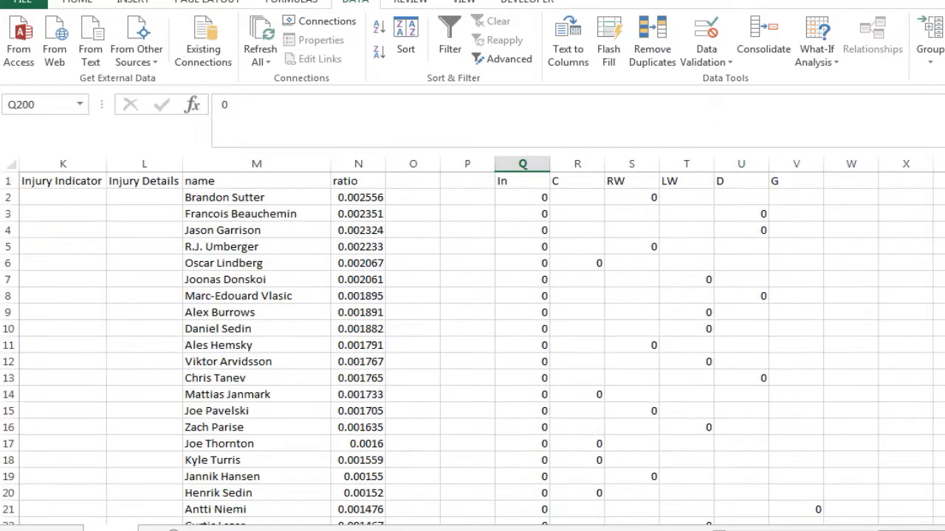
{"action": "left_click", "coordinate": [522, 263]}
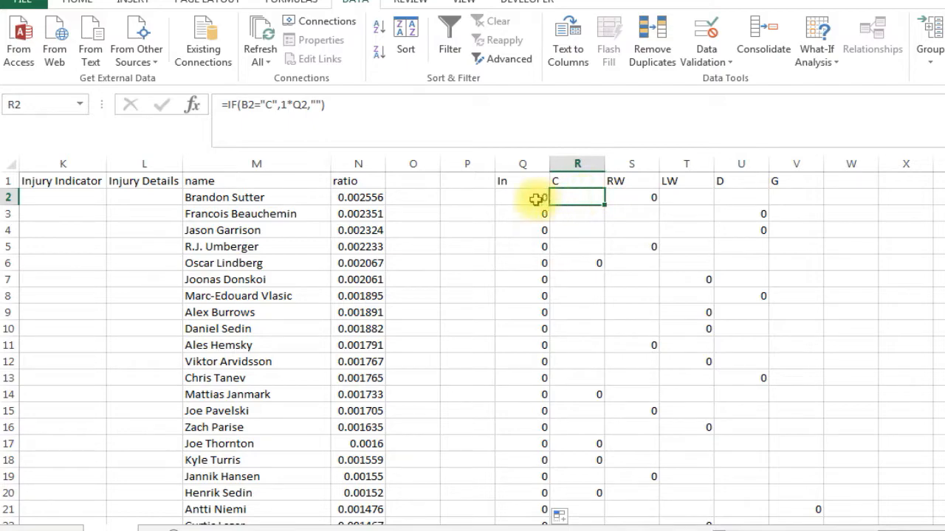
{"action": "left_click", "coordinate": [523, 198]}
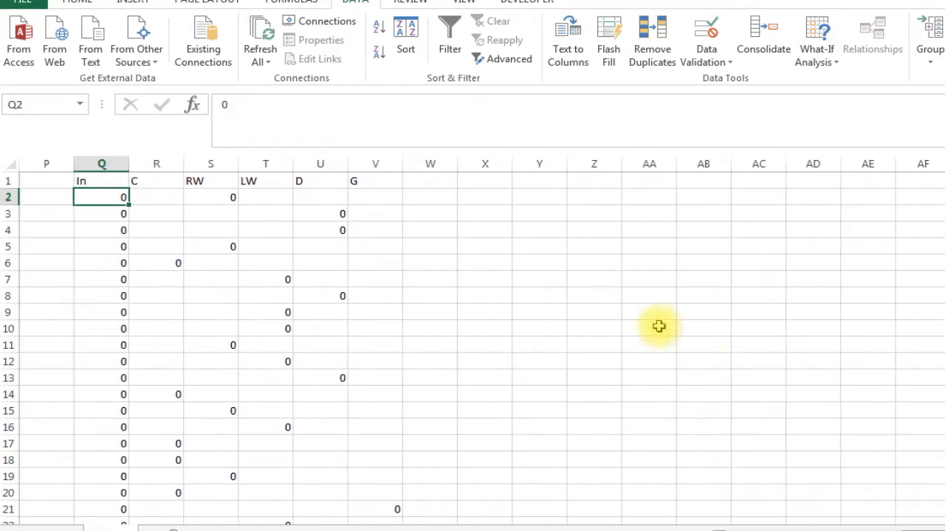
Label X1 'score' and start =SUMPRODUCT with the In range Q2:Q200 in Y1.
{"action": "left_click", "coordinate": [485, 180]}
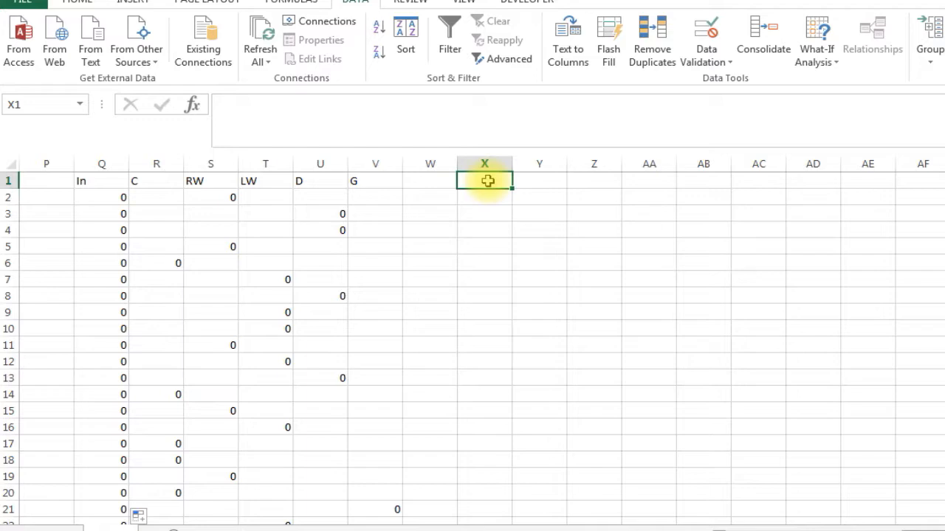
{"action": "type", "text": "score"}
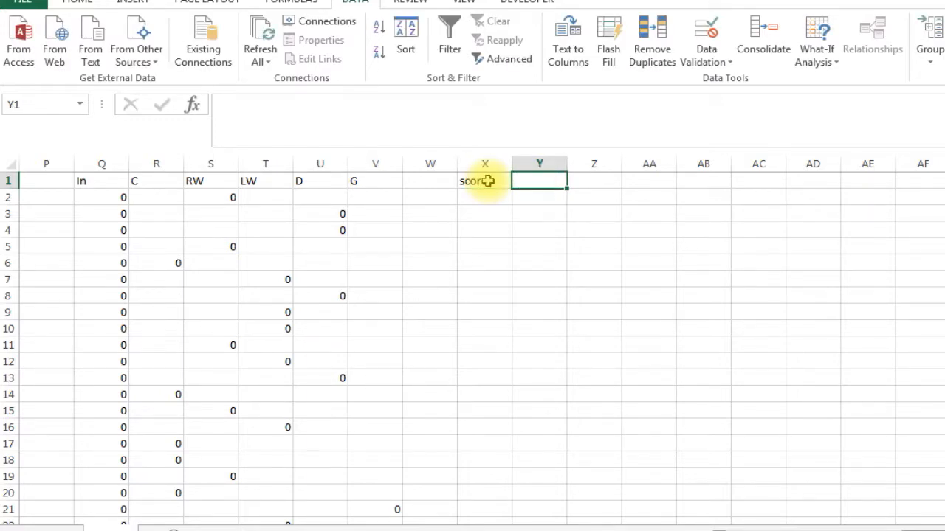
{"action": "type", "text": "=sum"}
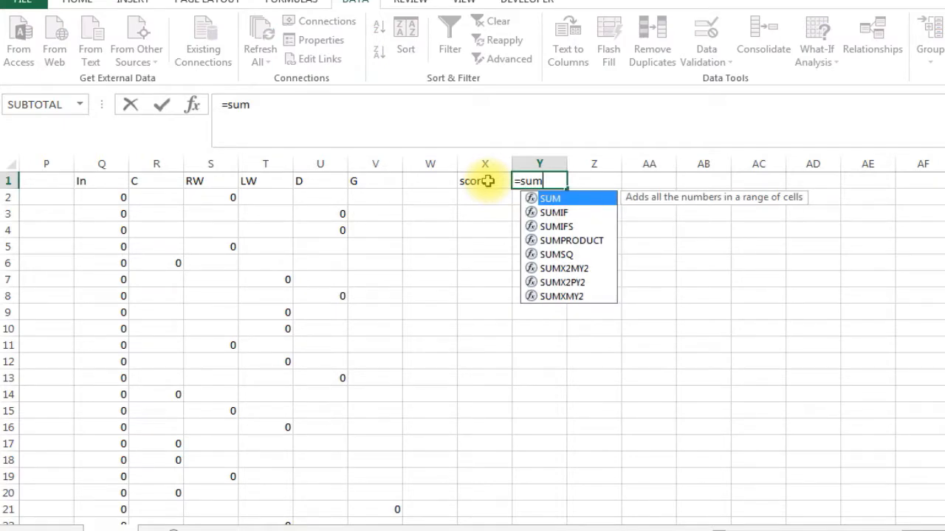
{"action": "type", "text": "product"}
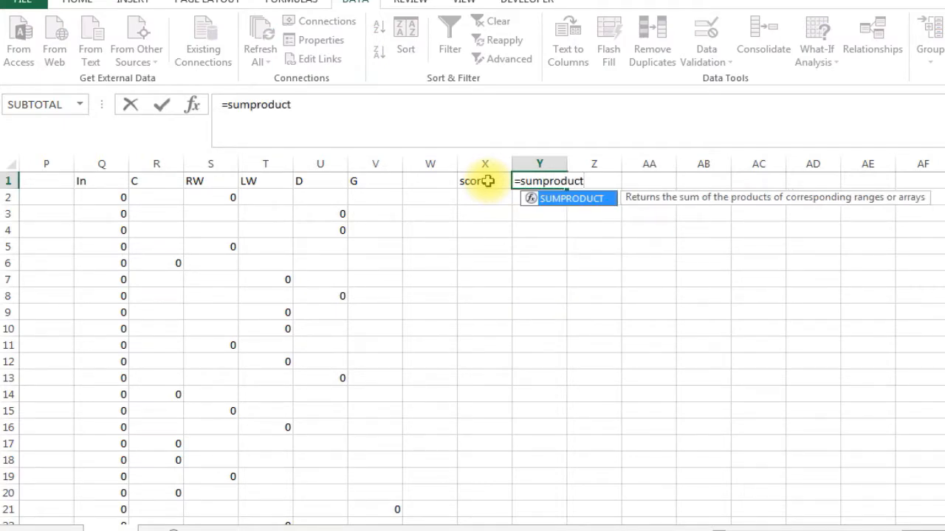
{"action": "type", "text": "(Q2:Q200"}
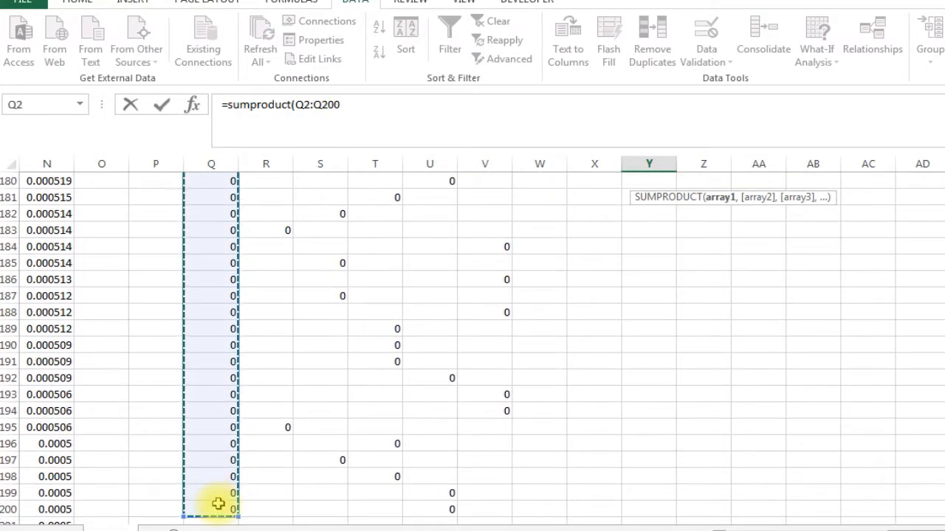
{"action": "type", "text": ","}
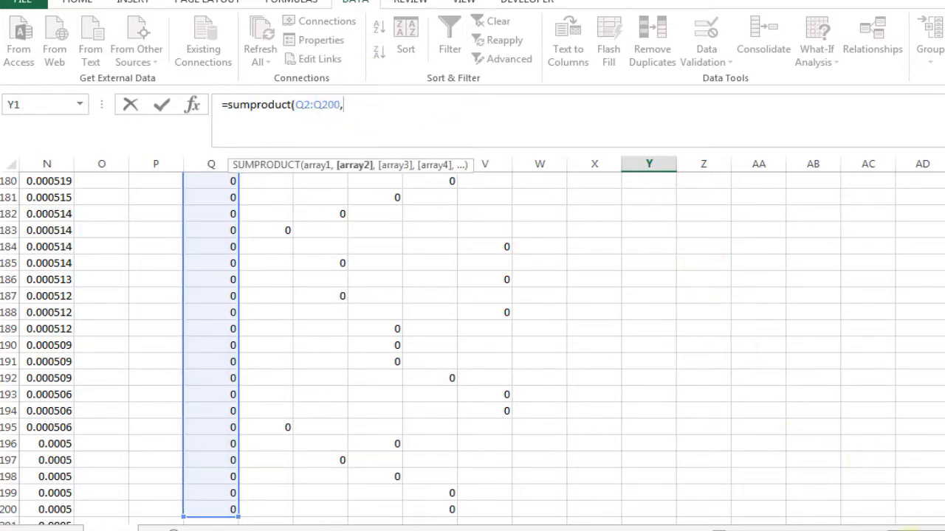
Complete the score total with FPPG range E2:E200, giving 0.
{"action": "scroll", "scroll_direction": "left", "scroll_amount": 3}
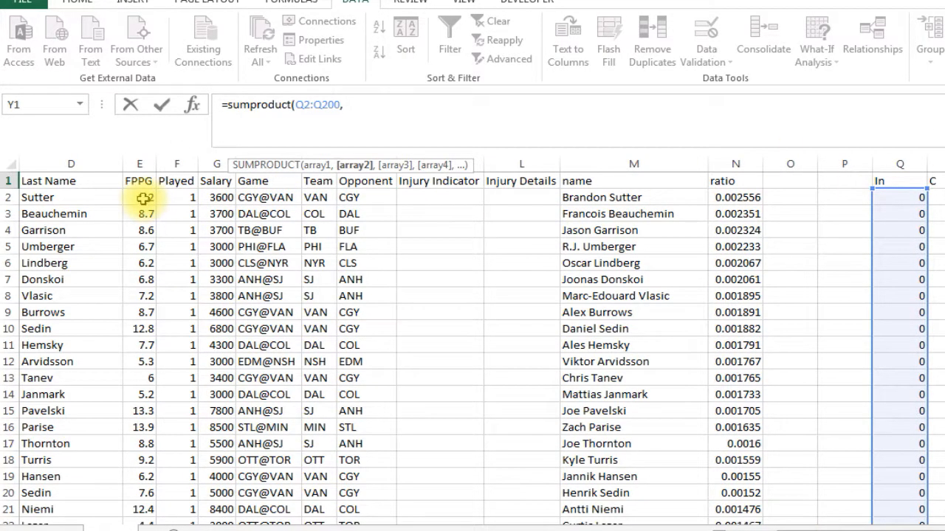
{"action": "left_click_drag", "start_coordinate": [139, 198], "coordinate": [139, 510]}
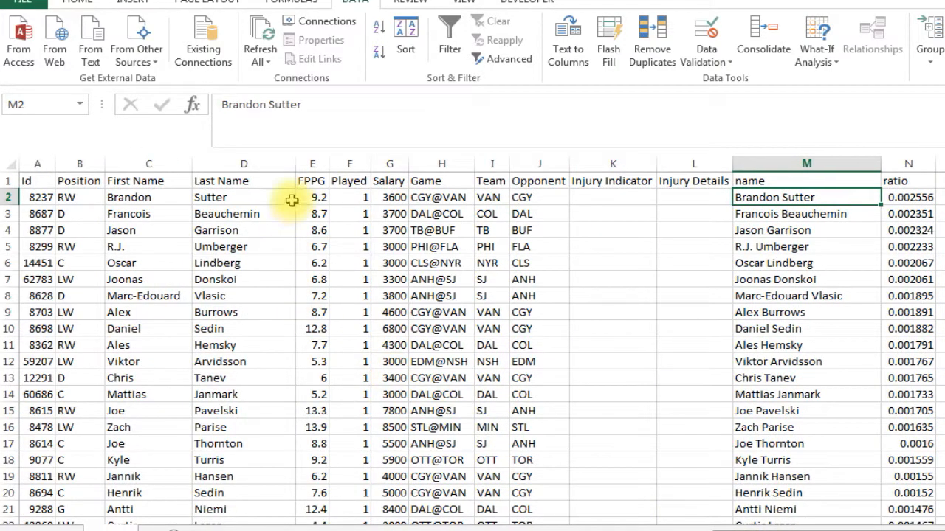
{"action": "mouse_move", "coordinate": [864, 428]}
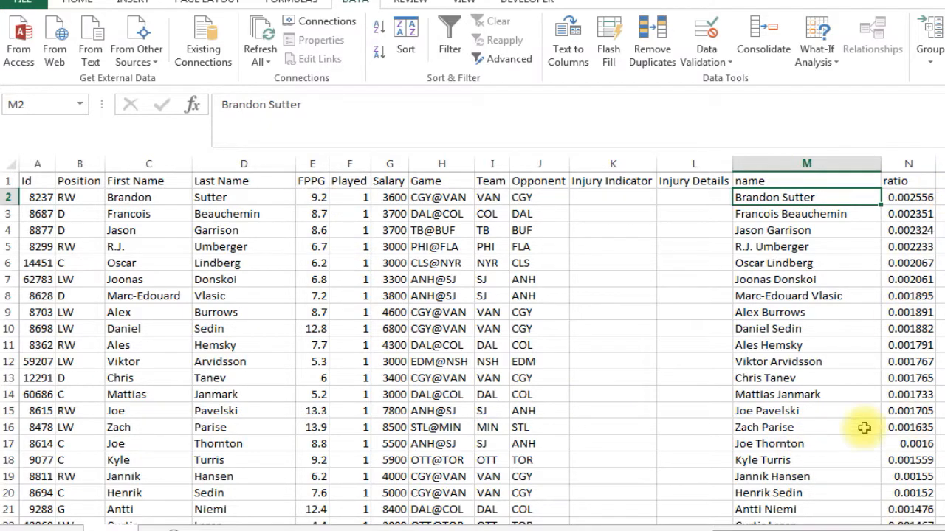
{"action": "scroll", "scroll_direction": "right", "scroll_amount": 3}
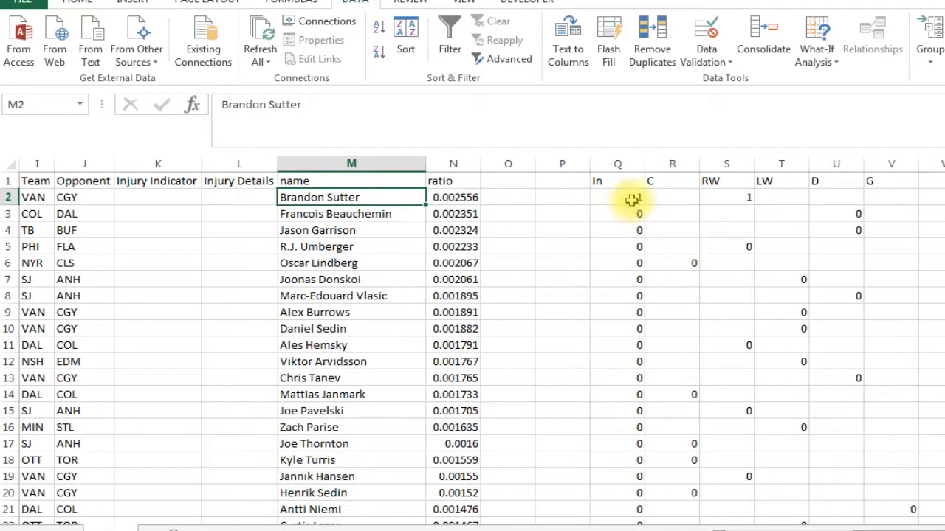
{"action": "left_click", "coordinate": [617, 197]}
{"action": "type", "text": "0"}
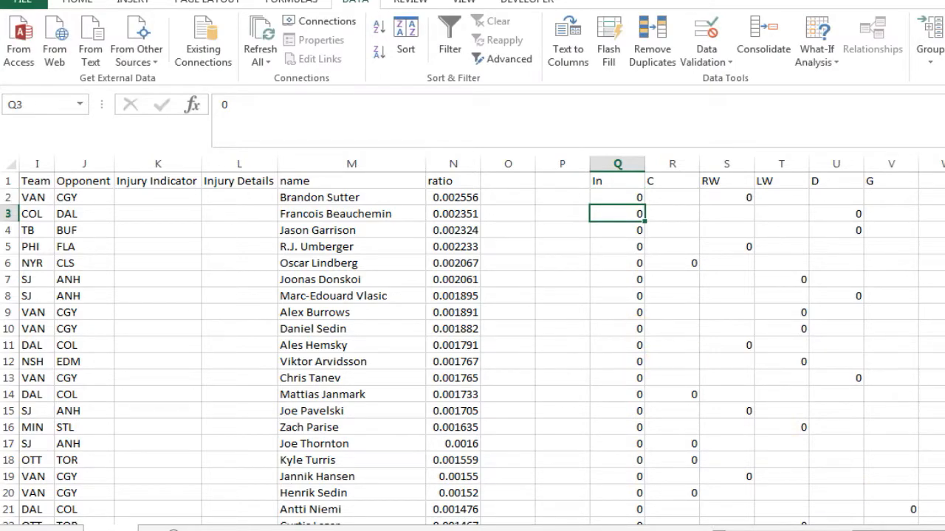
{"action": "scroll", "scroll_direction": "right", "scroll_amount": 3}
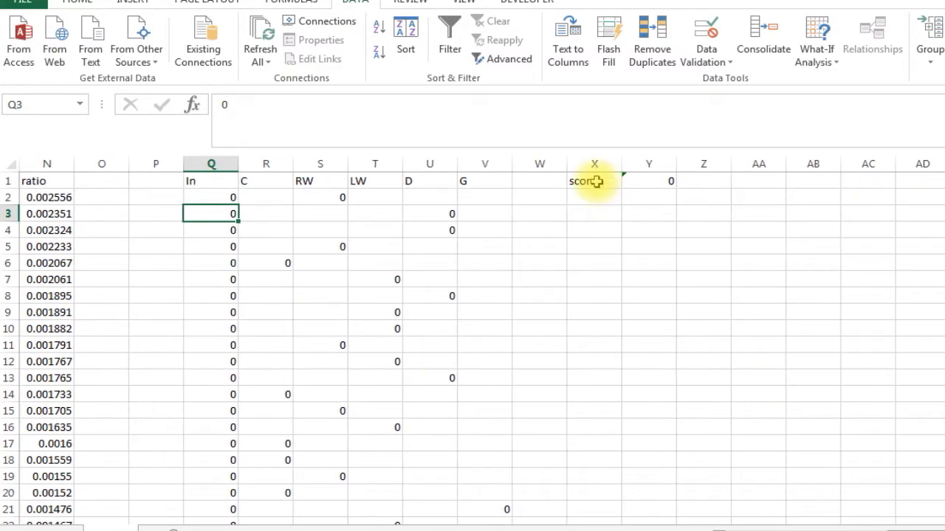
Label X2 'salary' and enter =SUMPRODUCT(Q2:Q200,G2:G200) in Y2.
{"action": "left_click", "coordinate": [594, 198]}
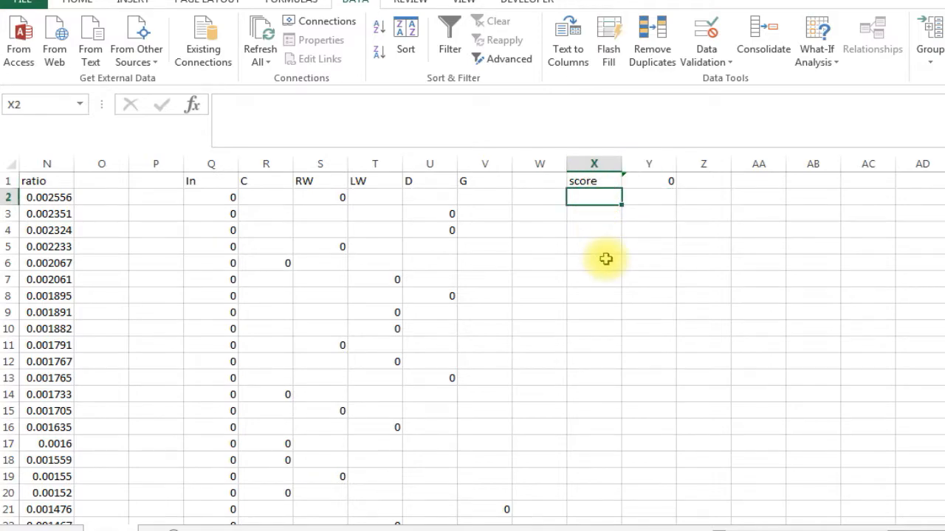
{"action": "type", "text": "salary"}
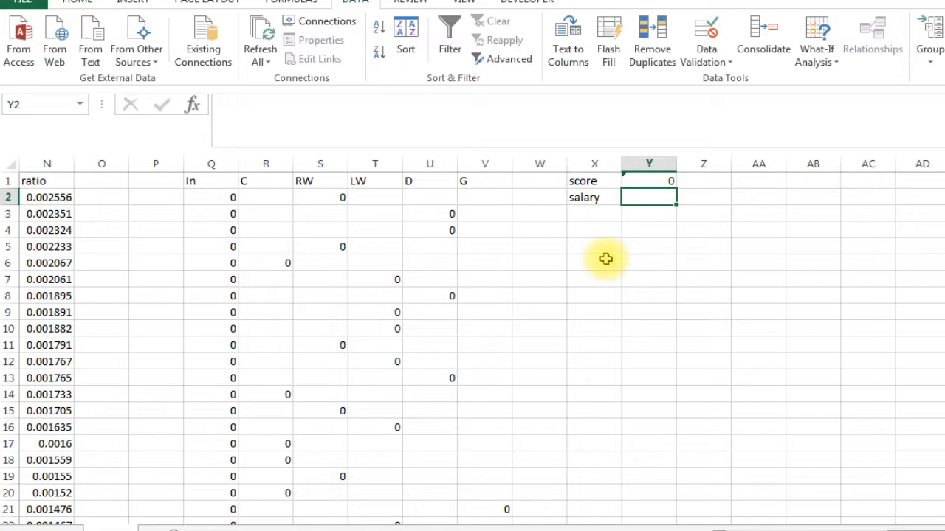
{"action": "type", "text": "=sumprod"}
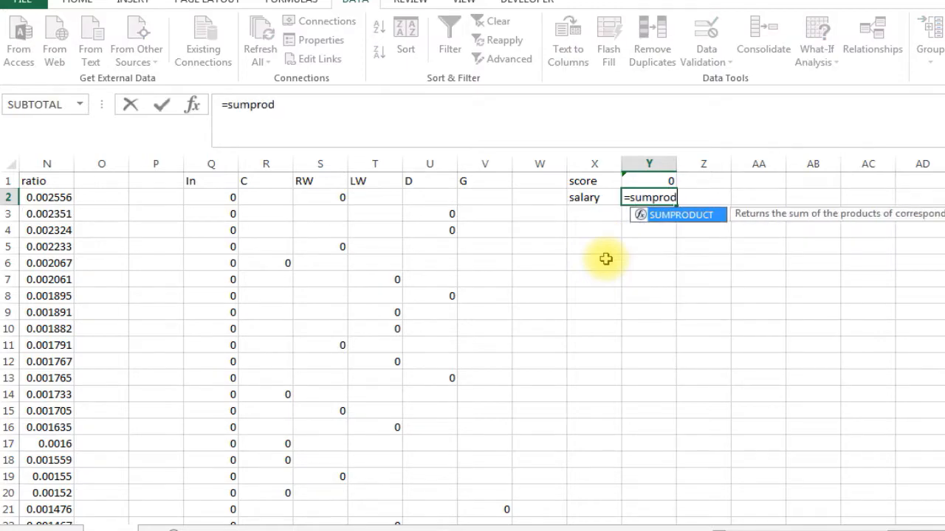
{"action": "type", "text": "uct("}
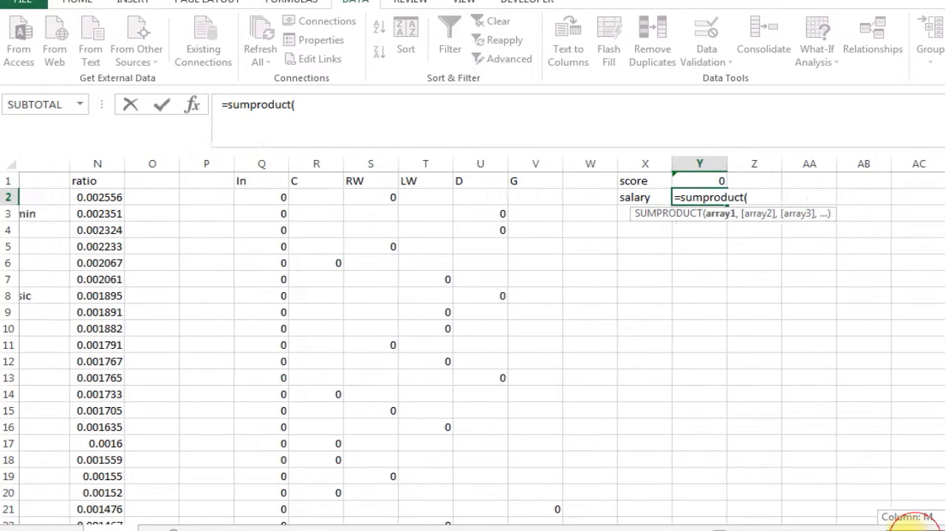
{"action": "left_click", "coordinate": [435, 198]}
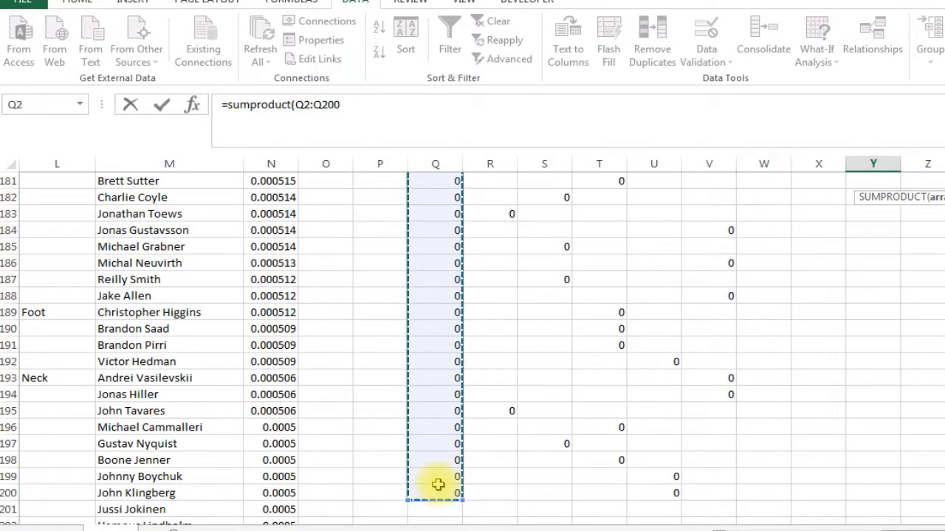
{"action": "type", "text": ","}
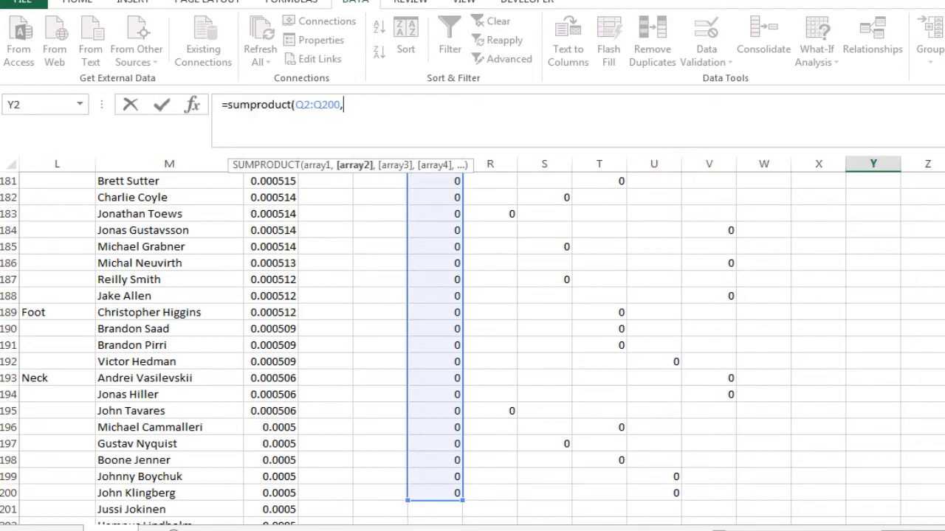
{"action": "scroll", "scroll_direction": "left", "scroll_amount": 3}
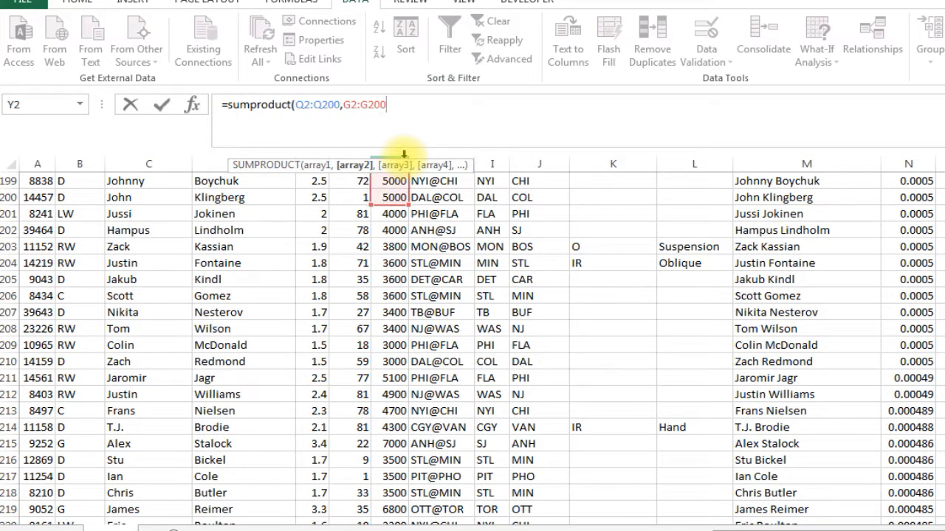
{"action": "type", "text": ")"}
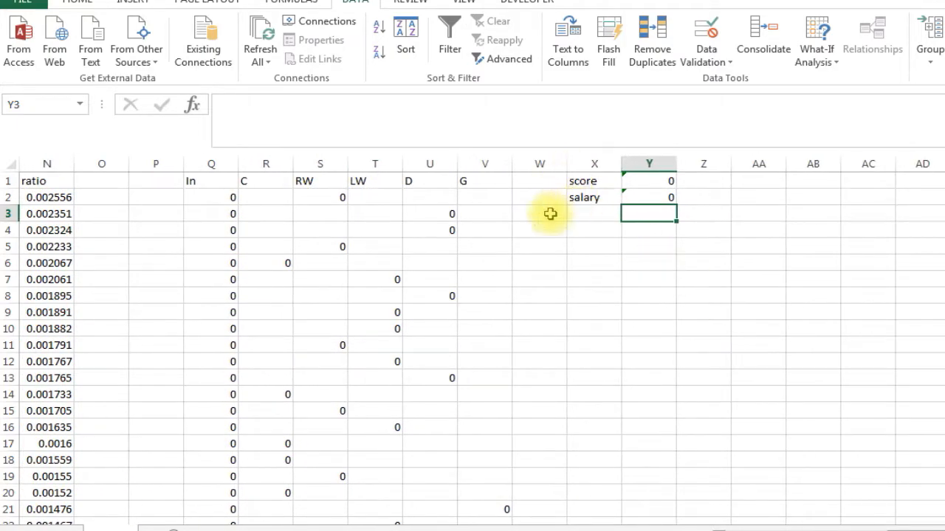
Test with 1 in Q2 giving 9.2 and 3600, then reset it to 0.
{"action": "type", "text": "1"}
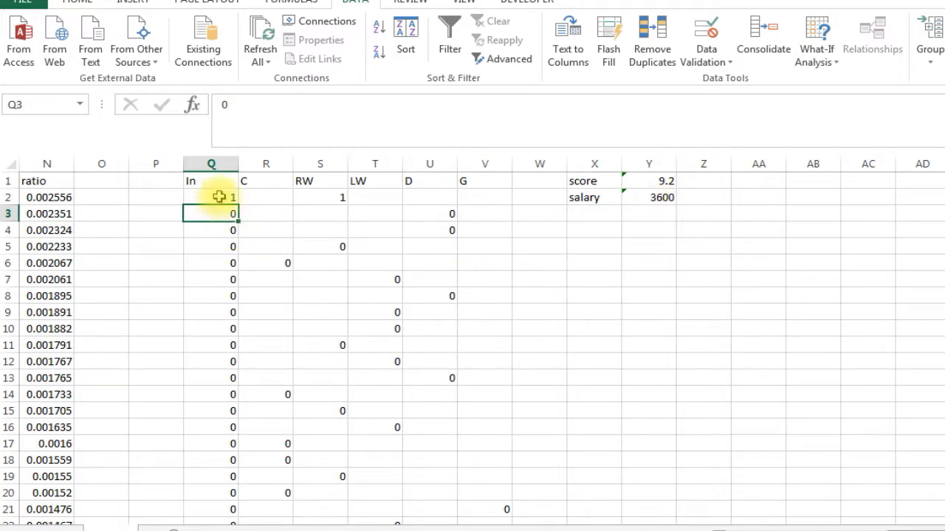
{"action": "left_click", "coordinate": [211, 197]}
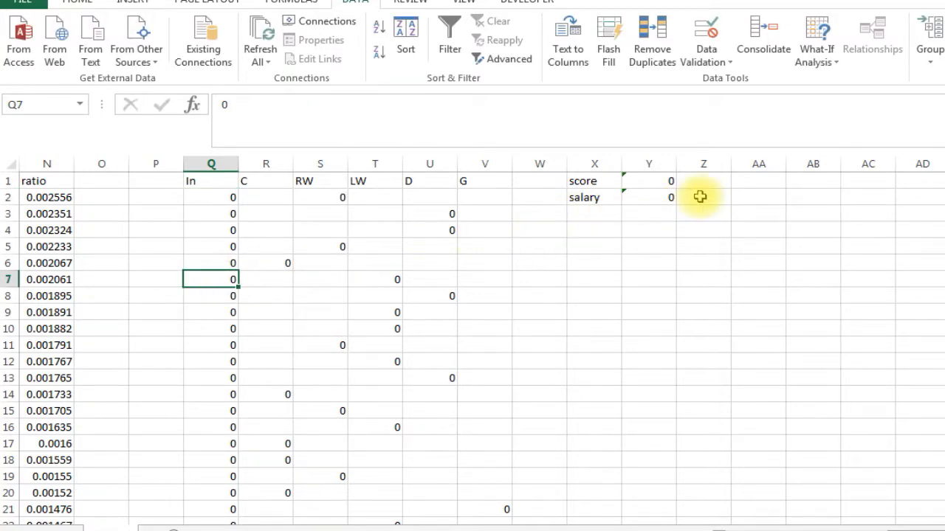
Enter the 55000 salary cap beside the salary total.
{"action": "left_click", "coordinate": [702, 197]}
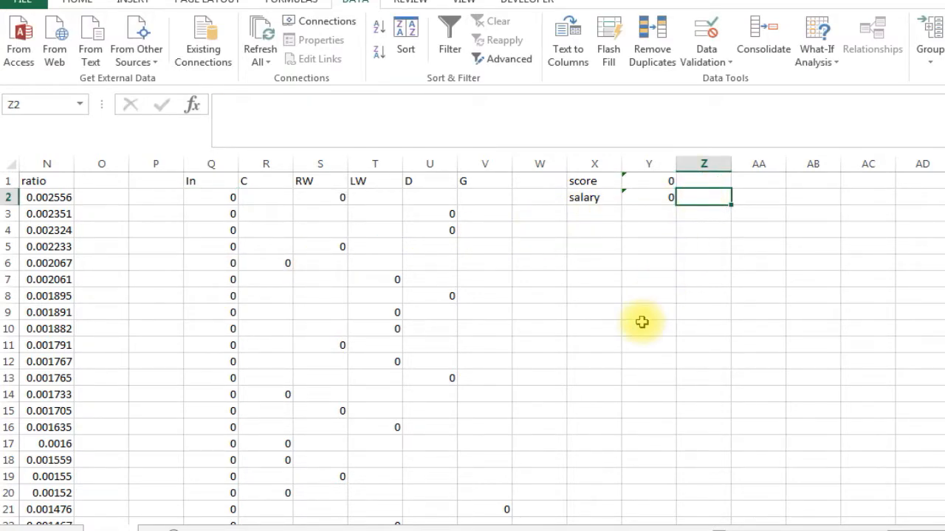
{"action": "type", "text": "55000"}
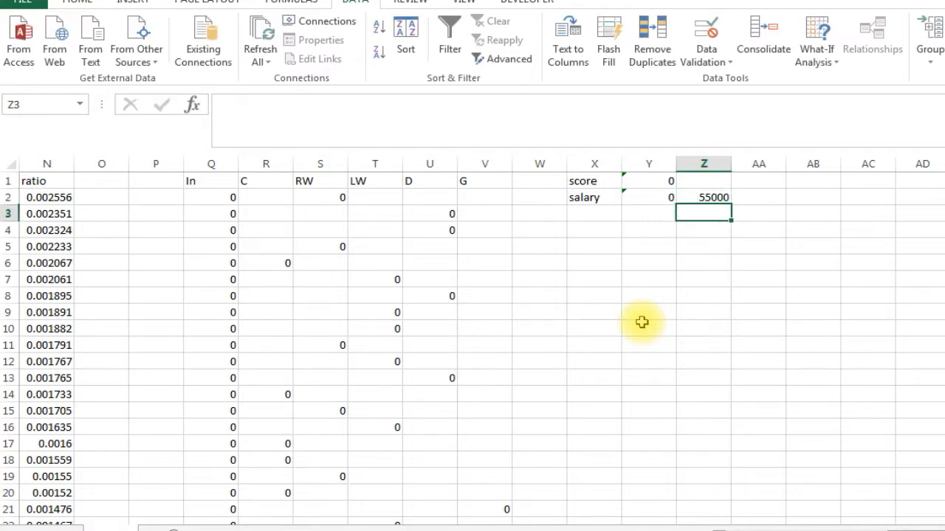
{"action": "left_click", "coordinate": [648, 198]}
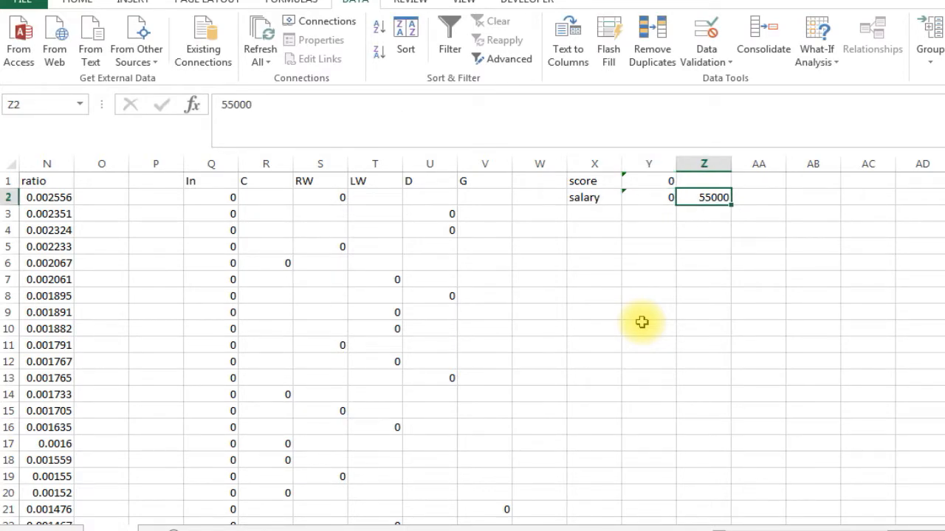
{"action": "left_click", "coordinate": [648, 230]}
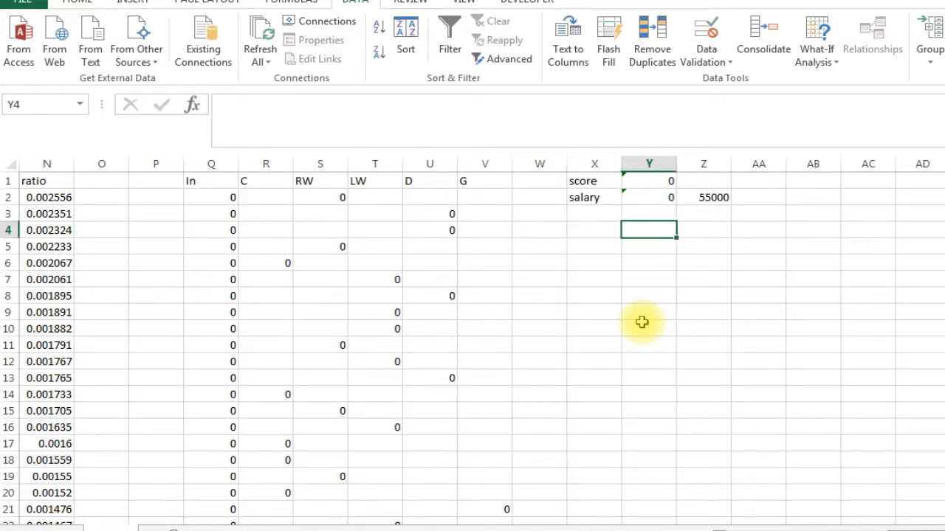
List positions C, RW, LW, D, G under salary with limits 2, 2, 2, 2, 1.
{"action": "left_click", "coordinate": [593, 230]}
{"action": "type", "text": "C"}
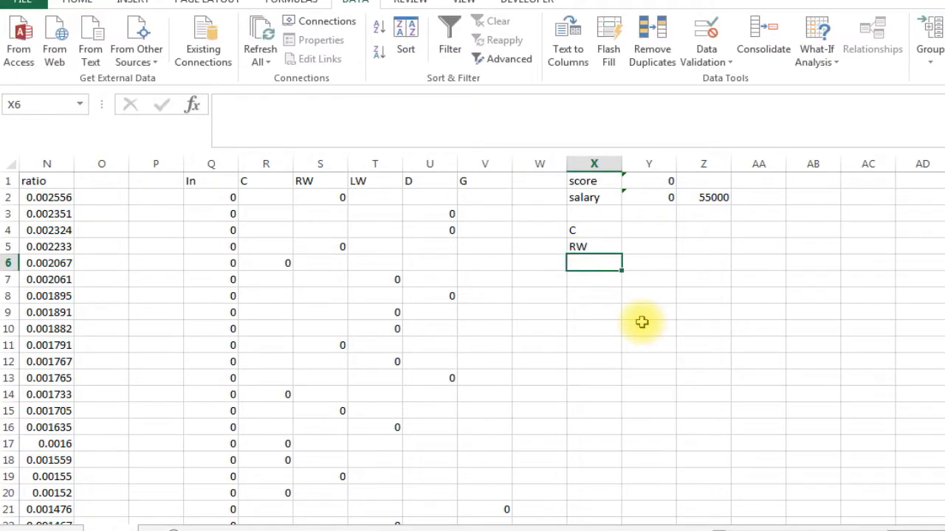
{"action": "type", "text": "LW"}
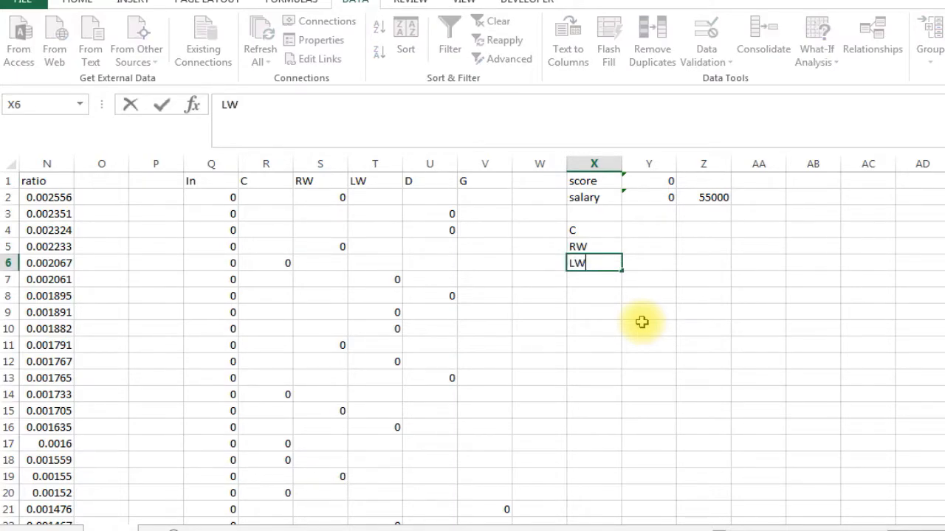
{"action": "key", "text": "enter"}
{"action": "type", "text": "D"}
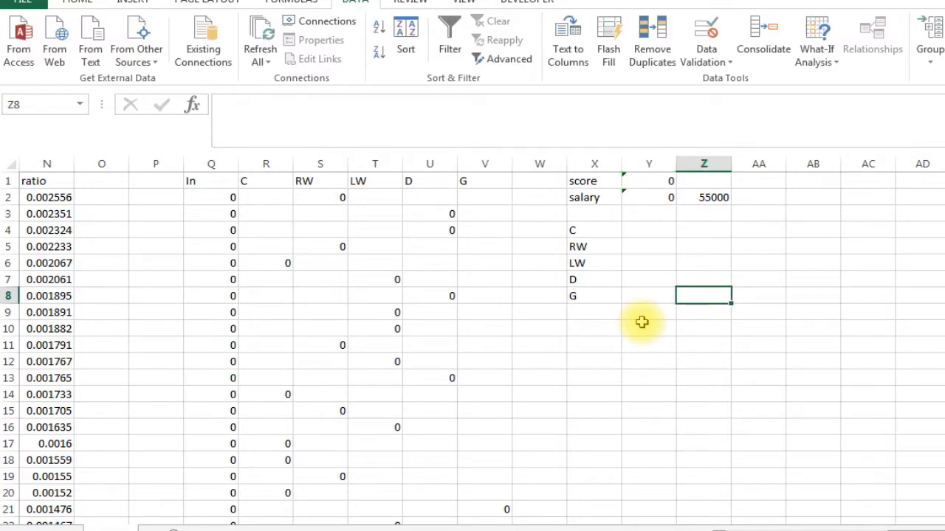
{"action": "type", "text": "2"}
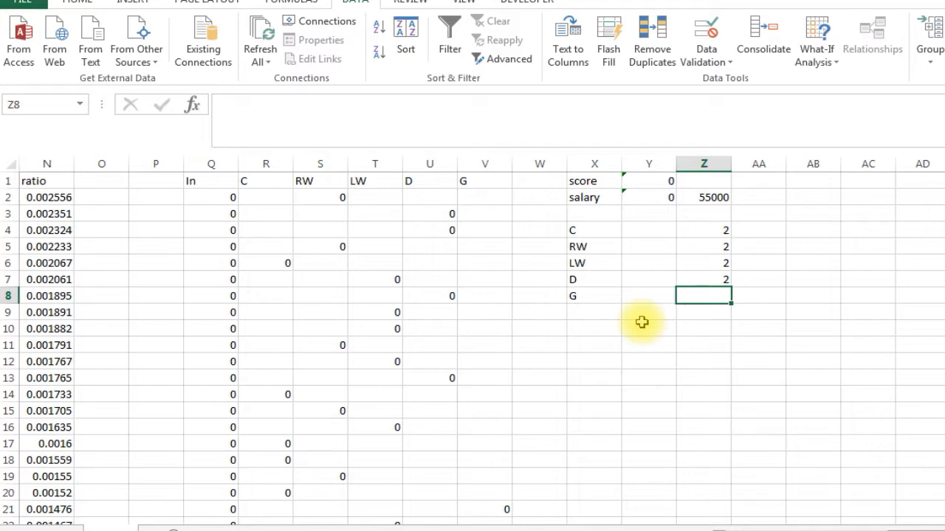
{"action": "type", "text": "1"}
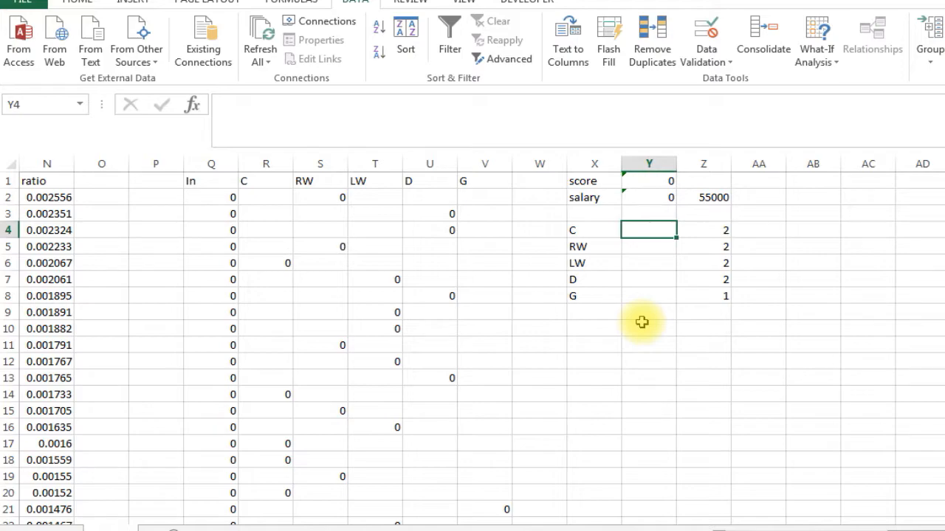
{"action": "type", "text": "=sum("}
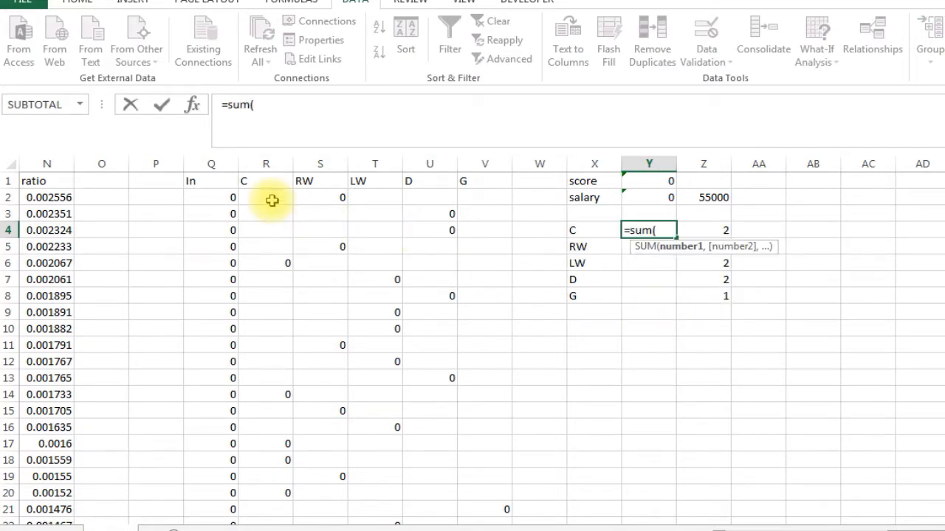
Total the C and RW flag columns (R, S) over rows 2–200 beside their labels.
{"action": "left_click_drag", "start_coordinate": [266, 197], "coordinate": [265, 443]}
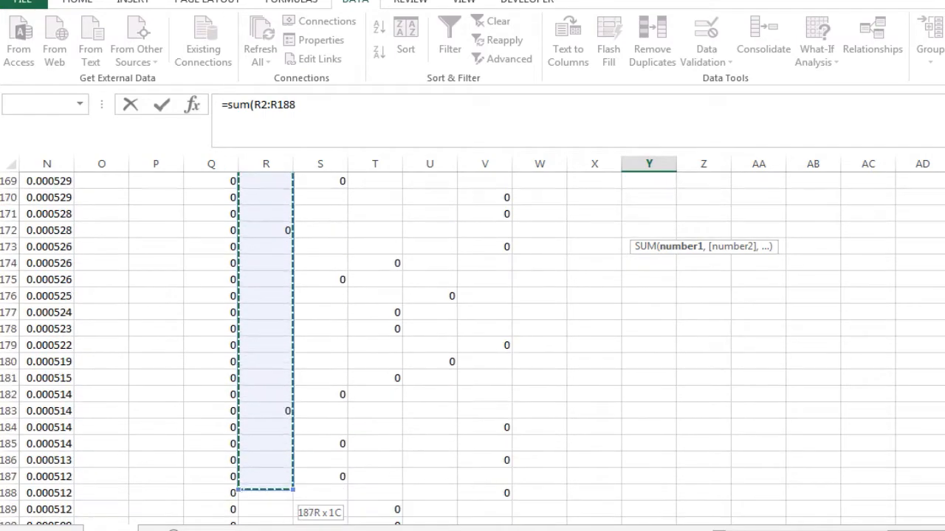
{"action": "left_click_drag", "start_coordinate": [266, 493], "coordinate": [266, 475]}
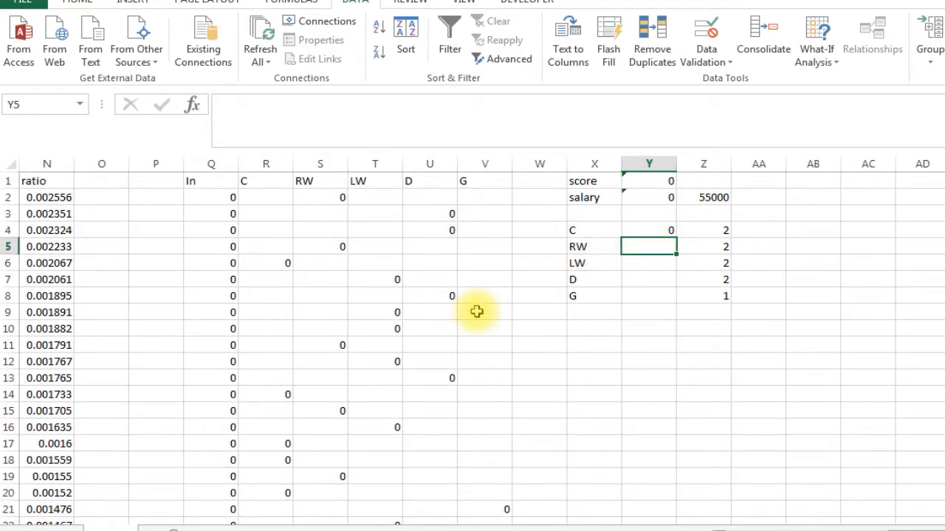
{"action": "type", "text": "=sum"}
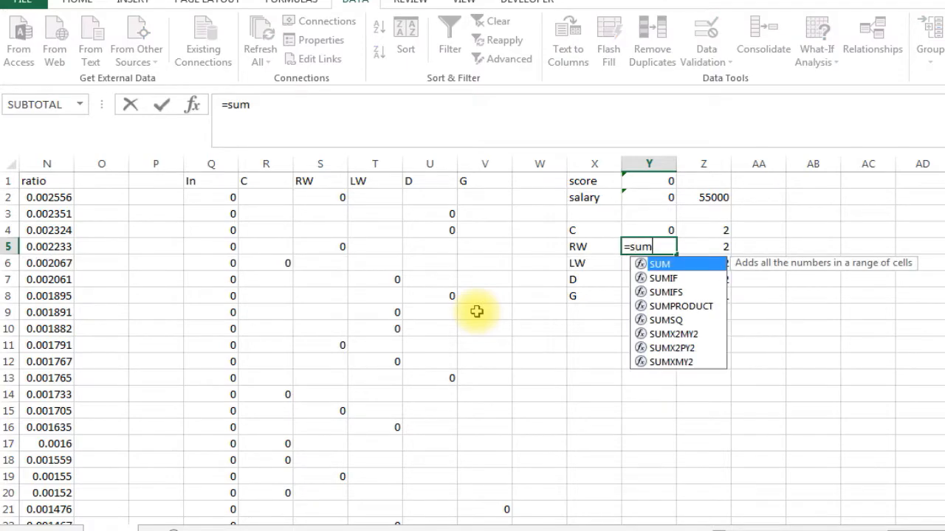
{"action": "type", "text": "("}
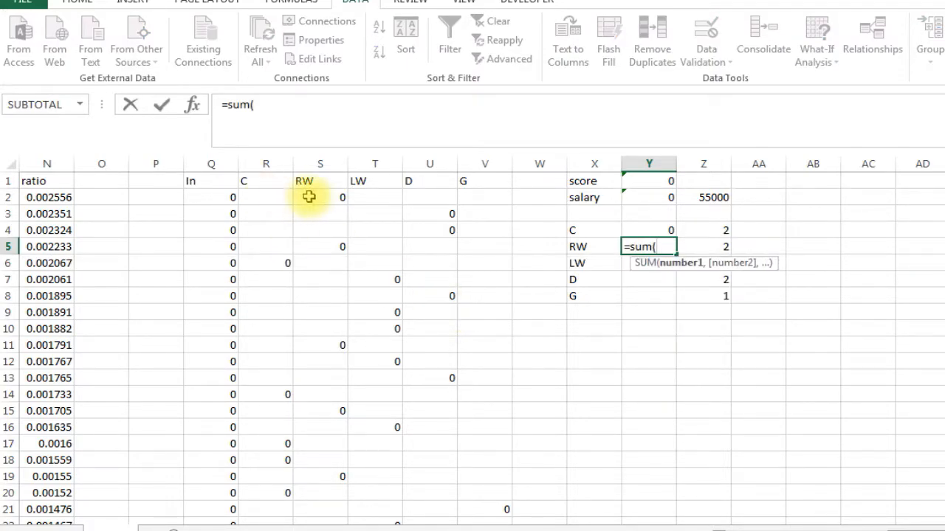
{"action": "left_click_drag", "start_coordinate": [319, 198], "coordinate": [319, 320]}
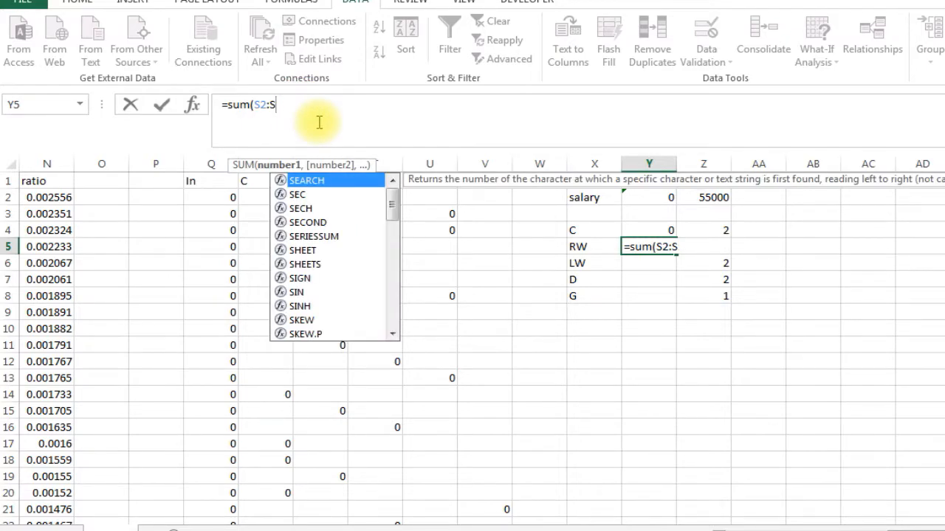
{"action": "type", "text": "200"}
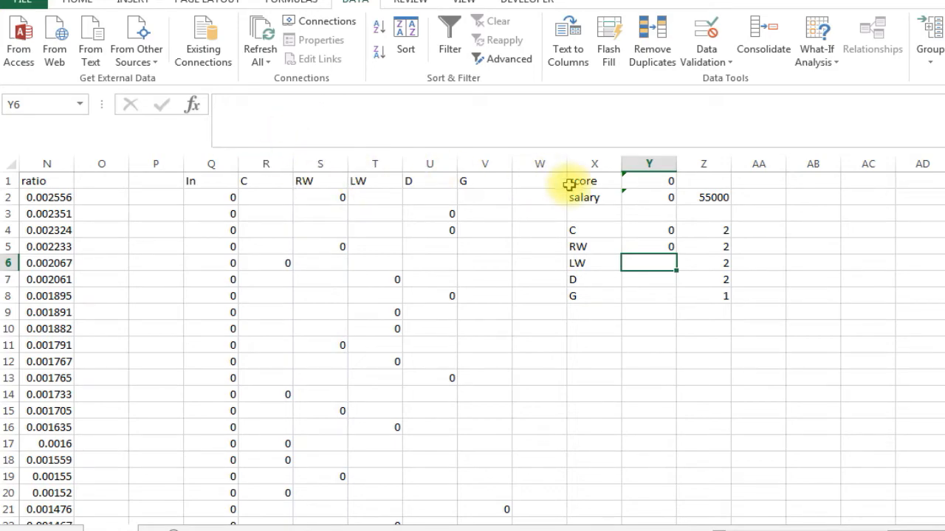
Total the LW, D and G flag columns (T, U, V) over rows 2–200 beside their labels.
{"action": "type", "text": "=sum("}
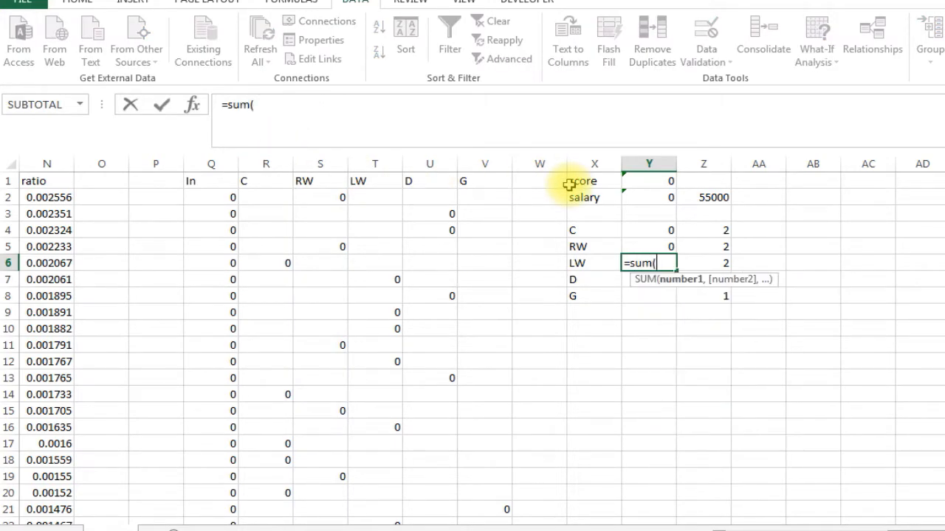
{"action": "left_click_drag", "start_coordinate": [375, 198], "coordinate": [375, 361]}
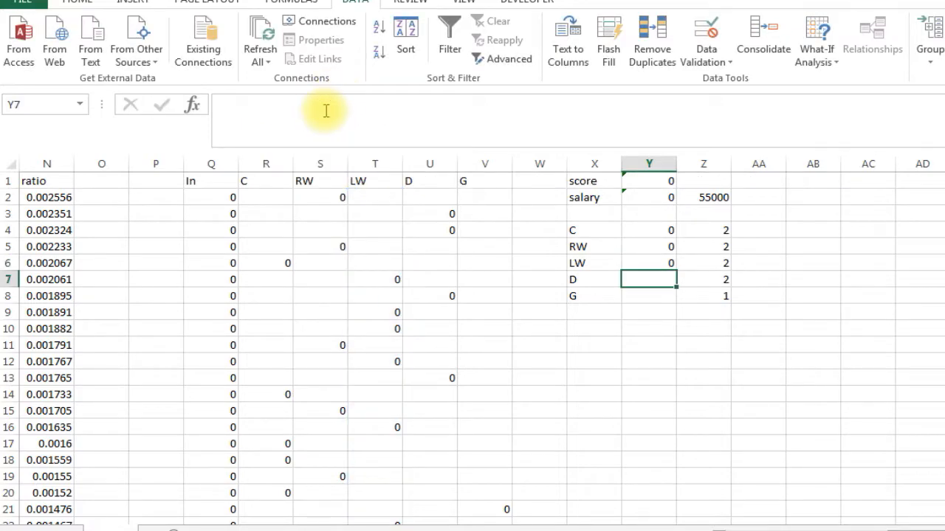
{"action": "type", "text": "=s"}
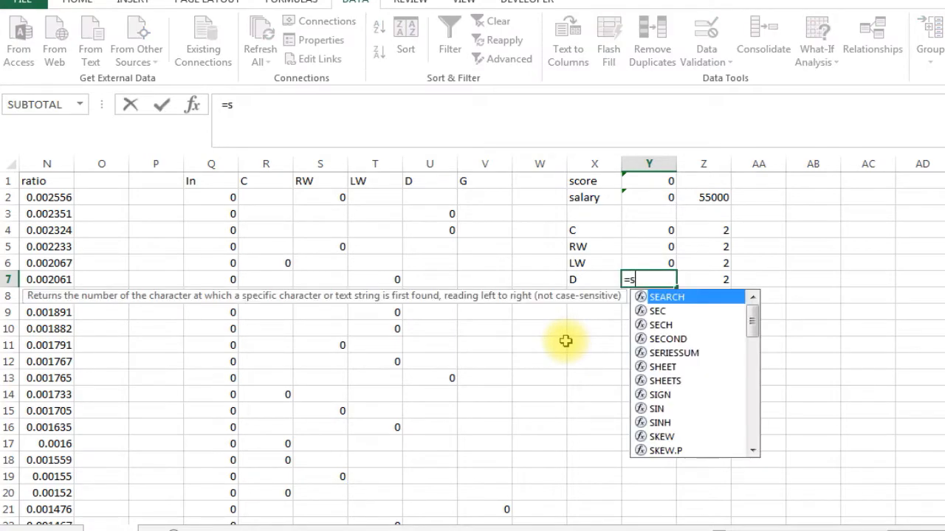
{"action": "type", "text": "um("}
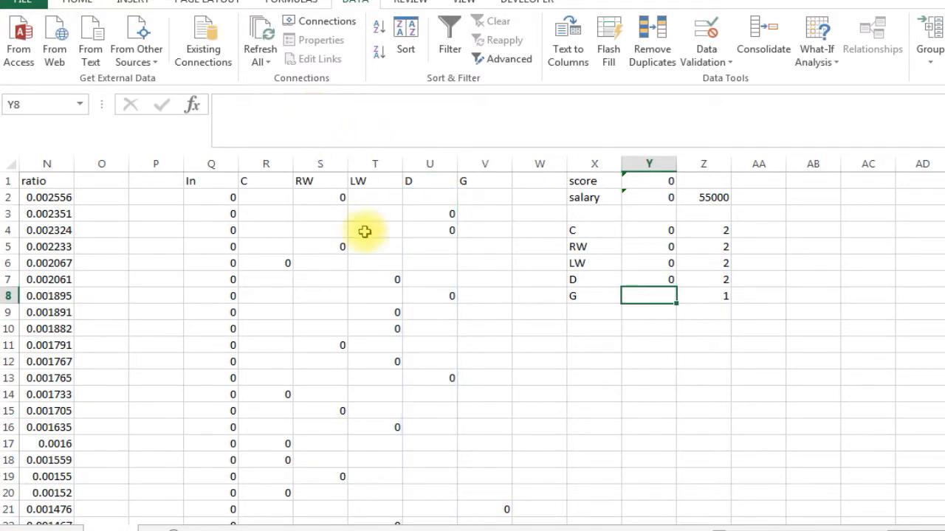
{"action": "type", "text": "=sum("}
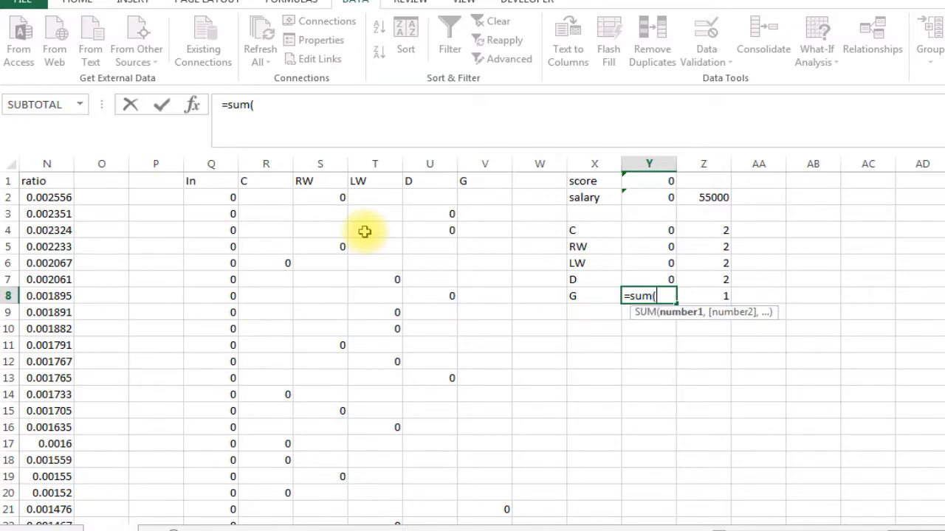
{"action": "left_click_drag", "start_coordinate": [485, 198], "coordinate": [485, 268]}
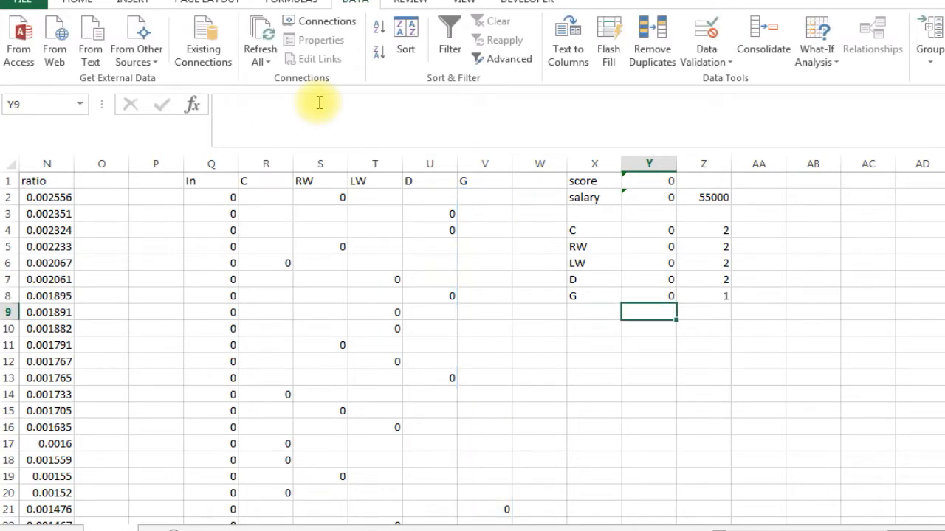
Add a 'players' label with a limit of 9 below the positions.
{"action": "left_click", "coordinate": [594, 328]}
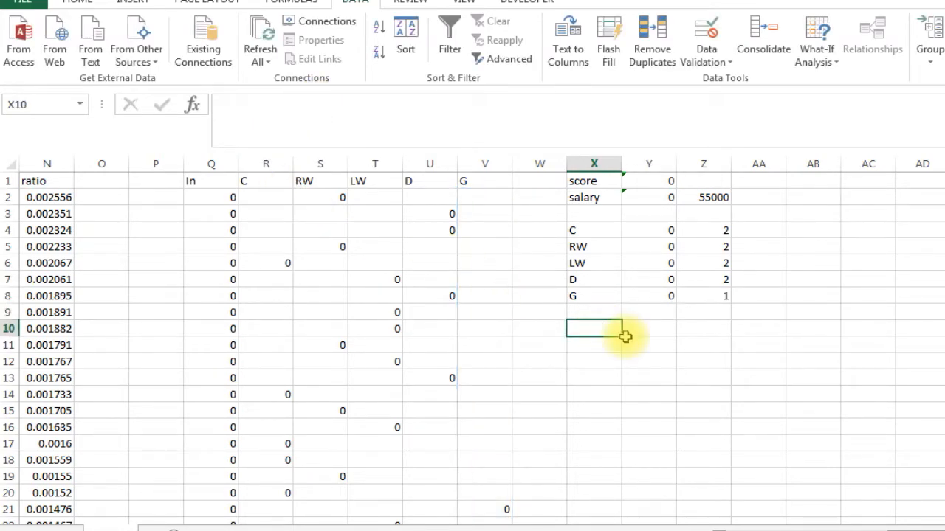
{"action": "type", "text": "players"}
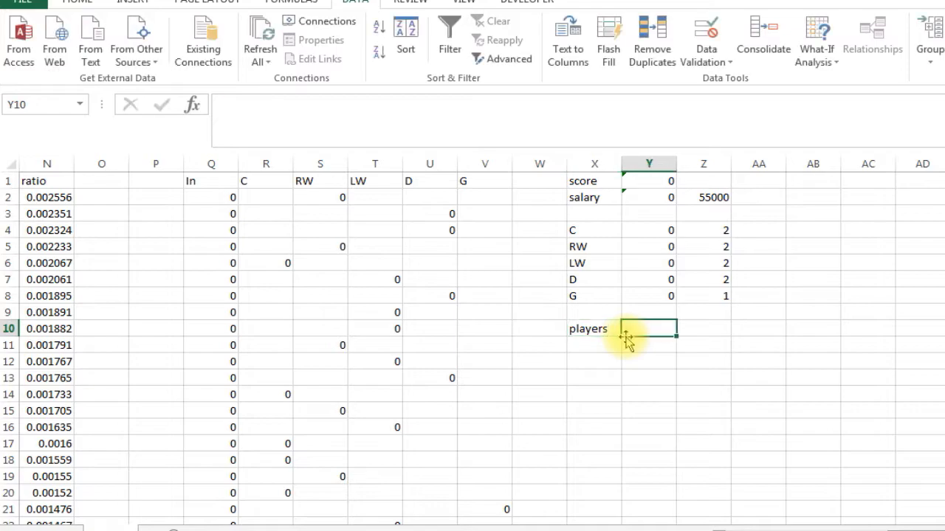
{"action": "left_click", "coordinate": [702, 327]}
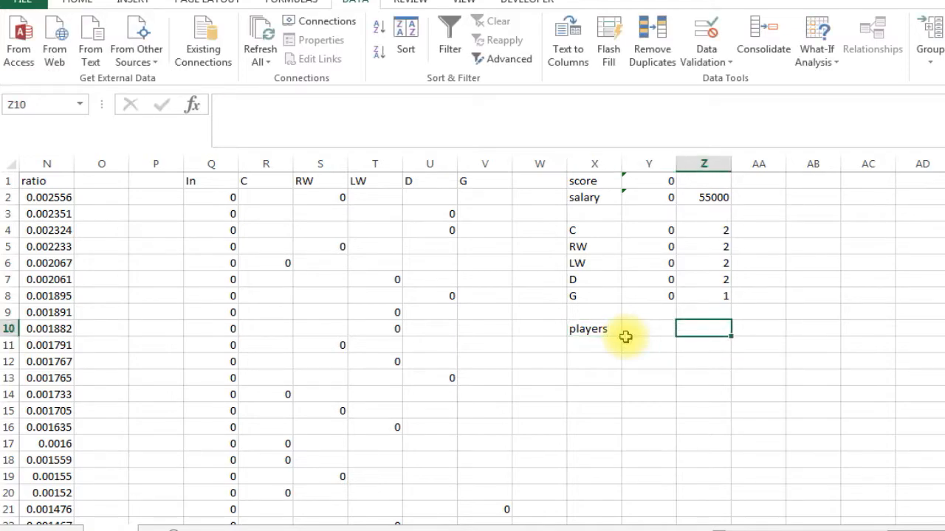
{"action": "left_click", "coordinate": [650, 328]}
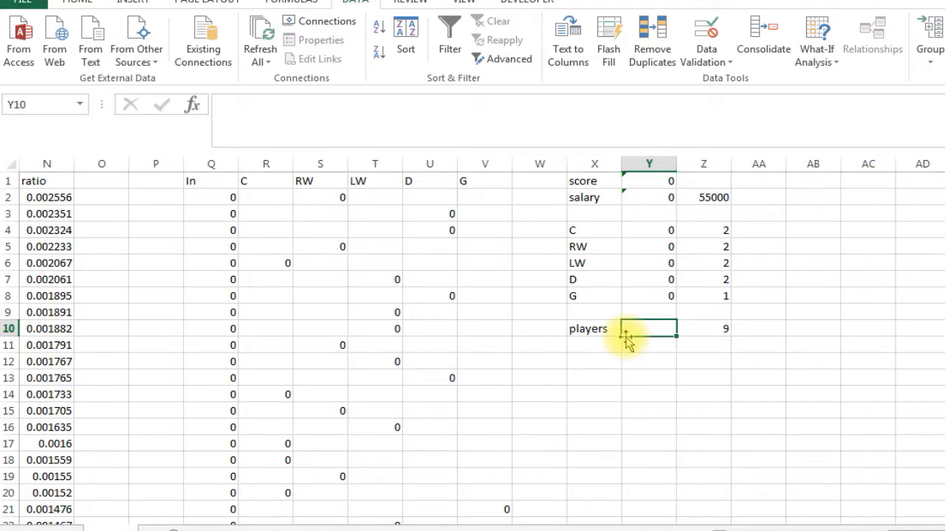
Total the In column with =SUM(Q2:Q200) beside the players label.
{"action": "type", "text": "=sum("}
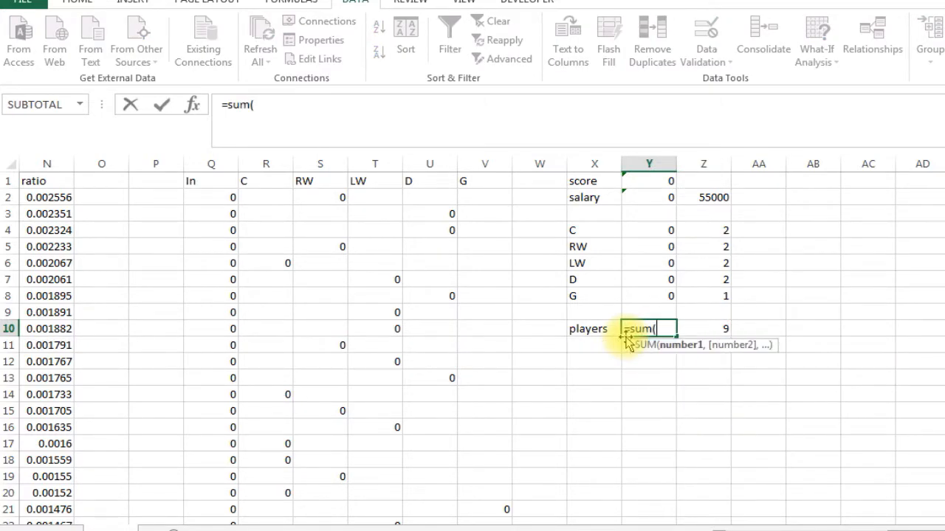
{"action": "left_click_drag", "start_coordinate": [212, 198], "coordinate": [211, 247]}
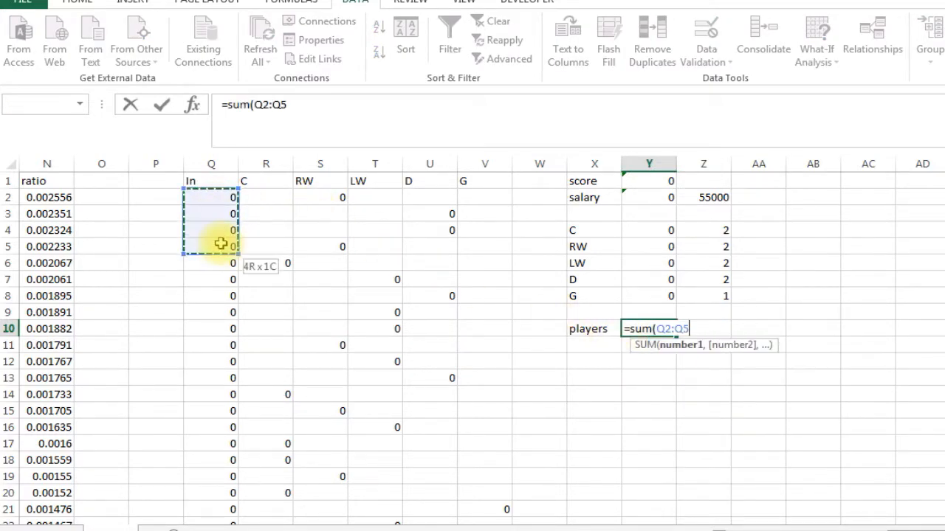
{"action": "key", "text": "Backspace"}
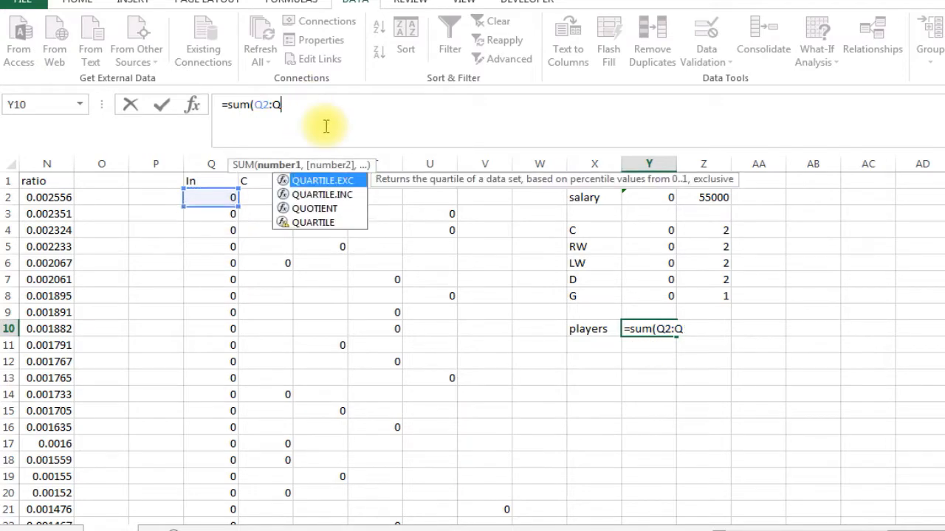
{"action": "type", "text": "200)"}
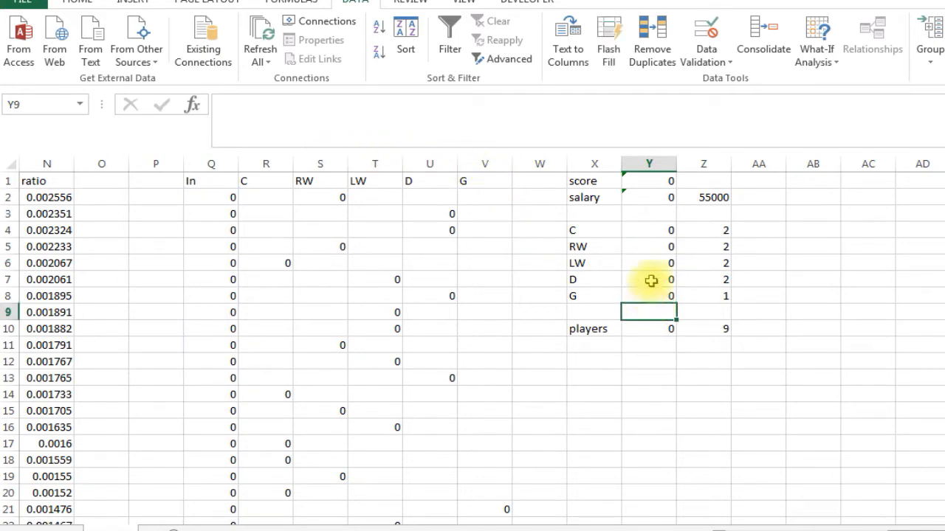
Set Solver to maximise score $Y$1 by changing In cells Q2:Q200.
{"action": "left_click", "coordinate": [649, 279]}
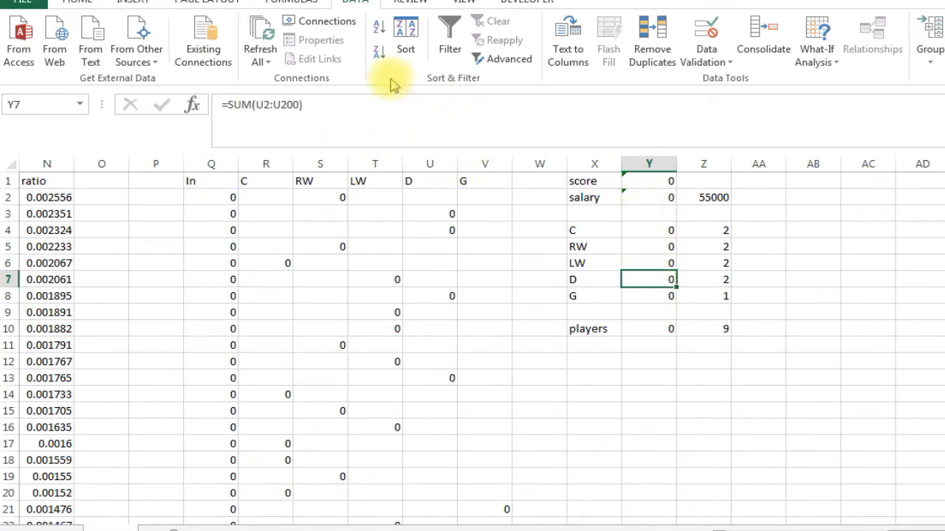
{"action": "mouse_move", "coordinate": [376, 31]}
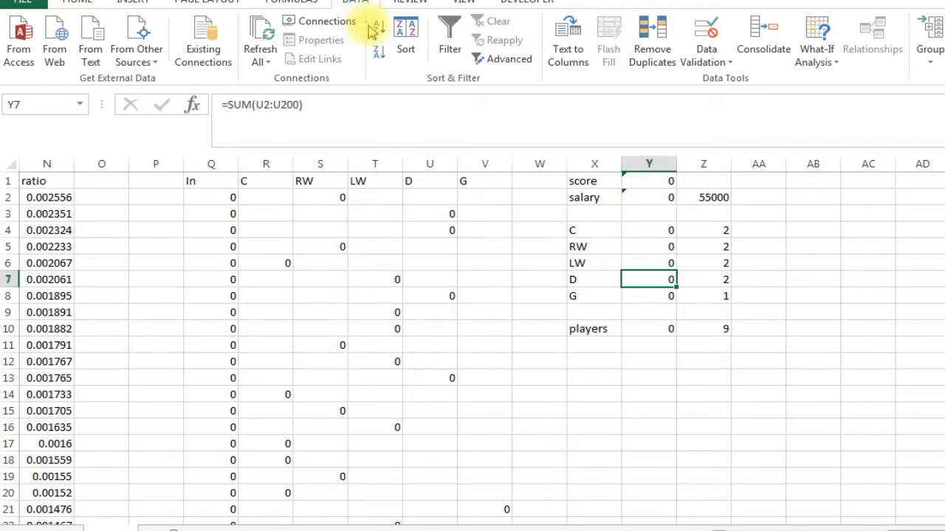
{"action": "mouse_move", "coordinate": [879, 73]}
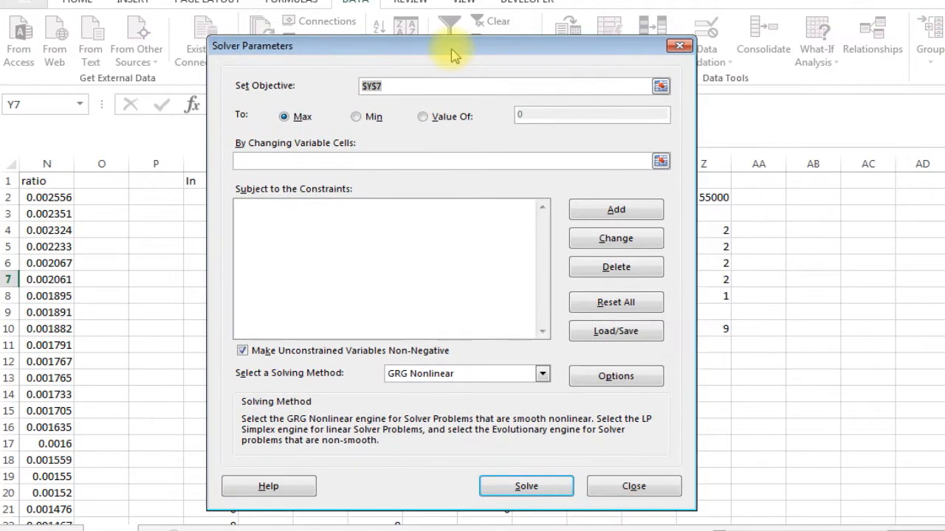
{"action": "mouse_move", "coordinate": [399, 58]}
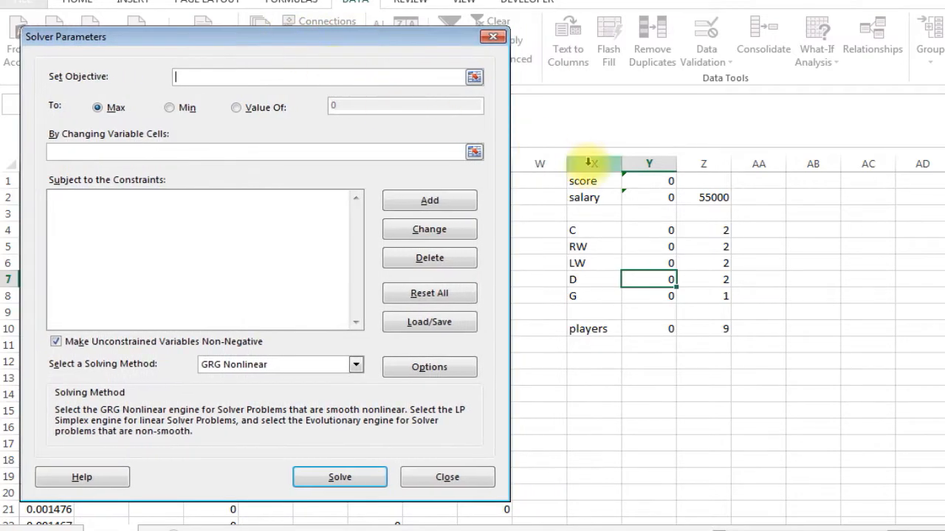
{"action": "left_click", "coordinate": [648, 180]}
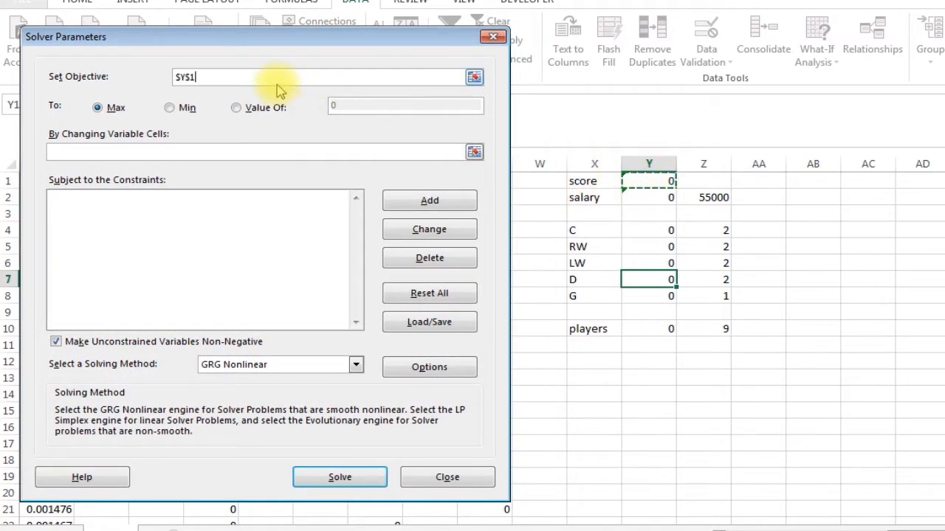
{"action": "mouse_move", "coordinate": [307, 94]}
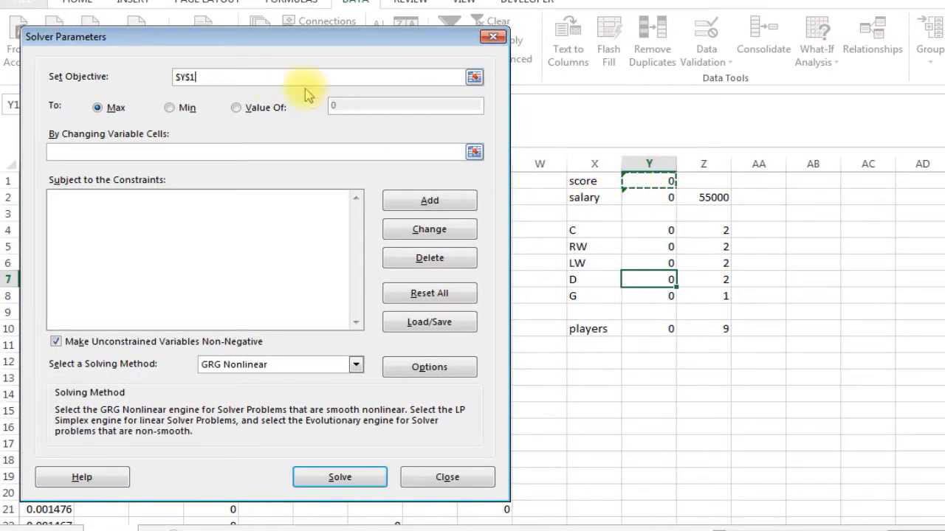
{"action": "mouse_move", "coordinate": [100, 140]}
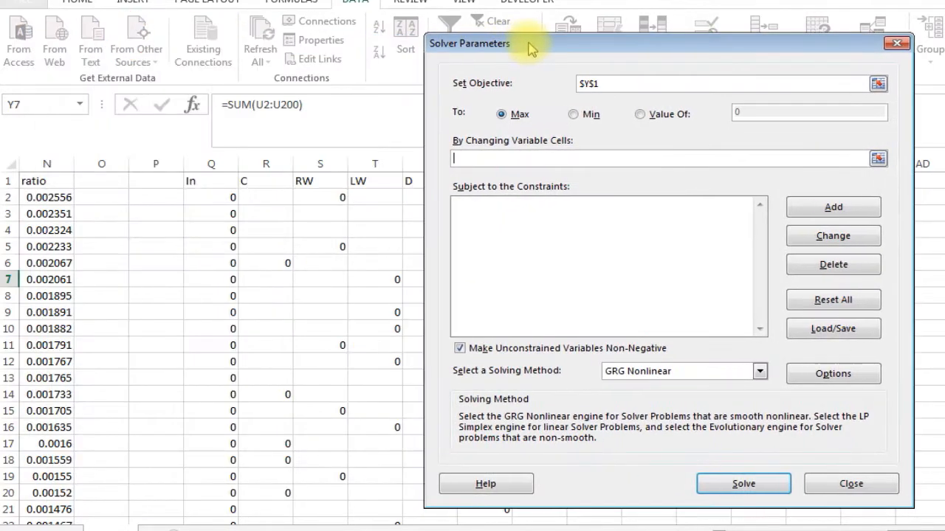
{"action": "left_click_drag", "start_coordinate": [212, 198], "coordinate": [211, 461]}
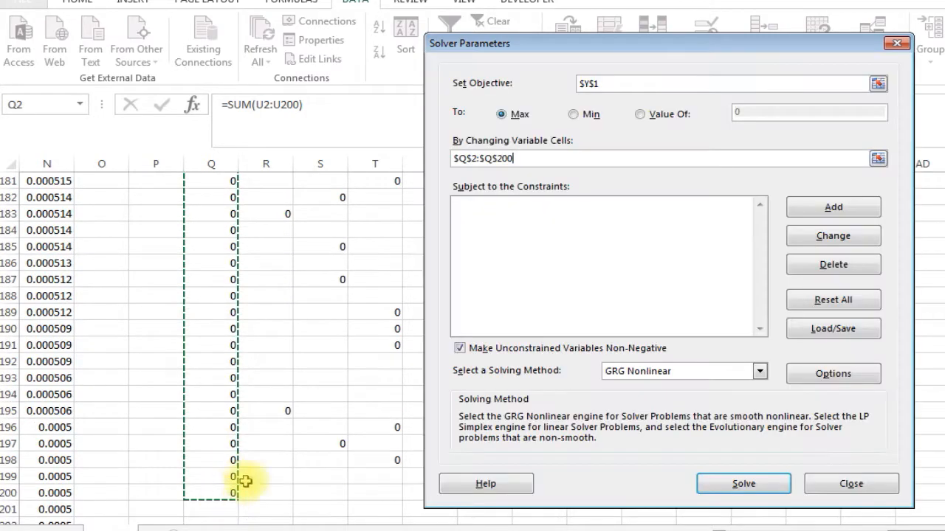
{"action": "mouse_move", "coordinate": [606, 150]}
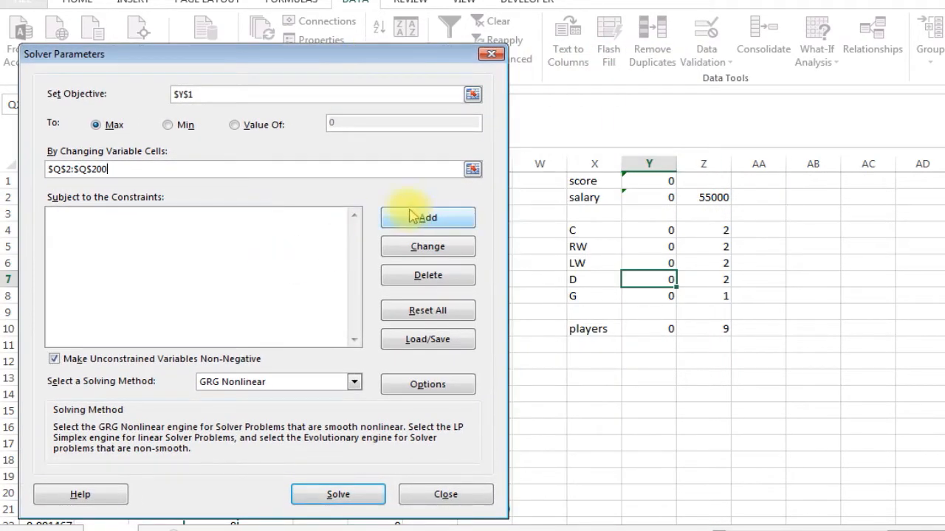
Constrain salary Y2 to be at most the cap Z2.
{"action": "left_click", "coordinate": [428, 217]}
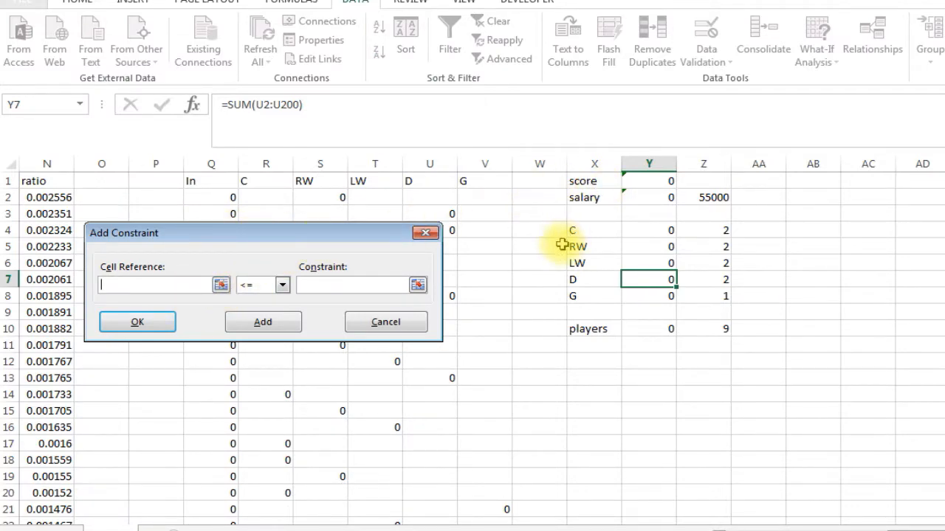
{"action": "left_click_drag", "start_coordinate": [124, 233], "coordinate": [194, 172]}
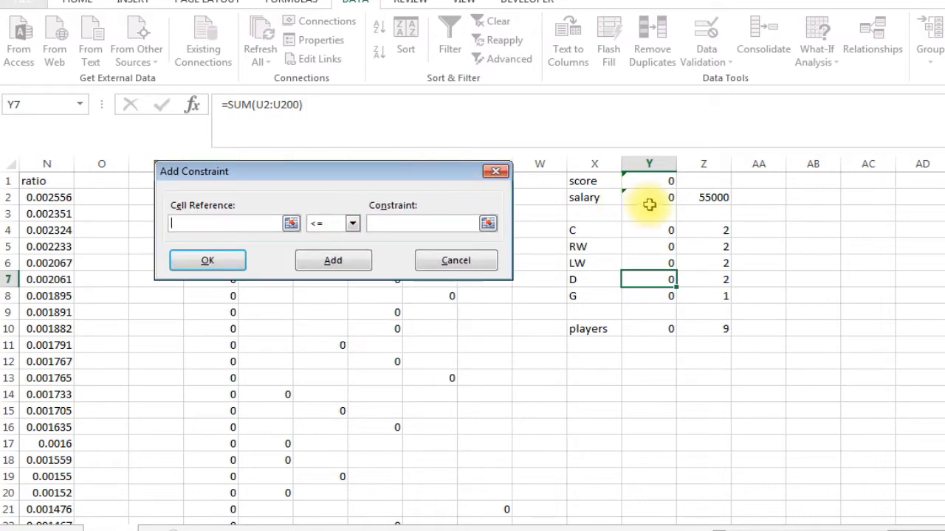
{"action": "left_click", "coordinate": [650, 197]}
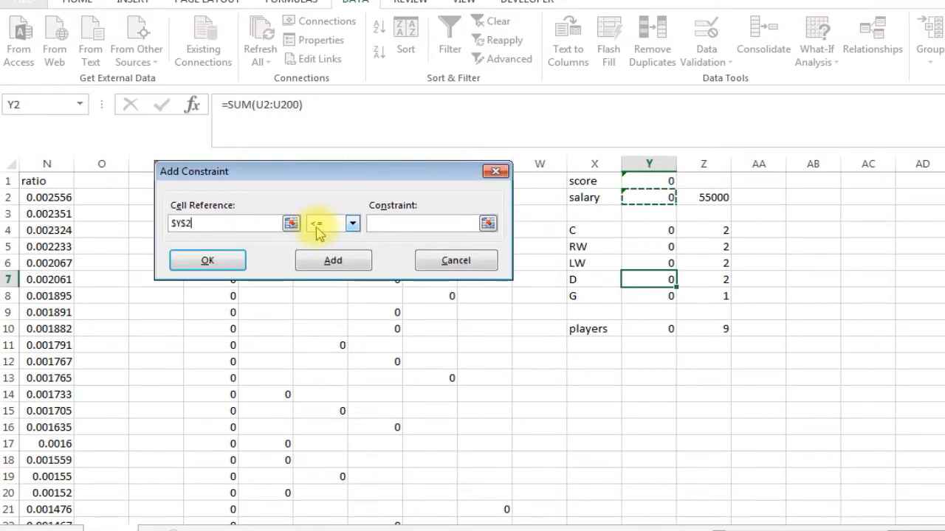
{"action": "left_click", "coordinate": [703, 198]}
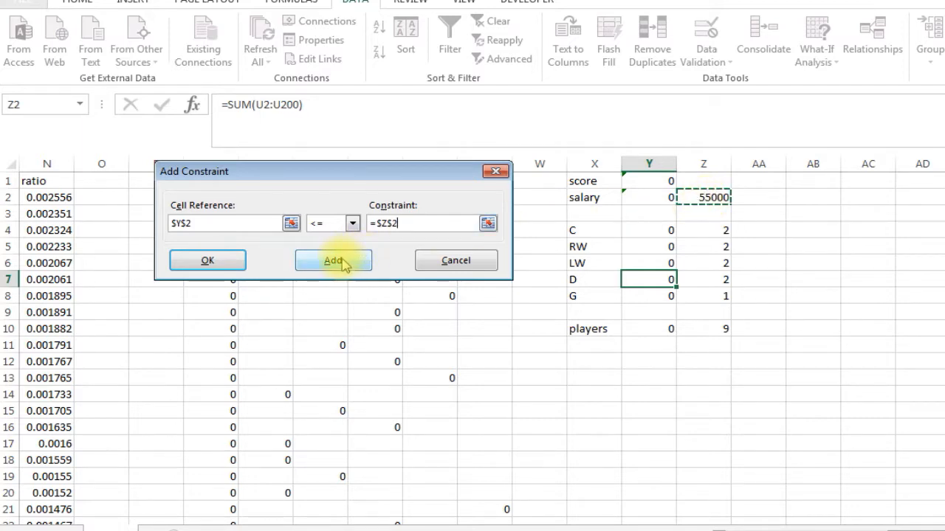
{"action": "left_click", "coordinate": [333, 260]}
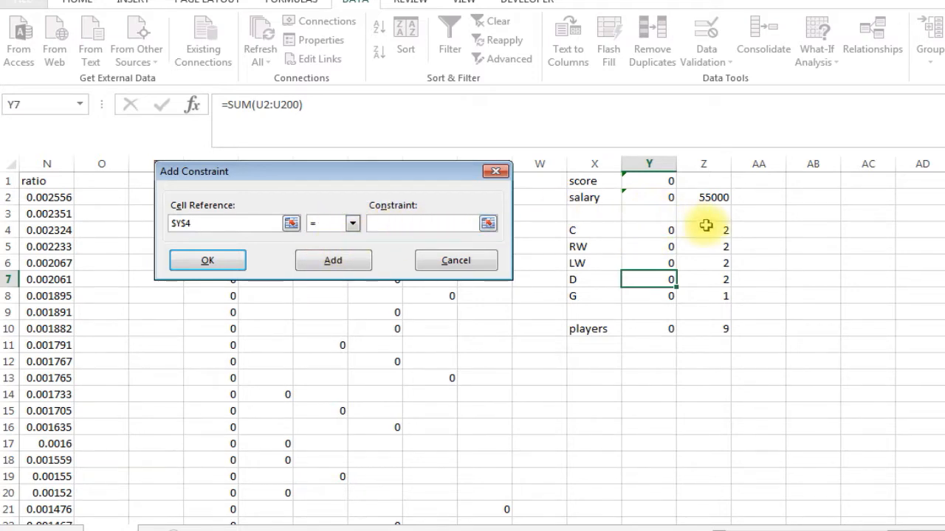
Make the C, RW and LW counts Y4:Y6 equal their targets Z4:Z6.
{"action": "left_click", "coordinate": [703, 230]}
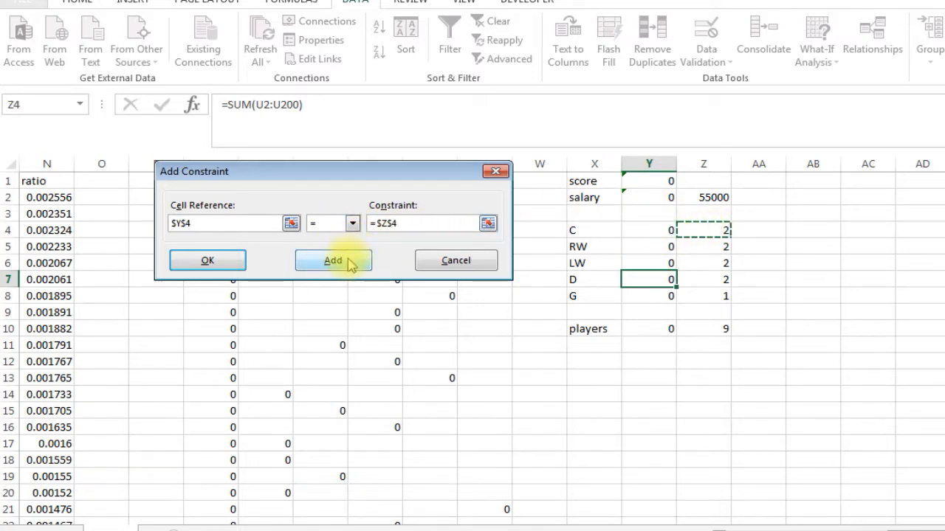
{"action": "left_click", "coordinate": [332, 260]}
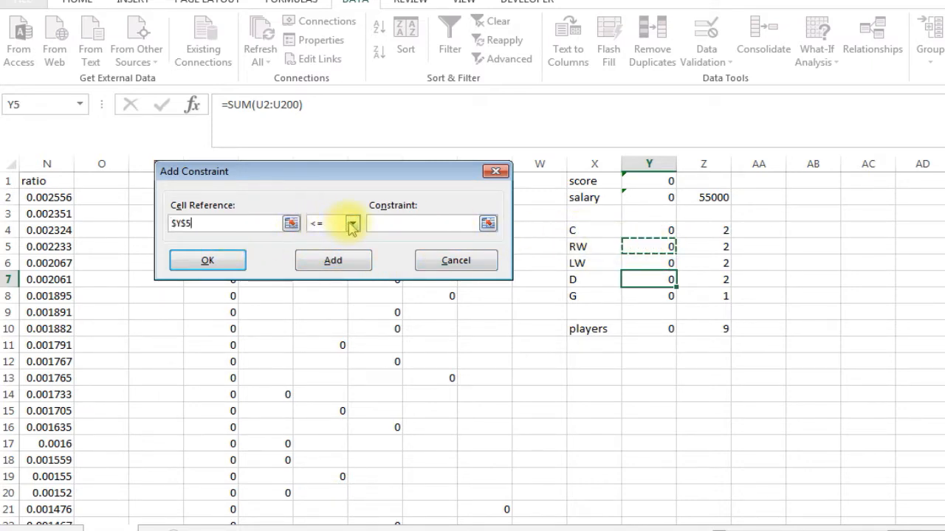
{"action": "left_click", "coordinate": [353, 223]}
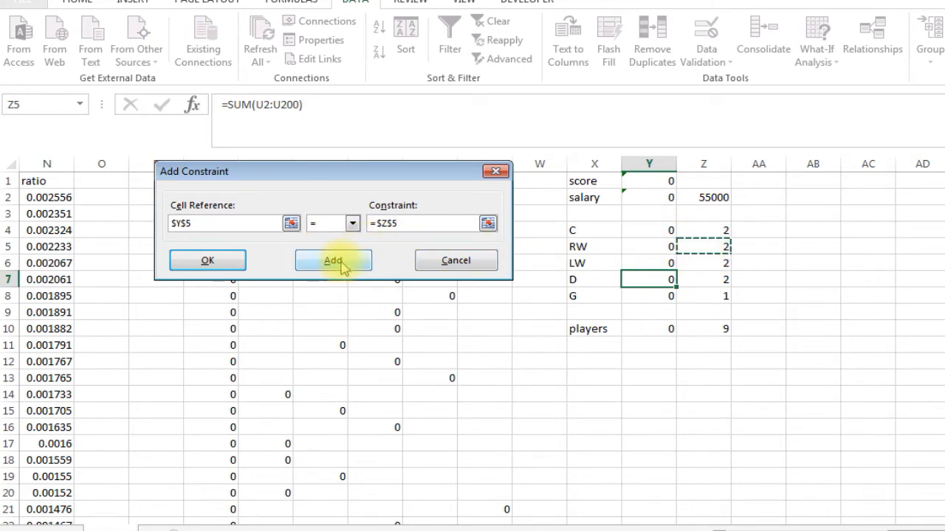
{"action": "left_click", "coordinate": [333, 260]}
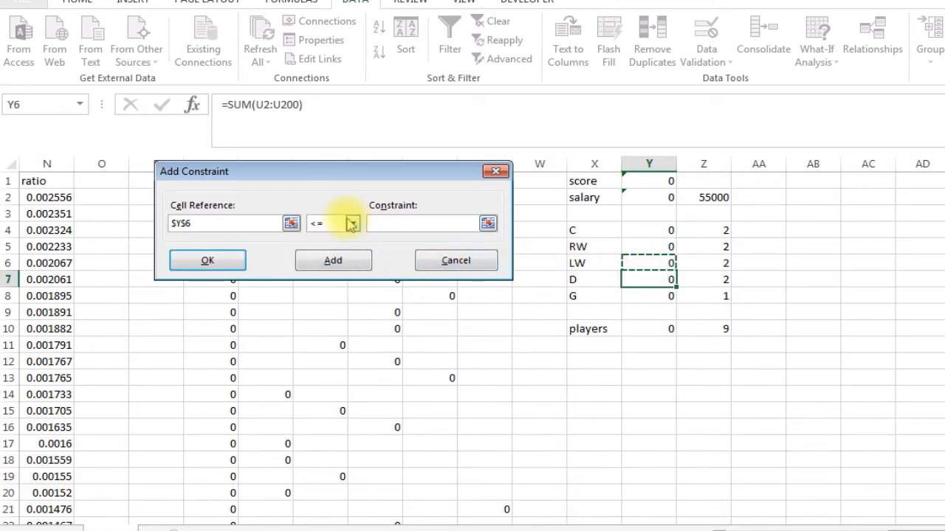
{"action": "left_click", "coordinate": [352, 223]}
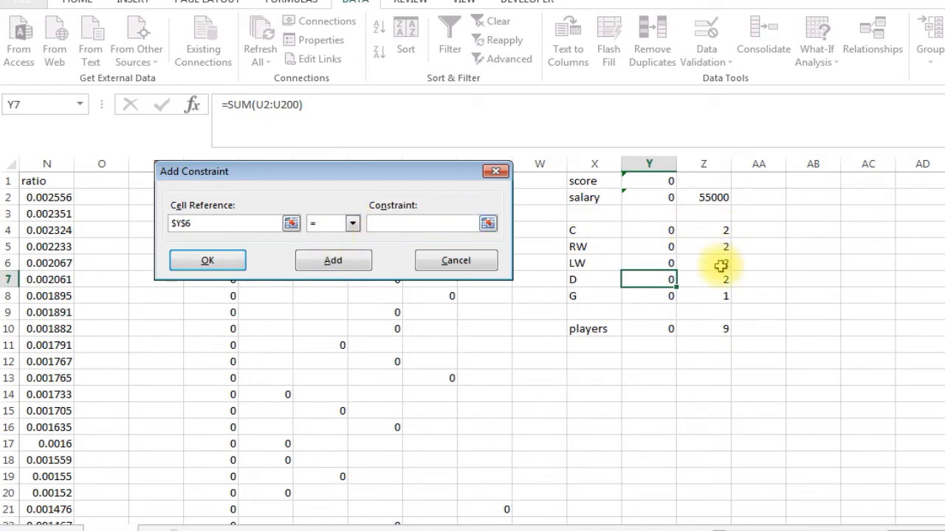
{"action": "left_click", "coordinate": [702, 263]}
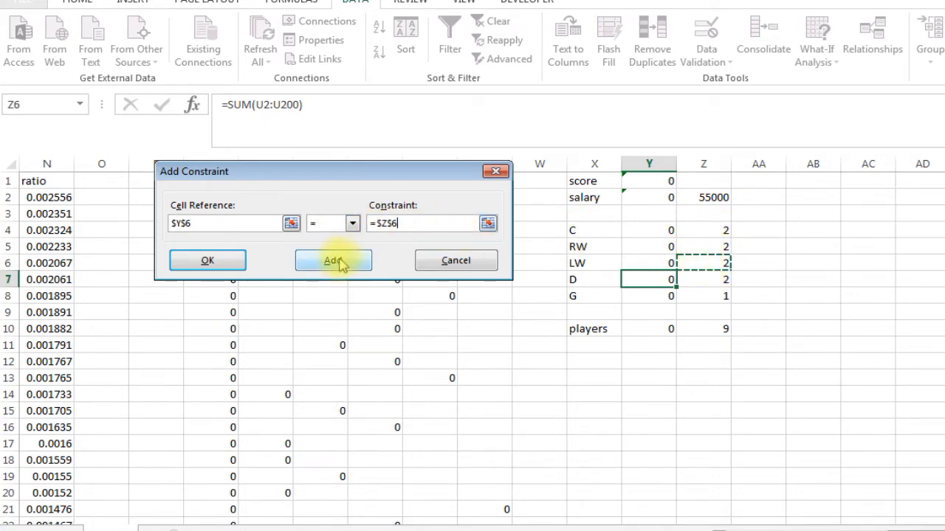
{"action": "left_click", "coordinate": [334, 260]}
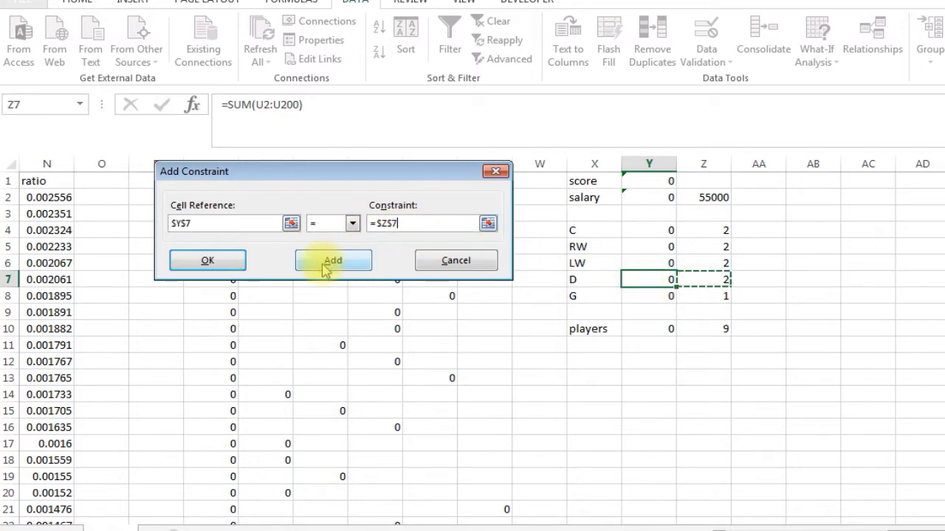
Make the D and G counts and players total Y10 equal their targets Z7, Z8, Z10.
{"action": "left_click", "coordinate": [334, 259]}
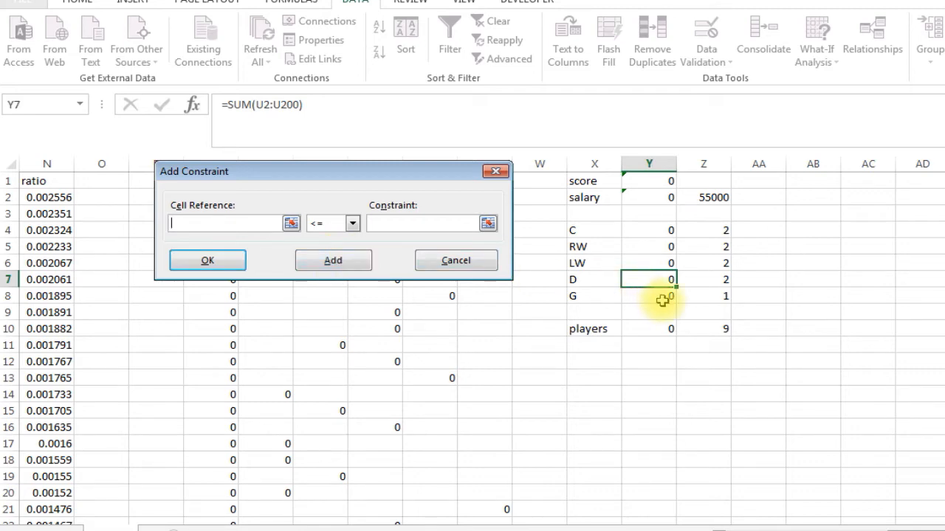
{"action": "left_click", "coordinate": [353, 223]}
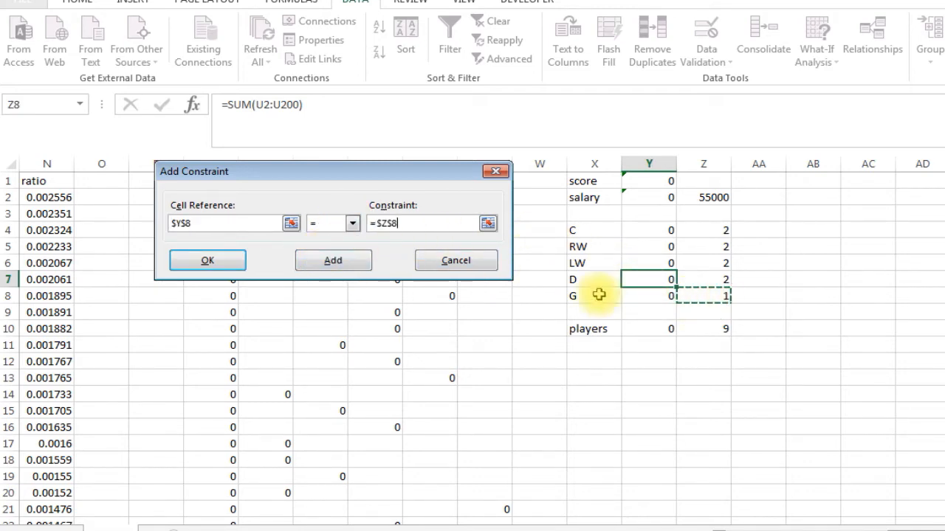
{"action": "left_click", "coordinate": [334, 260]}
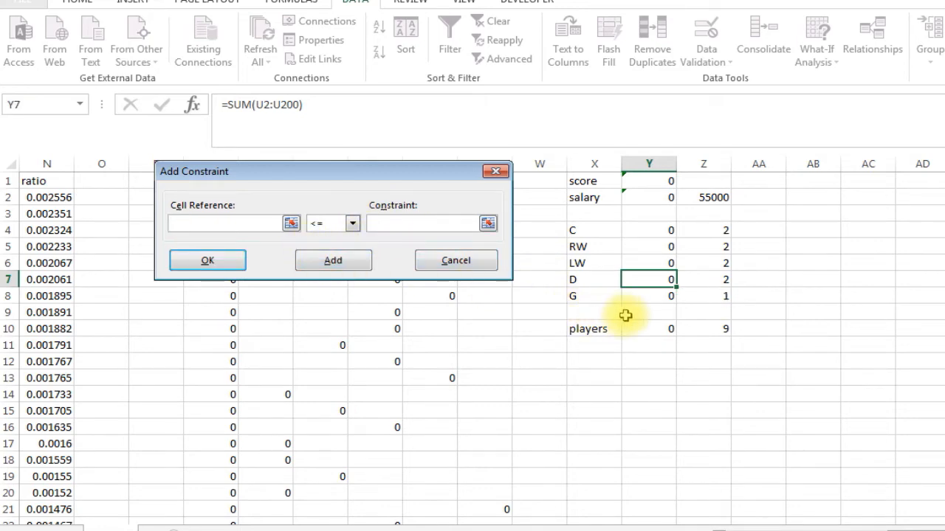
{"action": "left_click", "coordinate": [351, 223]}
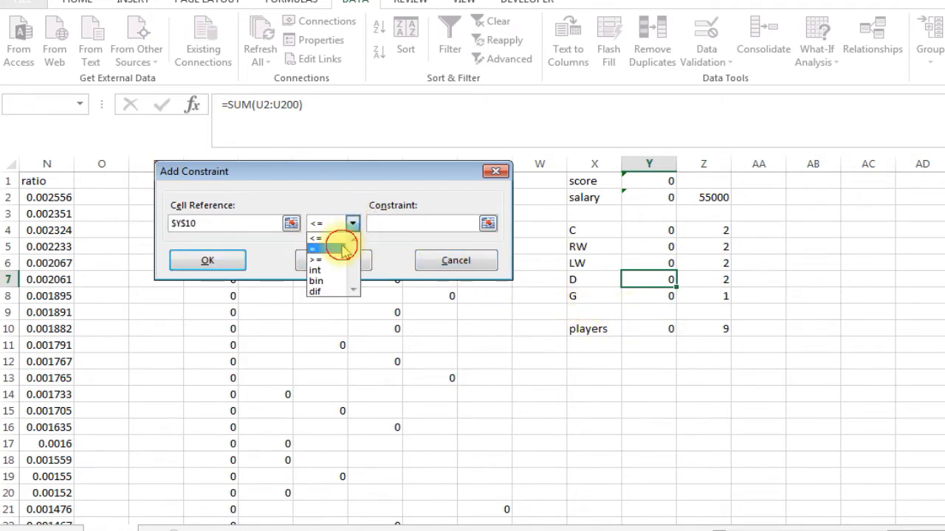
{"action": "left_click", "coordinate": [315, 248]}
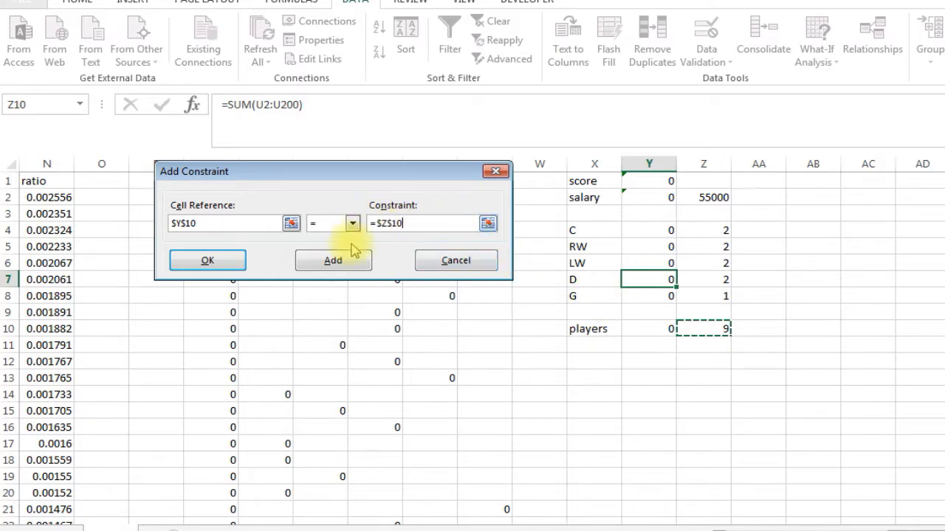
{"action": "left_click", "coordinate": [207, 260]}
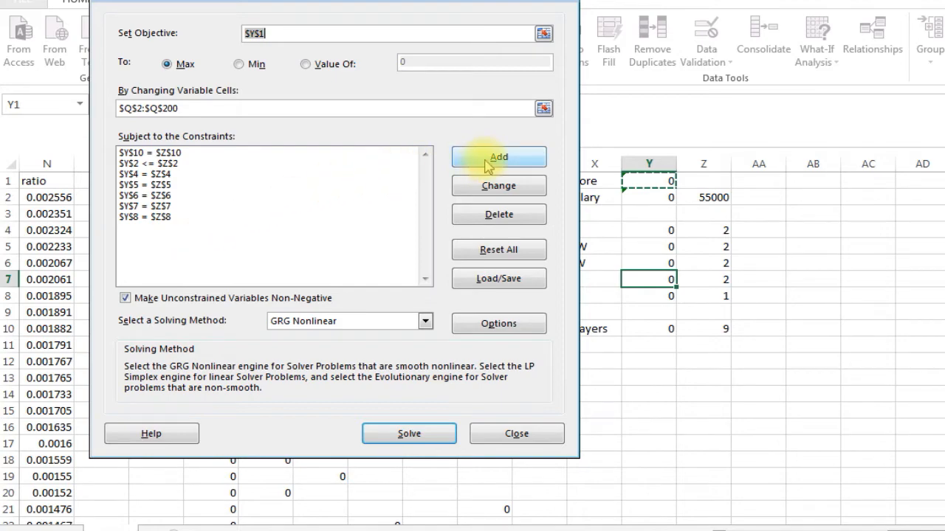
Require the In cells $Q$2:$Q$200 to be binary.
{"action": "left_click", "coordinate": [499, 157]}
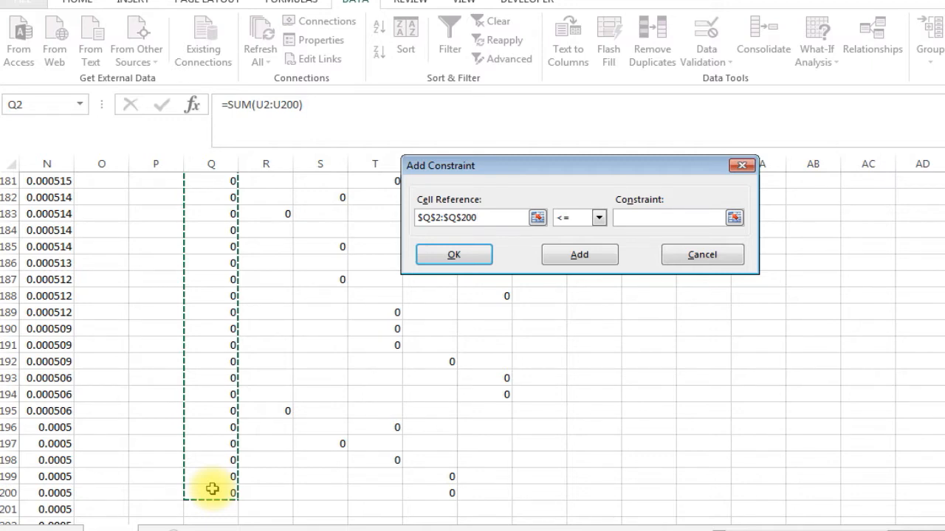
{"action": "mouse_move", "coordinate": [239, 376]}
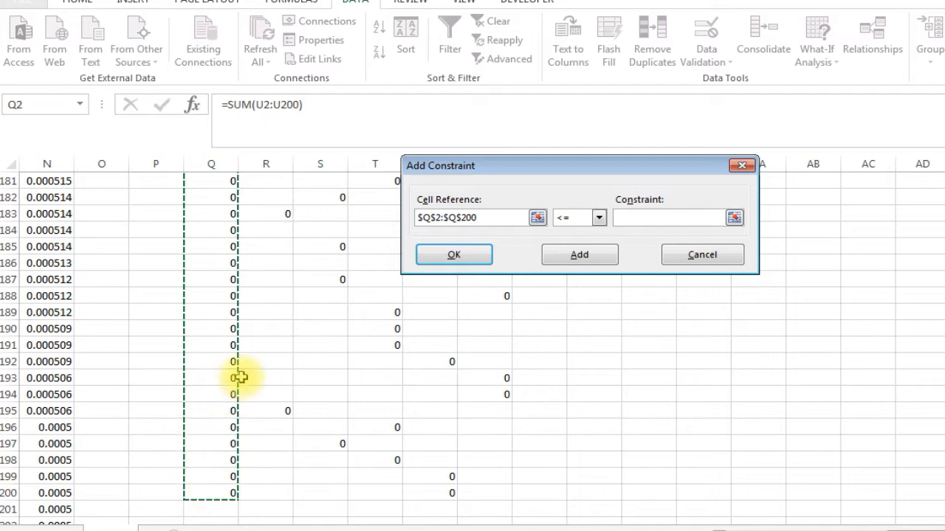
{"action": "left_click", "coordinate": [598, 217]}
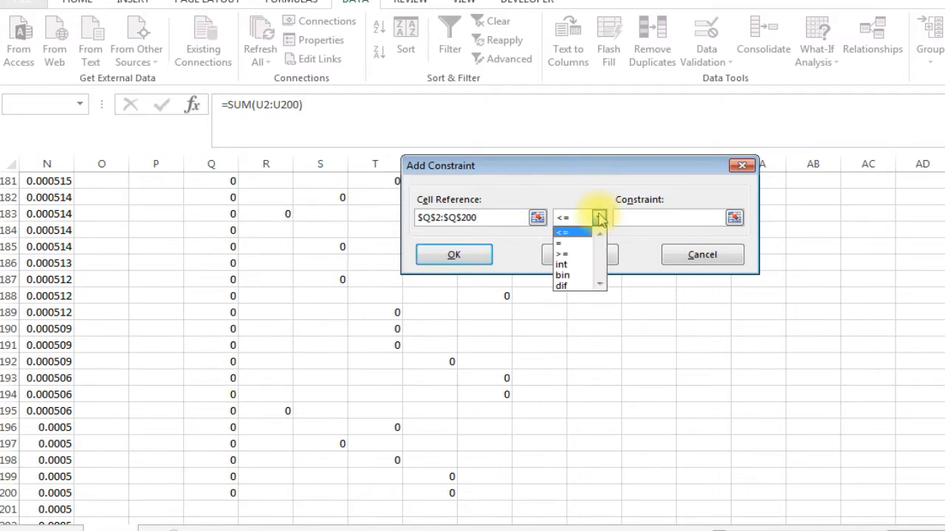
{"action": "left_click", "coordinate": [561, 275]}
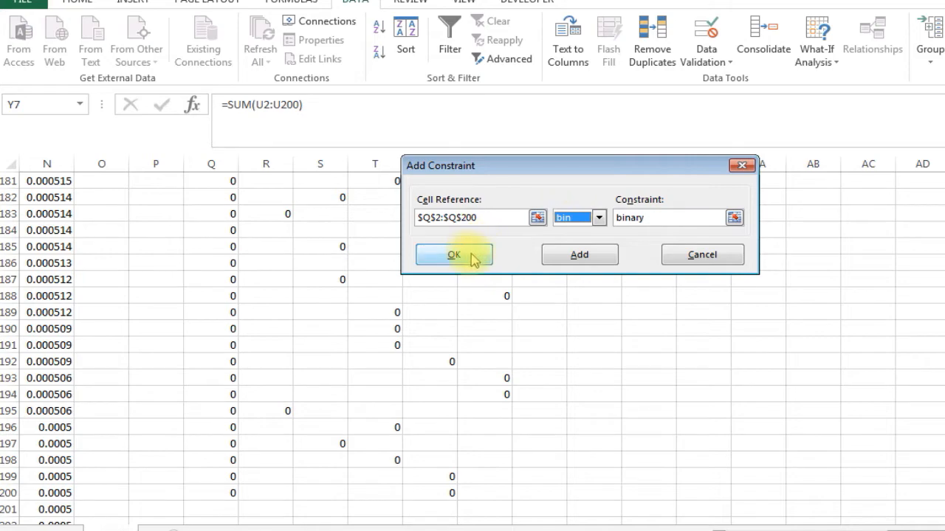
{"action": "left_click", "coordinate": [454, 254]}
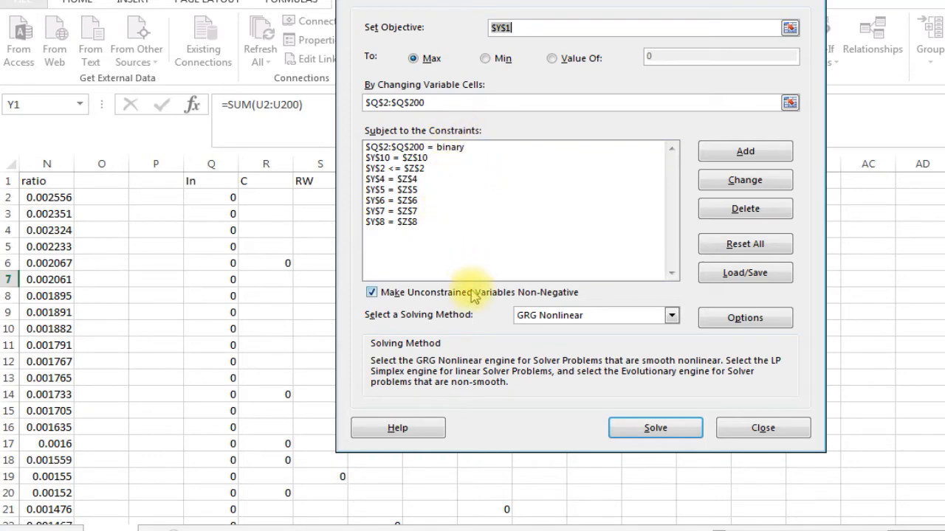
Switch Solver to Simplex LP and solve for the best lineup.
{"action": "left_click", "coordinate": [670, 316]}
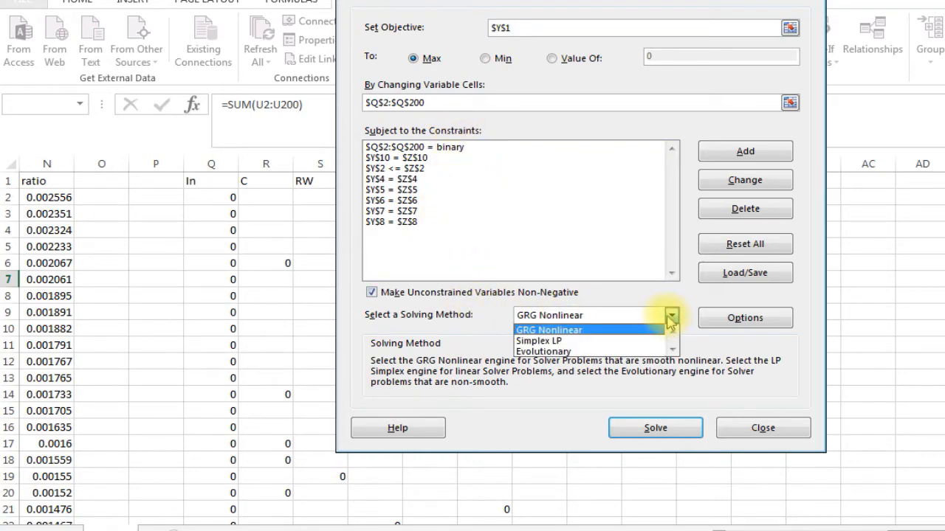
{"action": "left_click", "coordinate": [538, 340]}
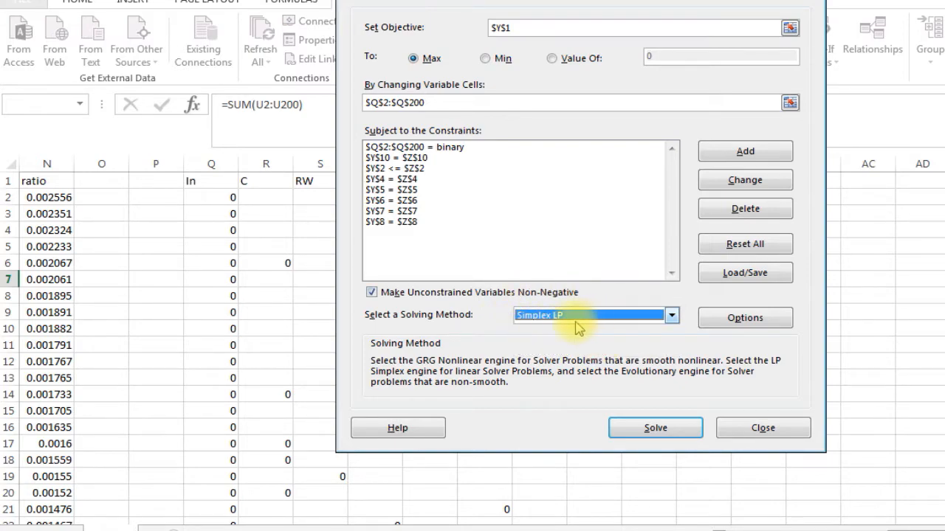
{"action": "mouse_move", "coordinate": [475, 346]}
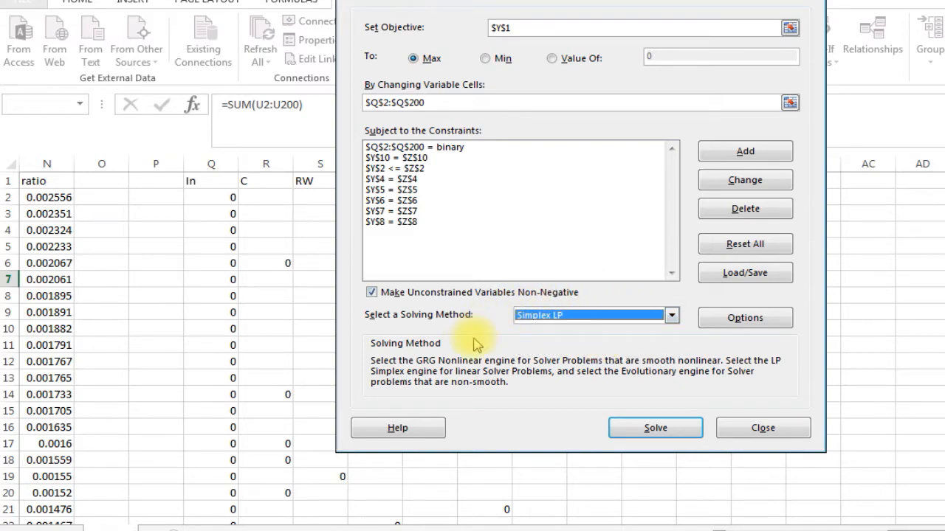
{"action": "mouse_move", "coordinate": [488, 346]}
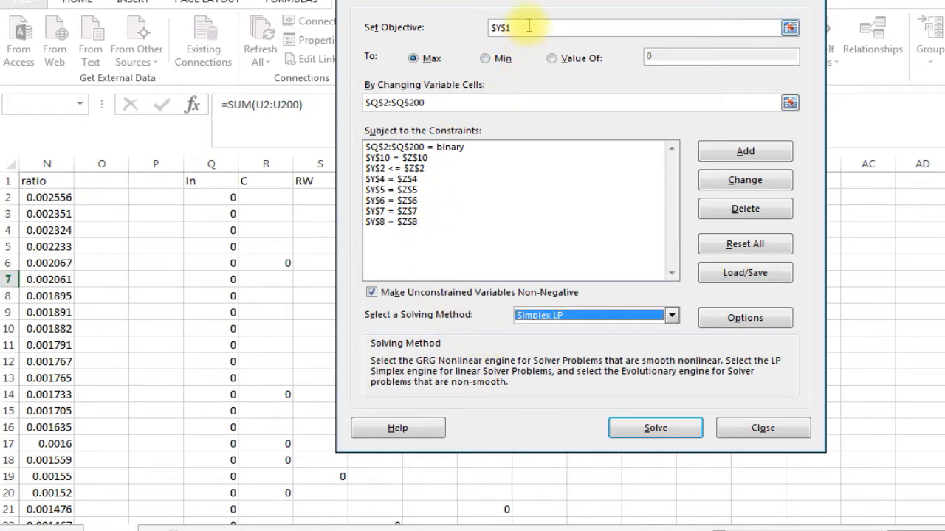
{"action": "mouse_move", "coordinate": [545, 298]}
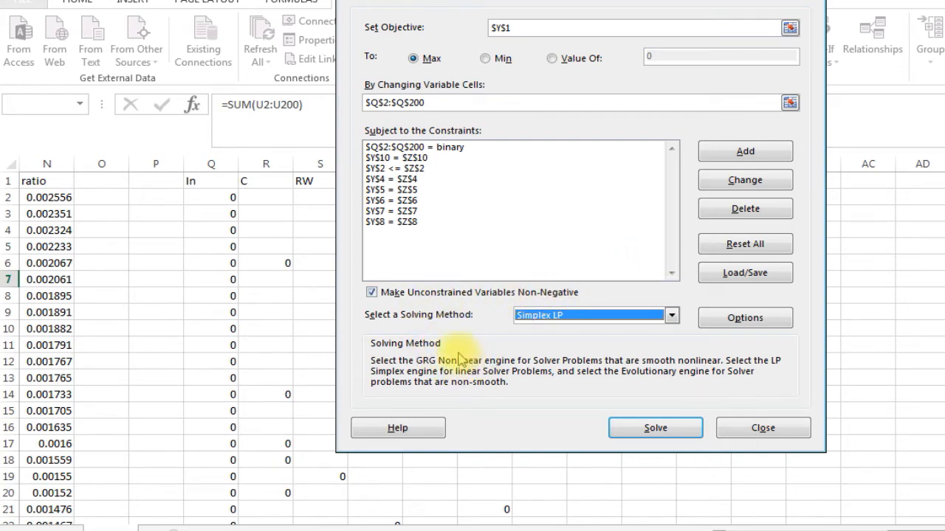
{"action": "mouse_move", "coordinate": [484, 493]}
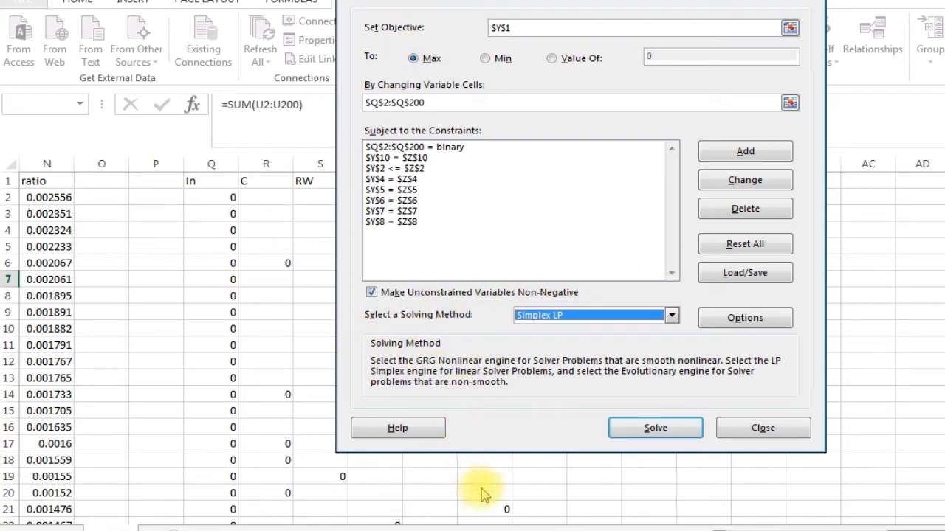
{"action": "mouse_move", "coordinate": [655, 428]}
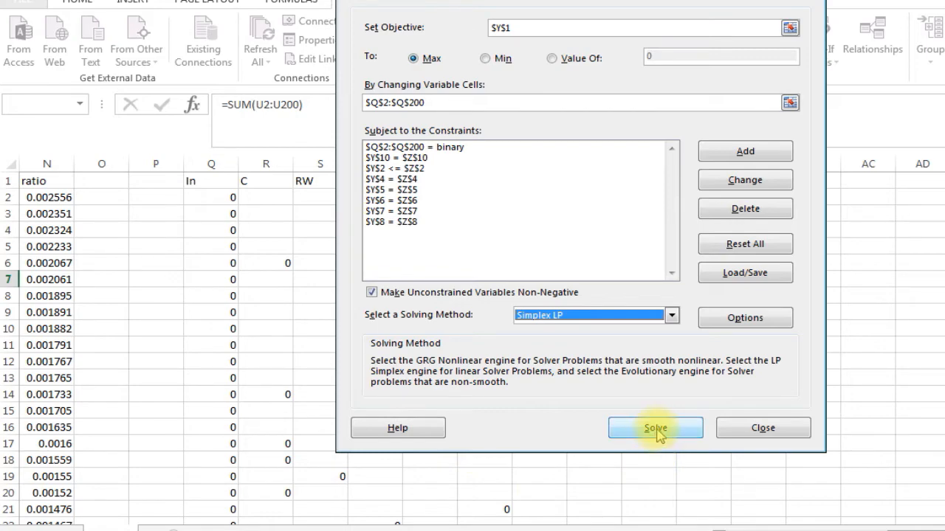
{"action": "left_click", "coordinate": [655, 428]}
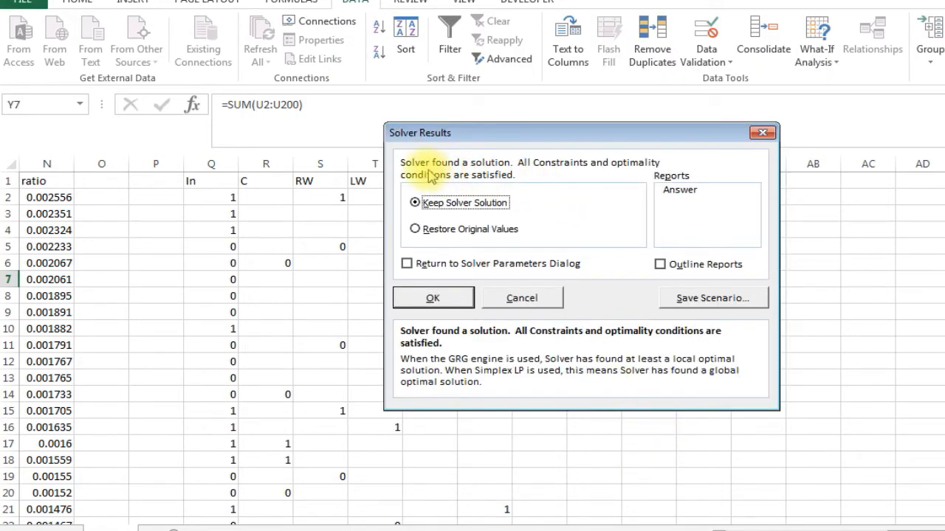
{"action": "mouse_move", "coordinate": [546, 179]}
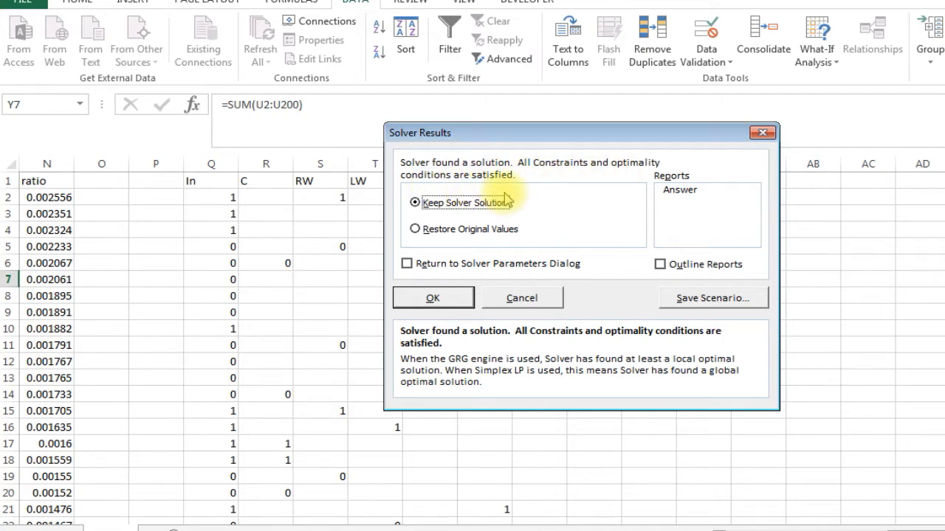
Keep Solver's solution and check the 96.9 score, 53900 salary and 9-player formulas.
{"action": "left_click", "coordinate": [433, 298]}
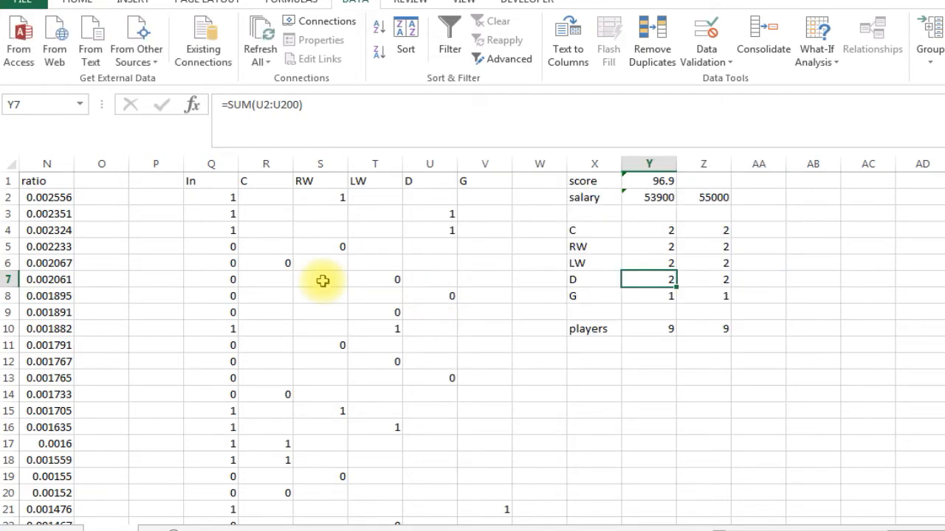
{"action": "left_click", "coordinate": [593, 180]}
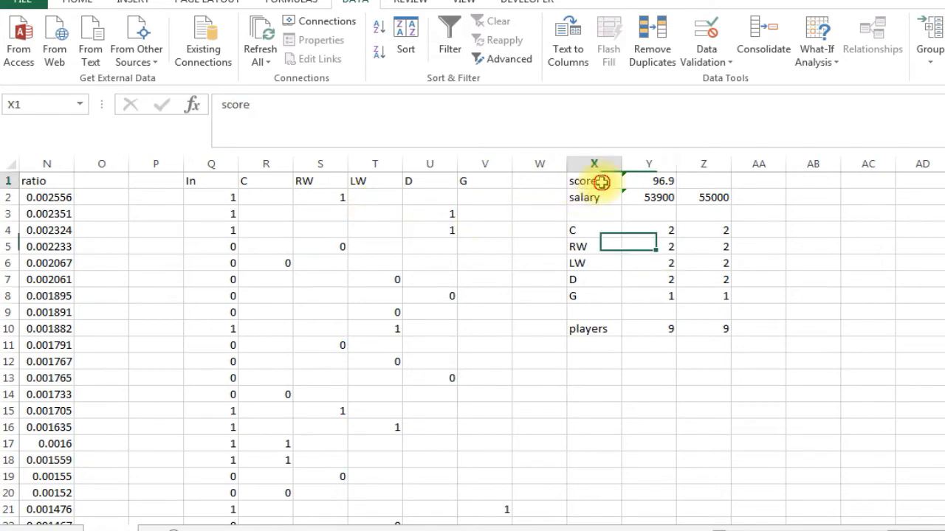
{"action": "left_click", "coordinate": [650, 180]}
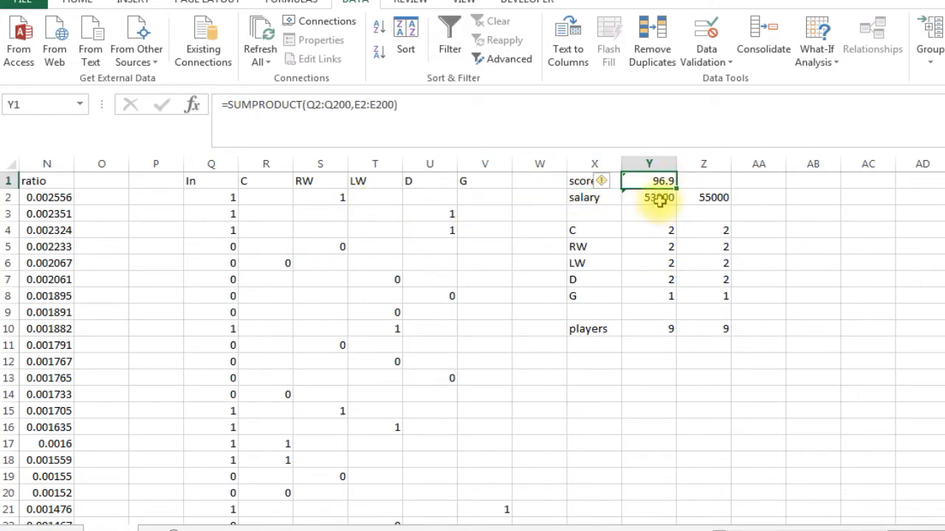
{"action": "left_click", "coordinate": [648, 197]}
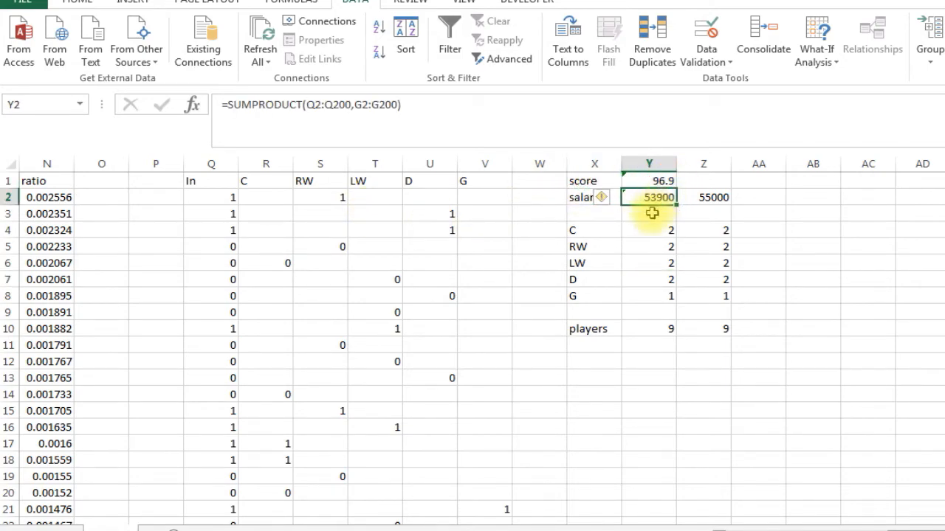
{"action": "mouse_move", "coordinate": [644, 231]}
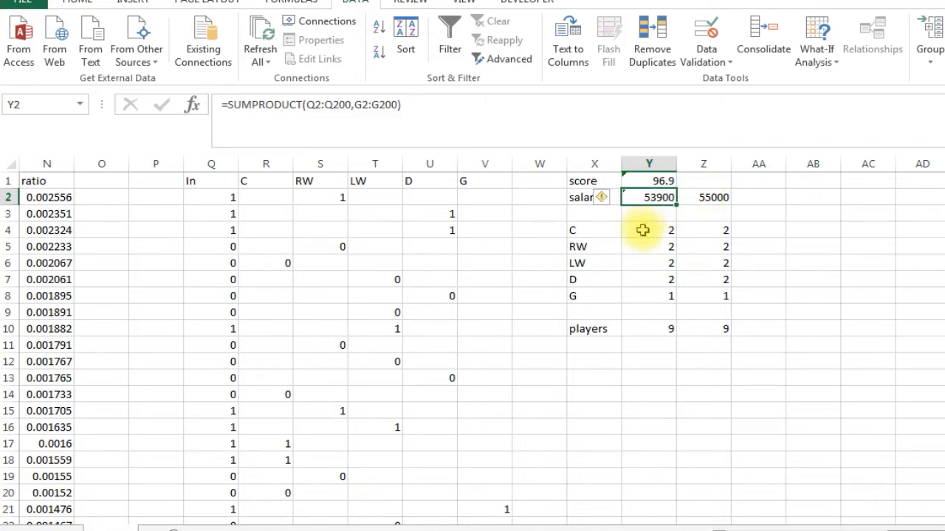
{"action": "left_click", "coordinate": [646, 279]}
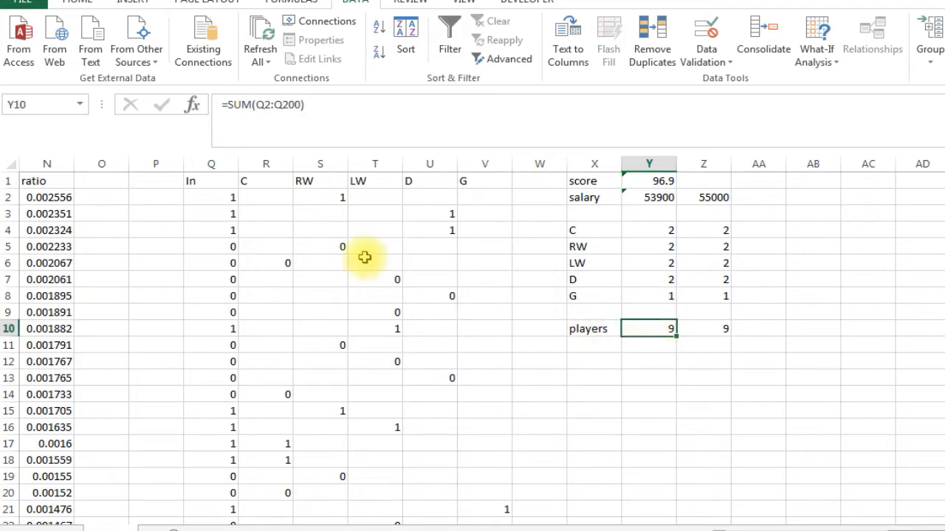
{"action": "left_click", "coordinate": [266, 213]}
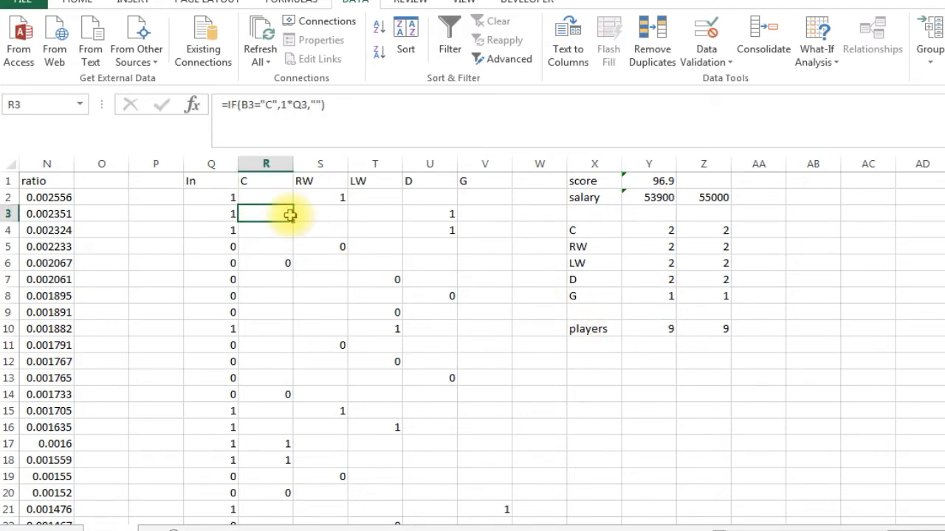
{"action": "left_click", "coordinate": [211, 197]}
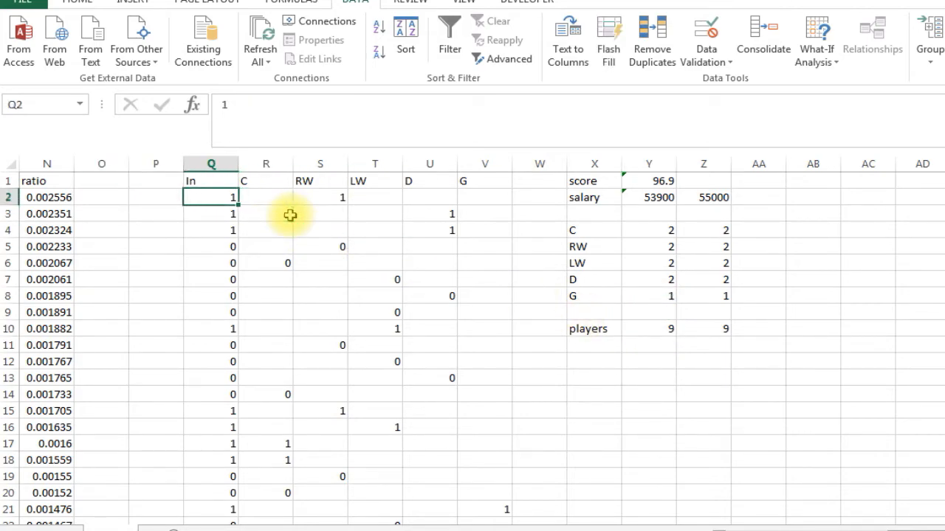
{"action": "left_click", "coordinate": [266, 198]}
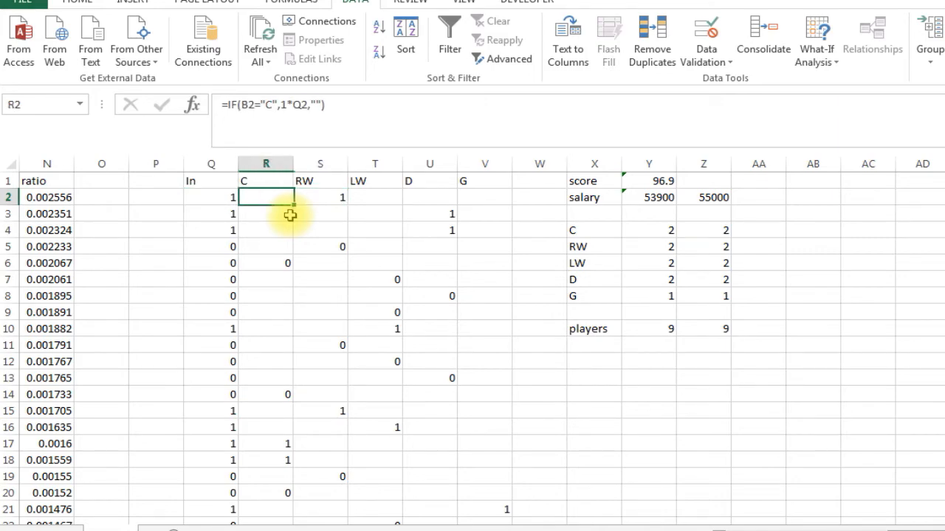
{"action": "scroll", "scroll_direction": "left", "scroll_amount": 3}
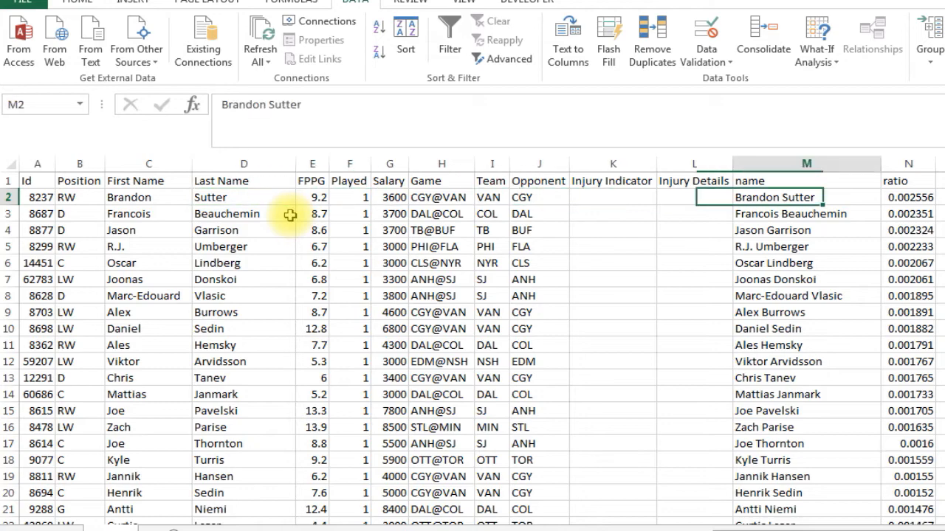
{"action": "scroll", "scroll_direction": "right", "scroll_amount": 3}
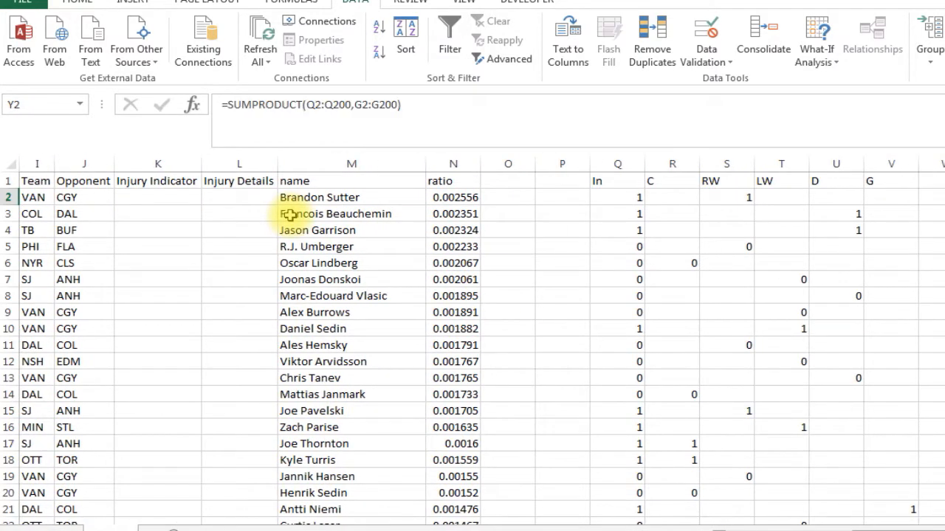
{"action": "left_click", "coordinate": [727, 213]}
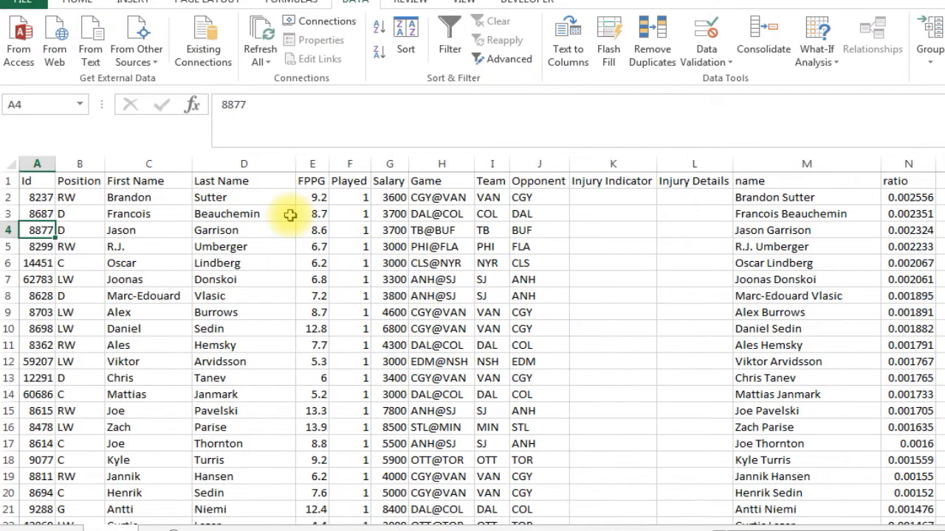
{"action": "left_click", "coordinate": [806, 230]}
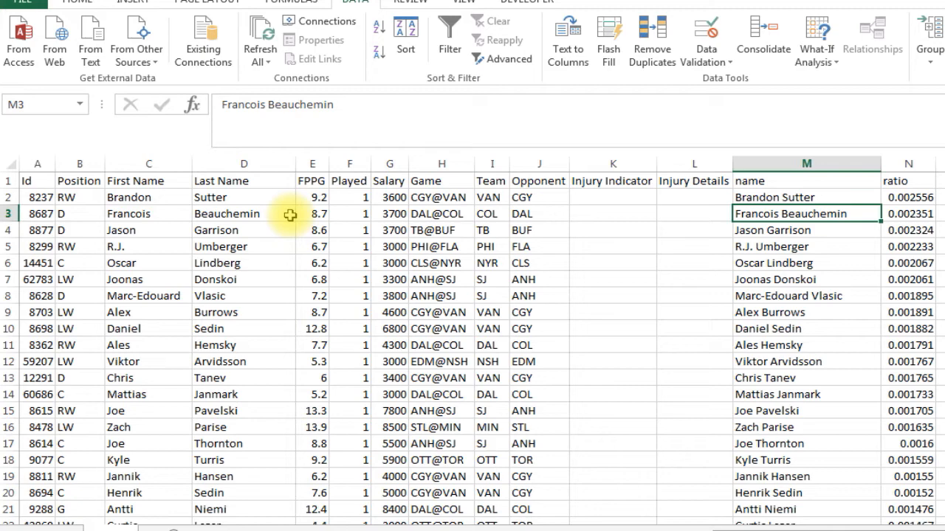
{"action": "left_click", "coordinate": [806, 230]}
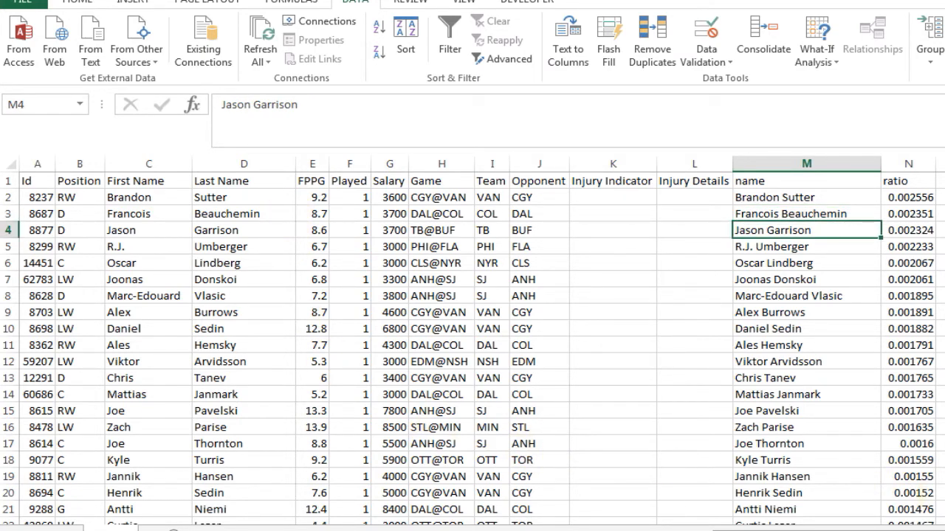
{"action": "scroll", "scroll_direction": "right", "scroll_amount": 3}
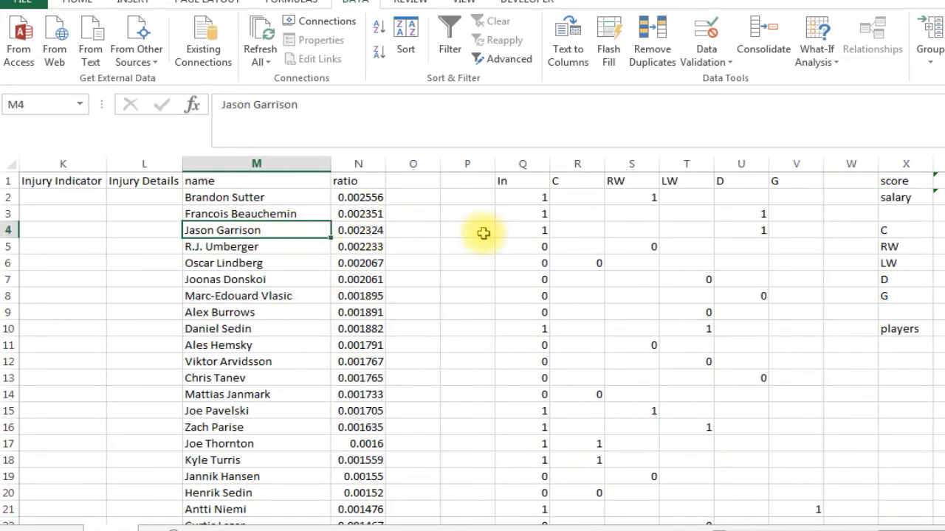
{"action": "left_click", "coordinate": [522, 328]}
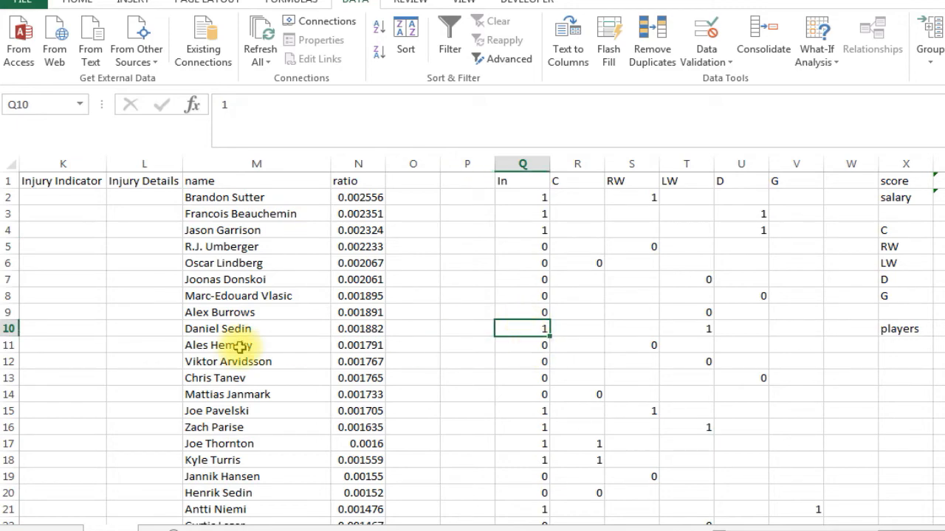
{"action": "left_click", "coordinate": [522, 410]}
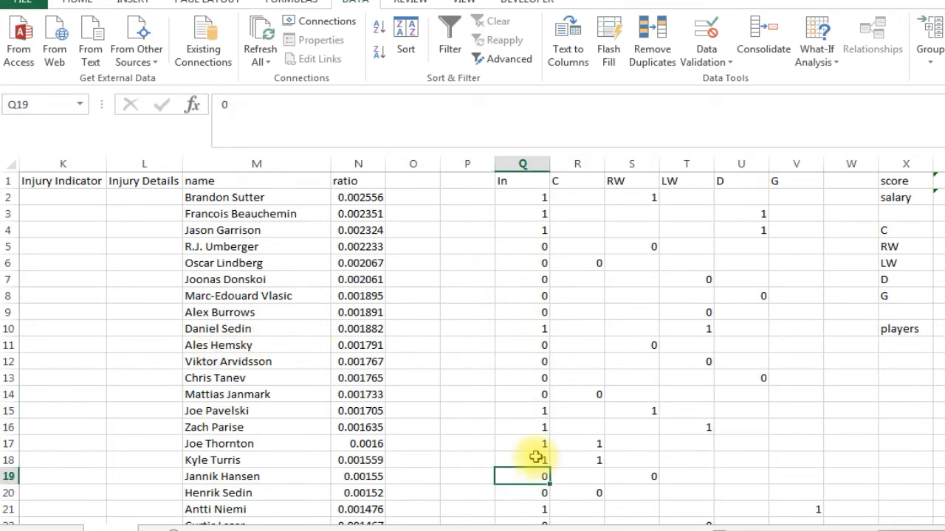
{"action": "left_click", "coordinate": [523, 460]}
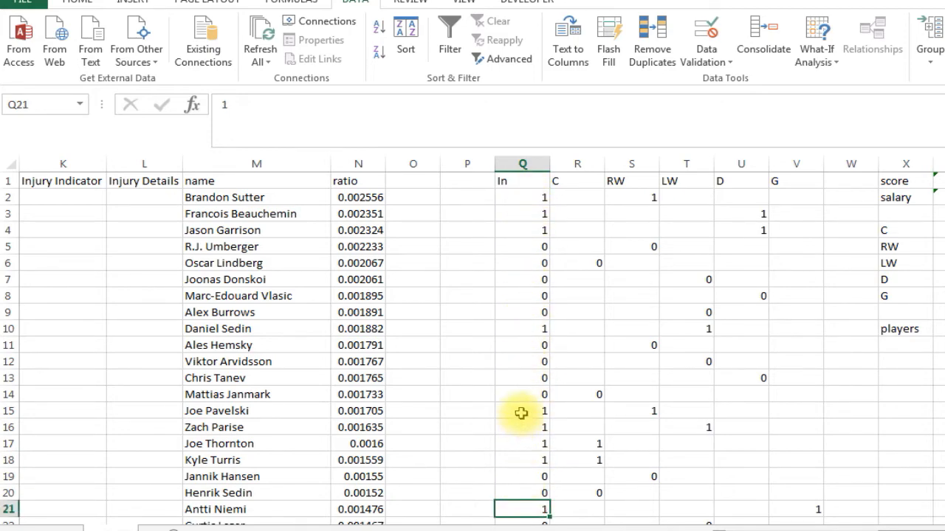
{"action": "left_click", "coordinate": [523, 411]}
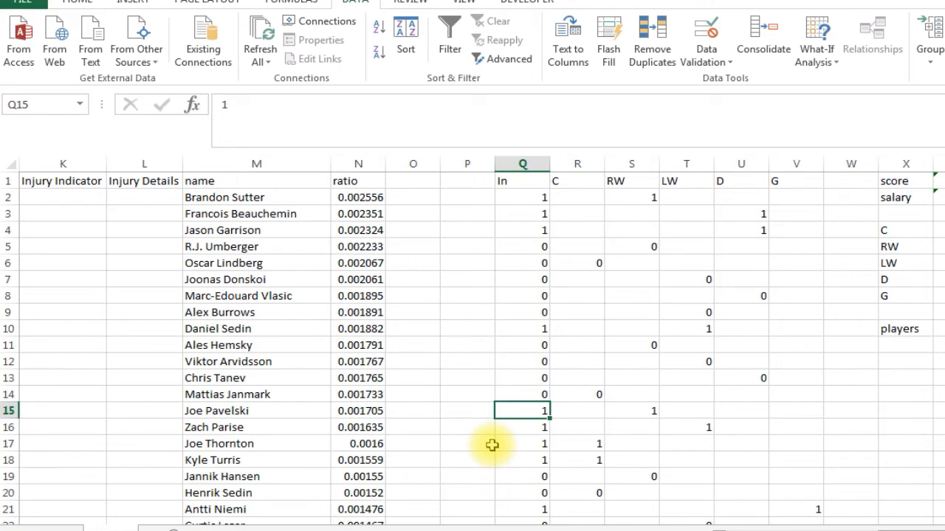
{"action": "mouse_move", "coordinate": [649, 196]}
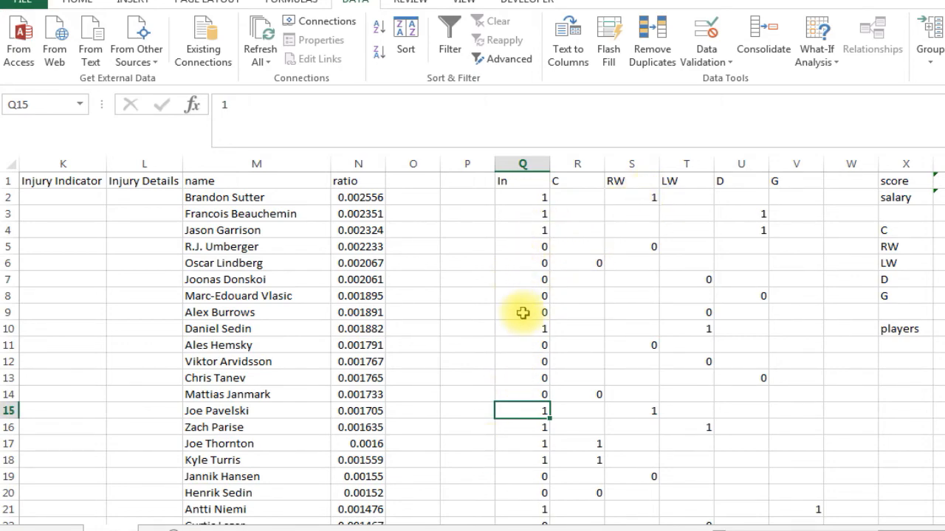
{"action": "mouse_move", "coordinate": [450, 347]}
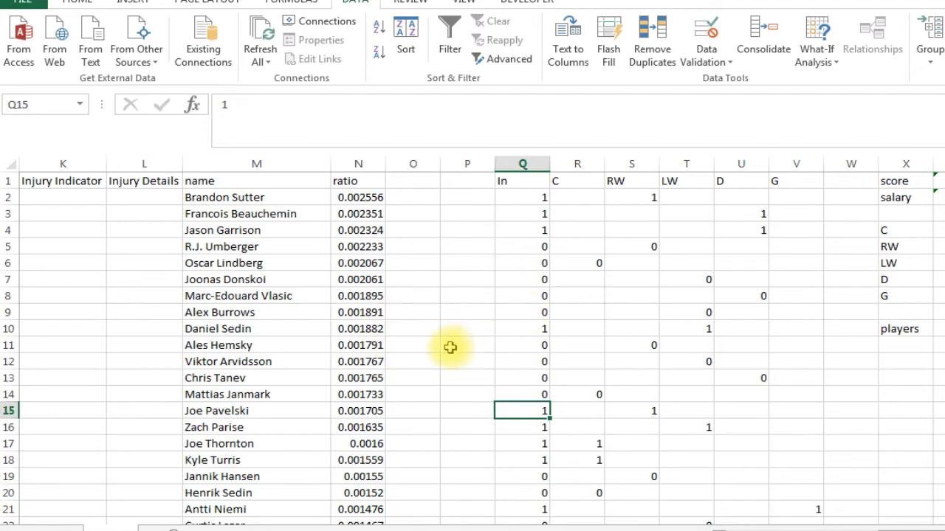
{"action": "mouse_move", "coordinate": [405, 302]}
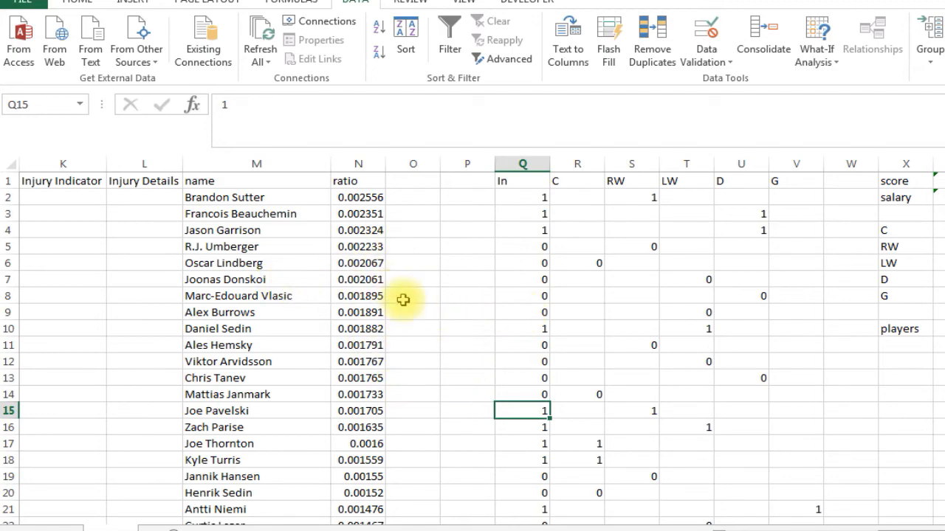
{"action": "mouse_move", "coordinate": [691, 452]}
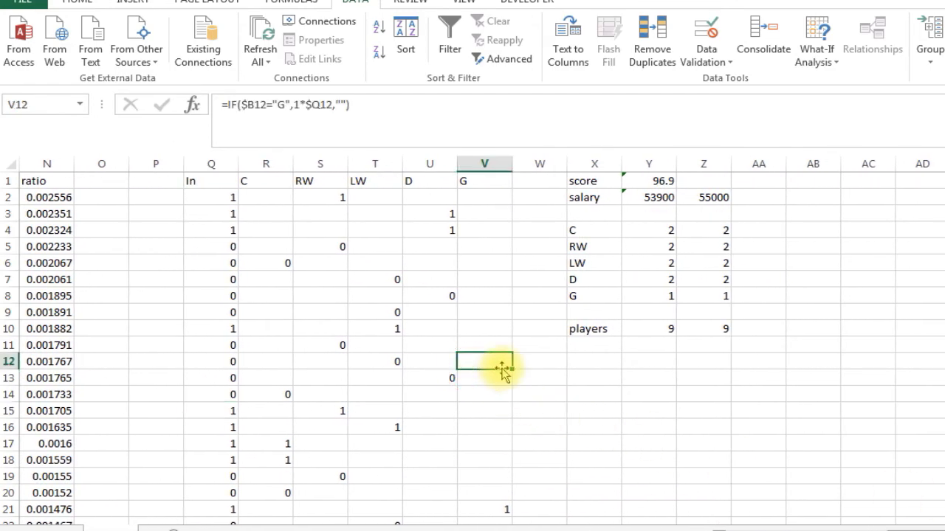
{"action": "left_click", "coordinate": [539, 360]}
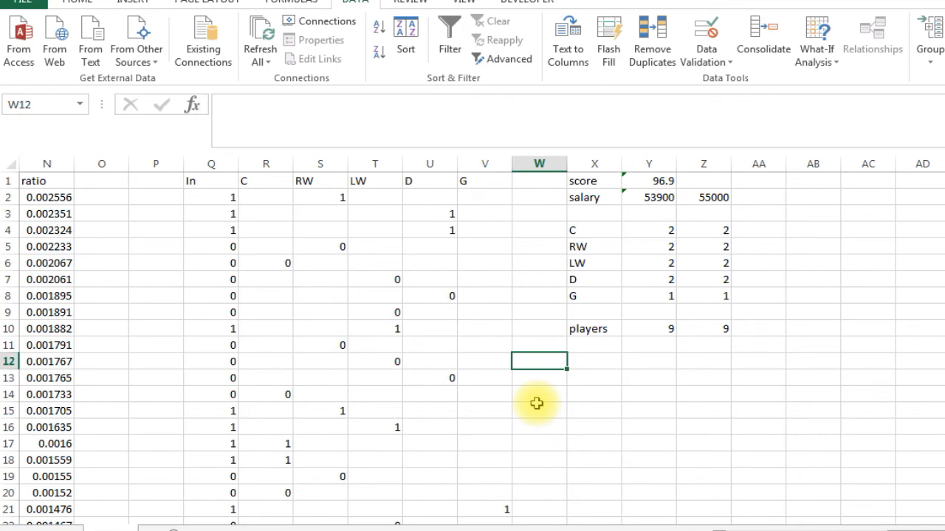